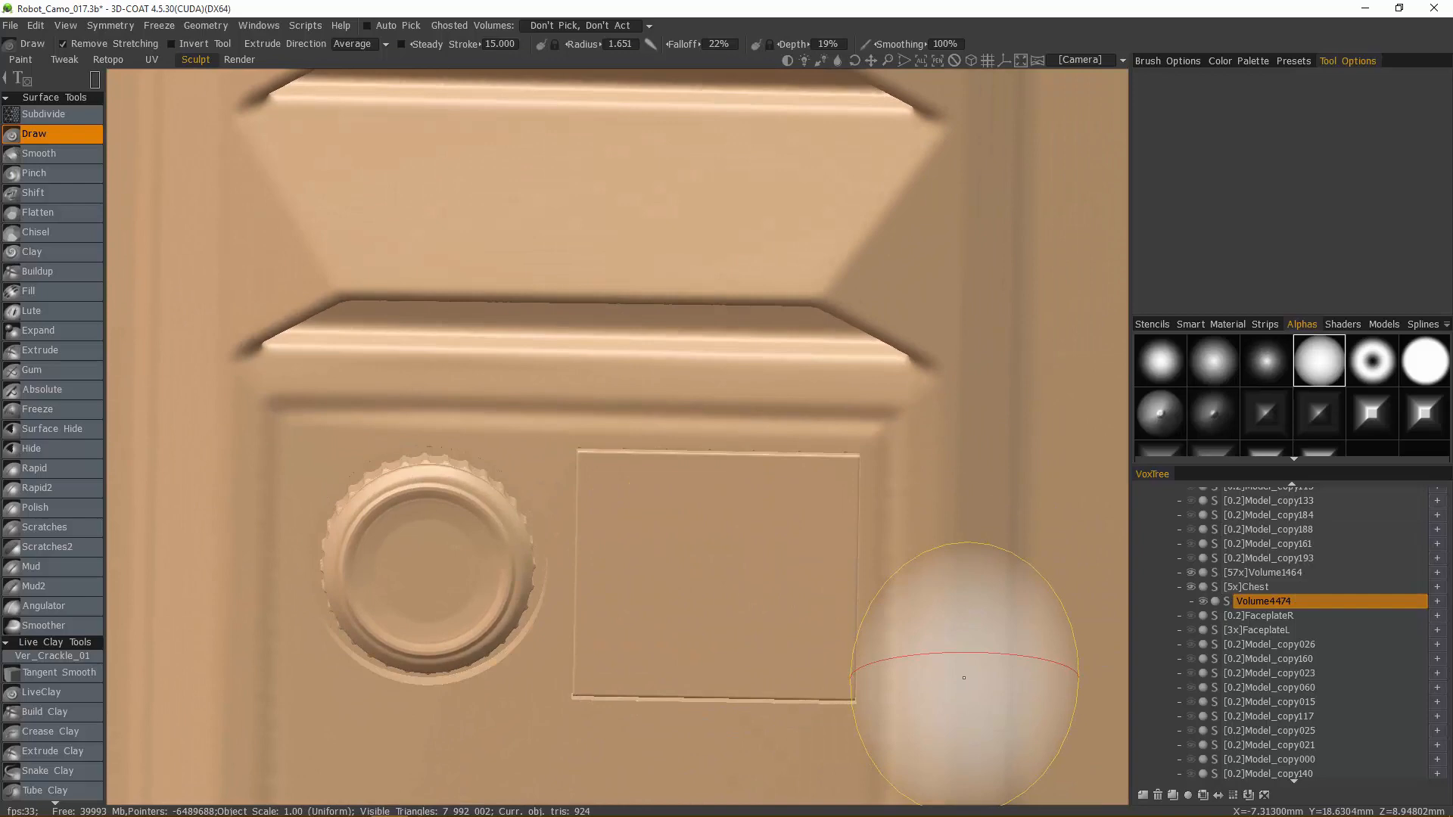
Step: Resample the square plate Volume4474 to 50,000 polys as an 8x voxel volume
click(45, 305)
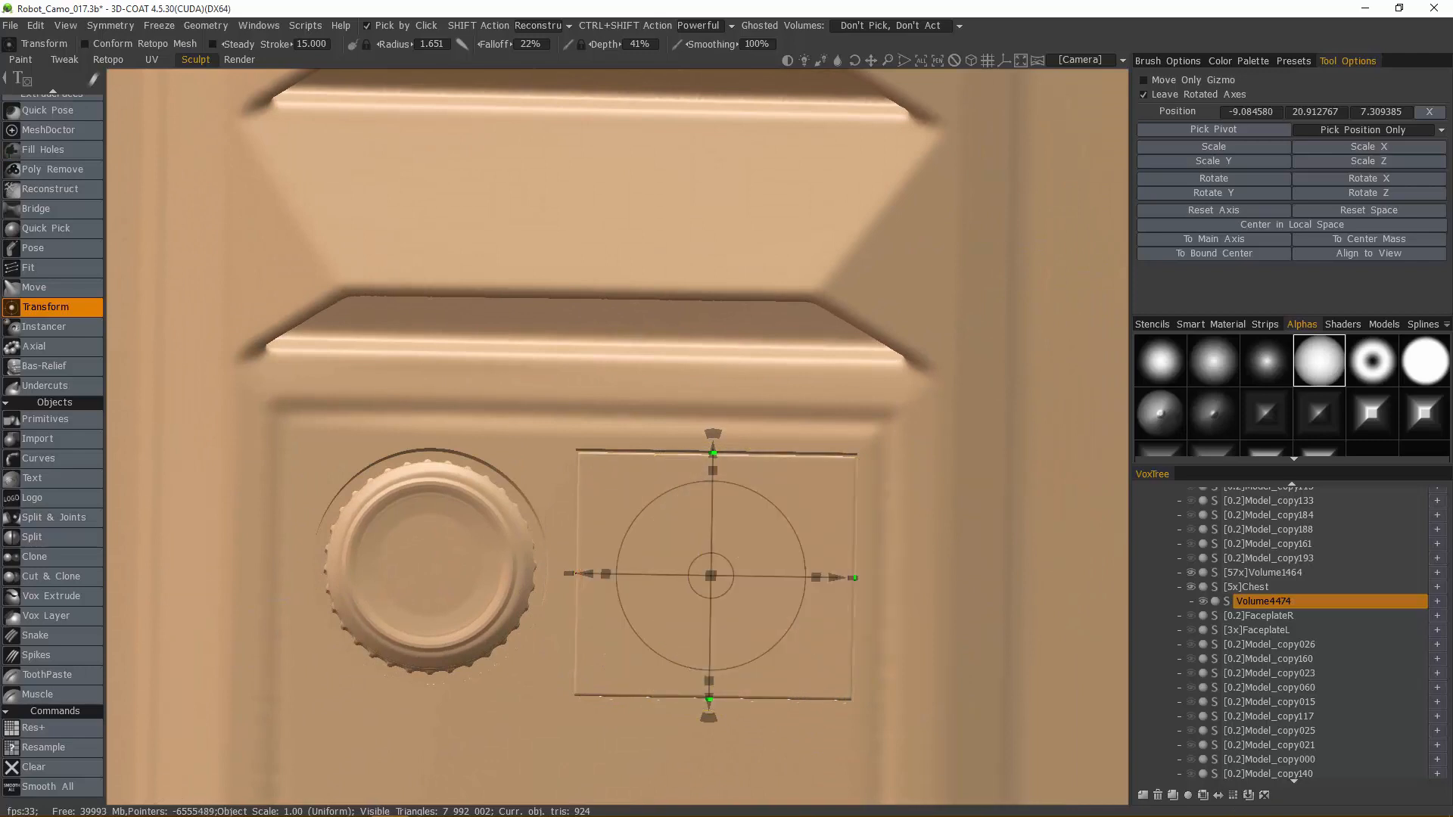
click(1349, 323)
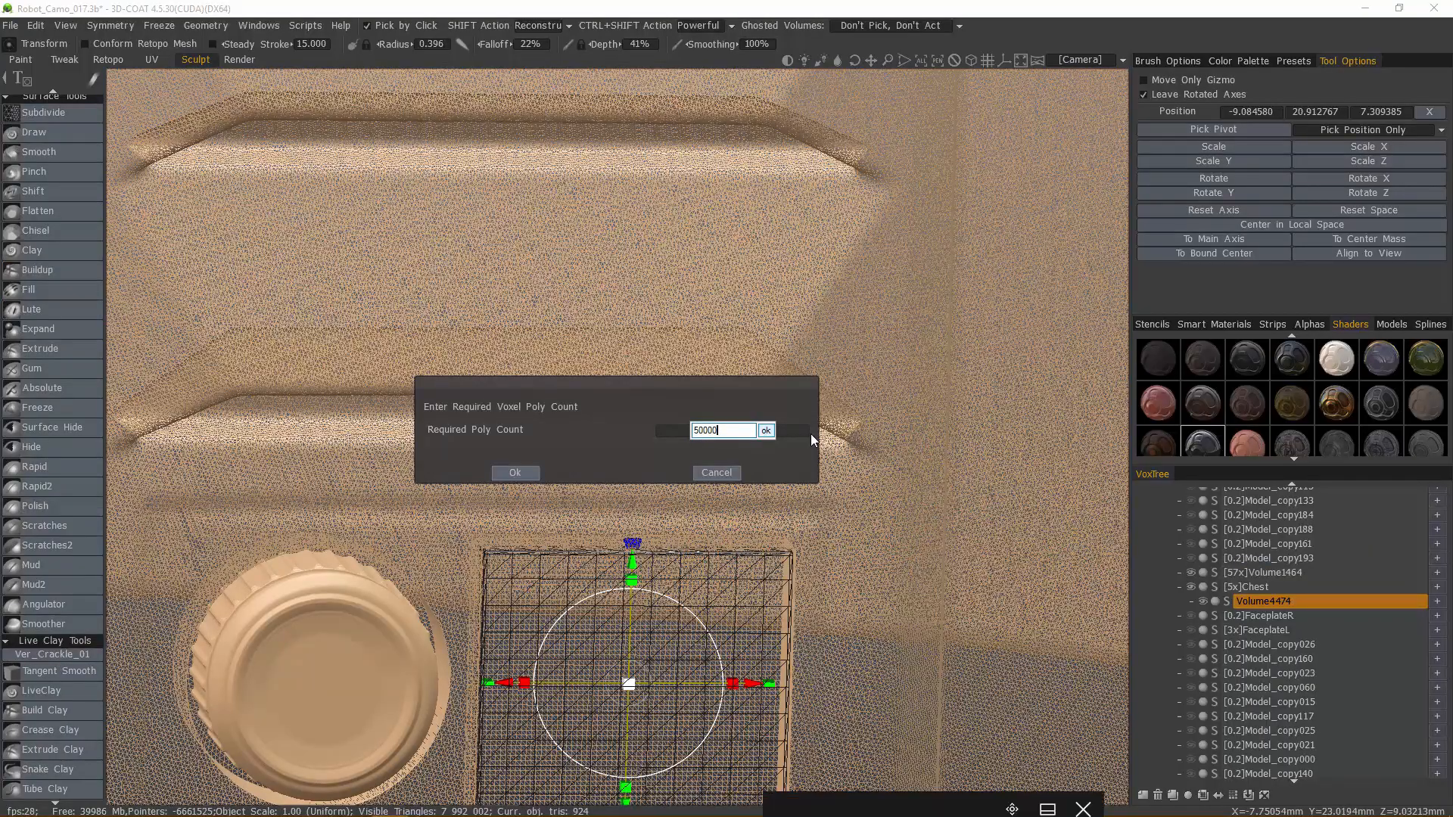
click(516, 472)
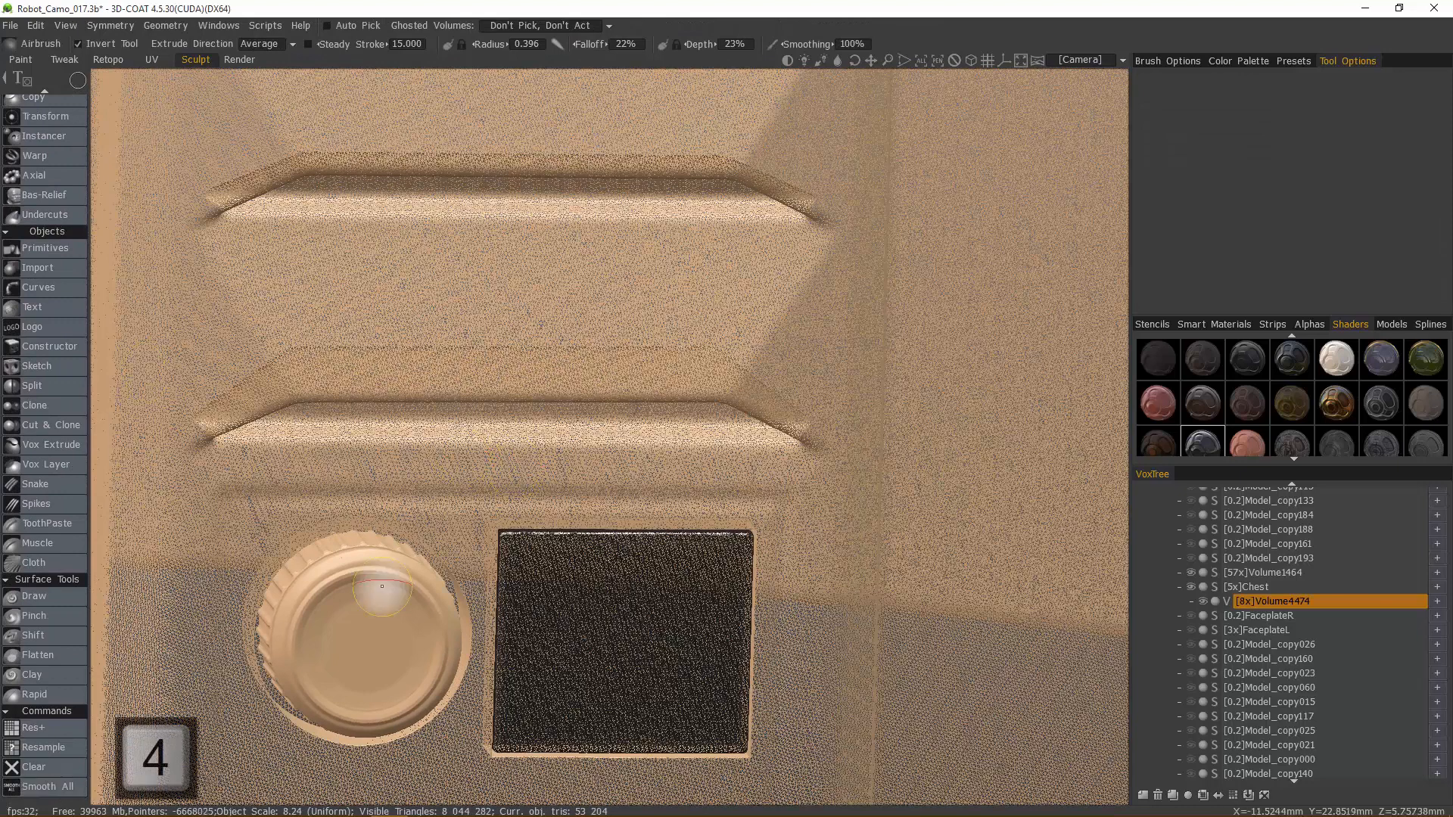
Step: Rename the round button's Volume1464 layer to 'Button' and make Chest the active volume
click(39, 786)
text(But)
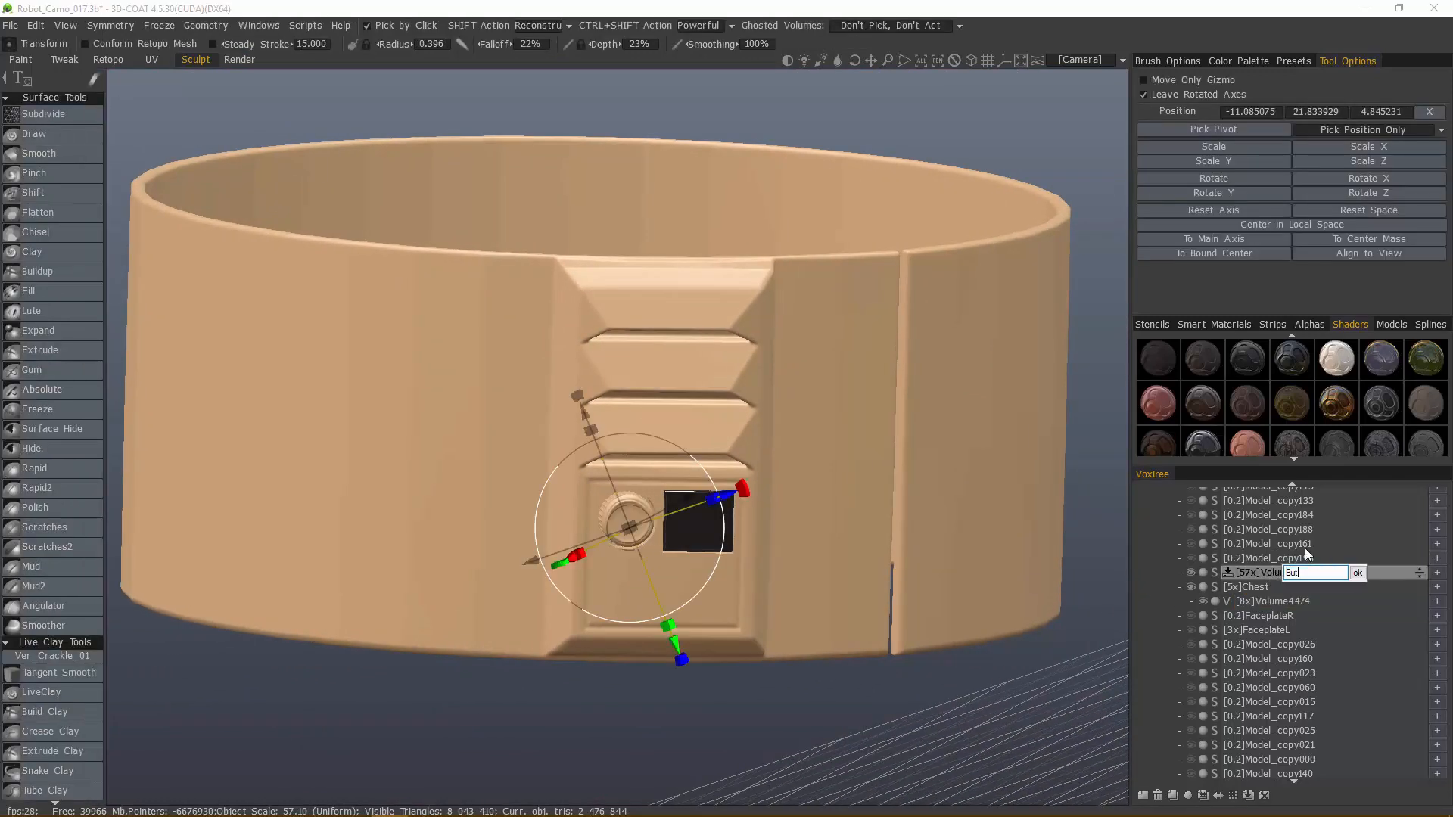
mouse_move(1247, 362)
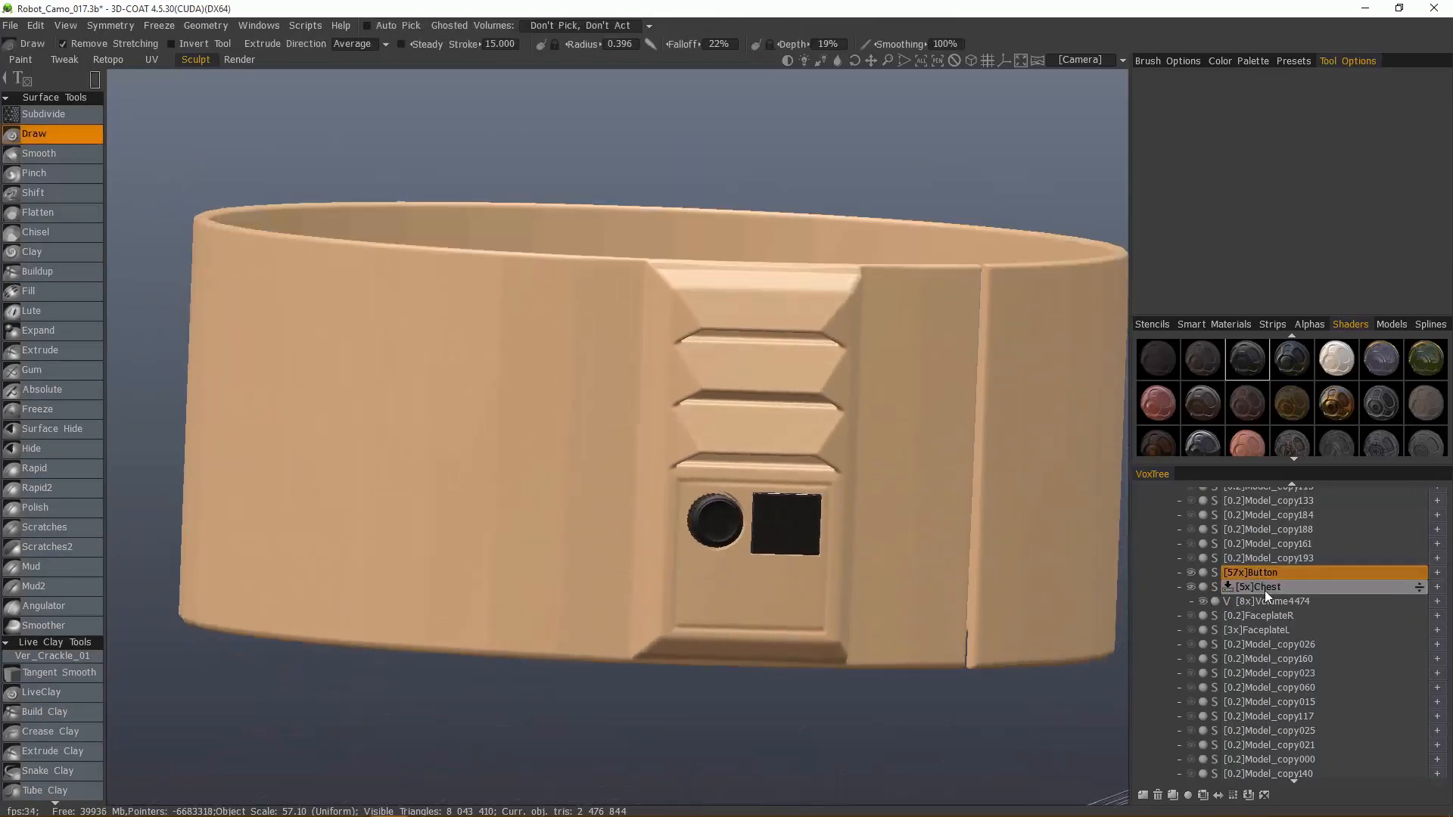
click(1256, 587)
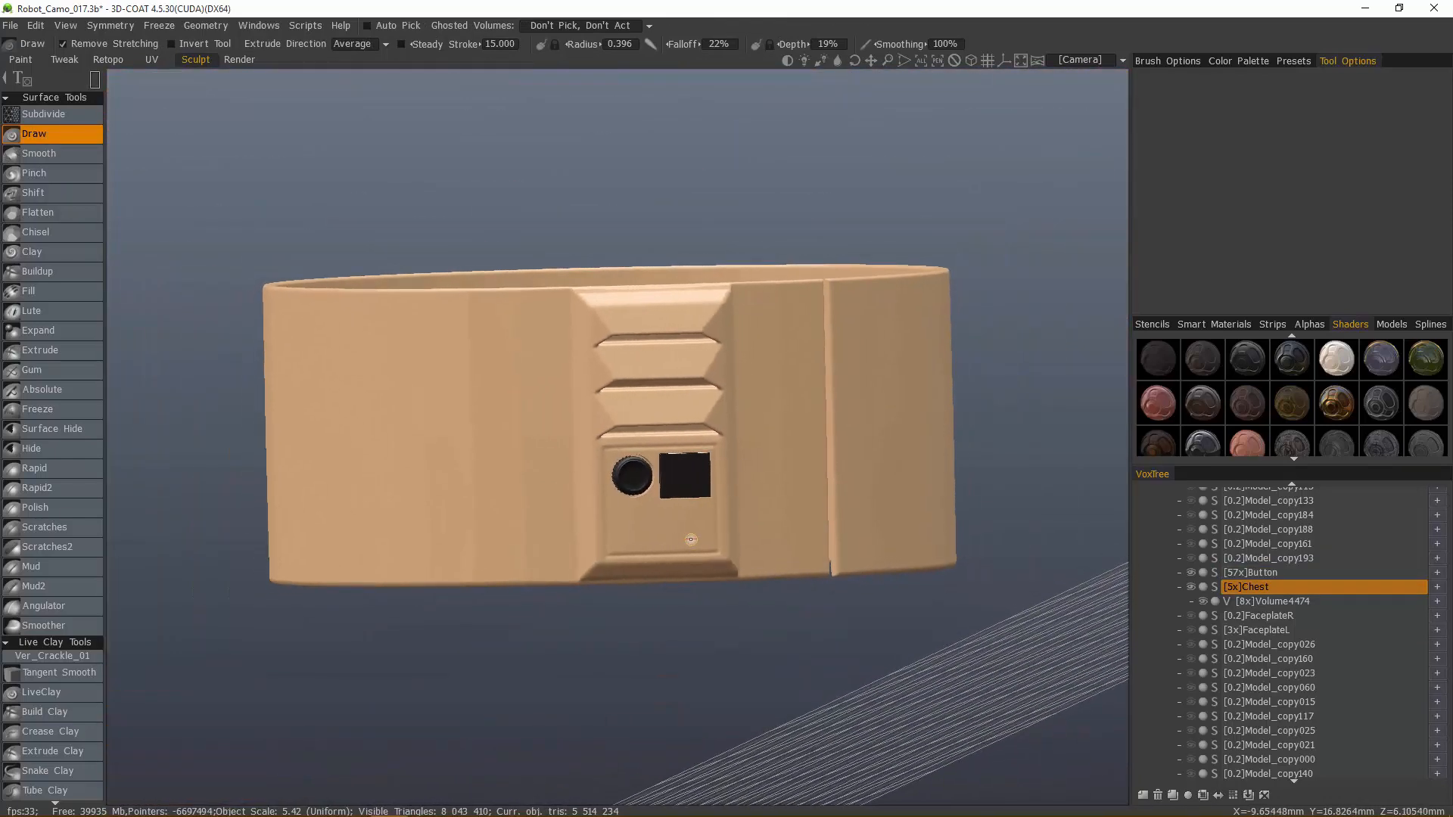
Step: Face the chest straight on in front orthographic view and store it as camera view #2
drag(612, 426, 611, 389)
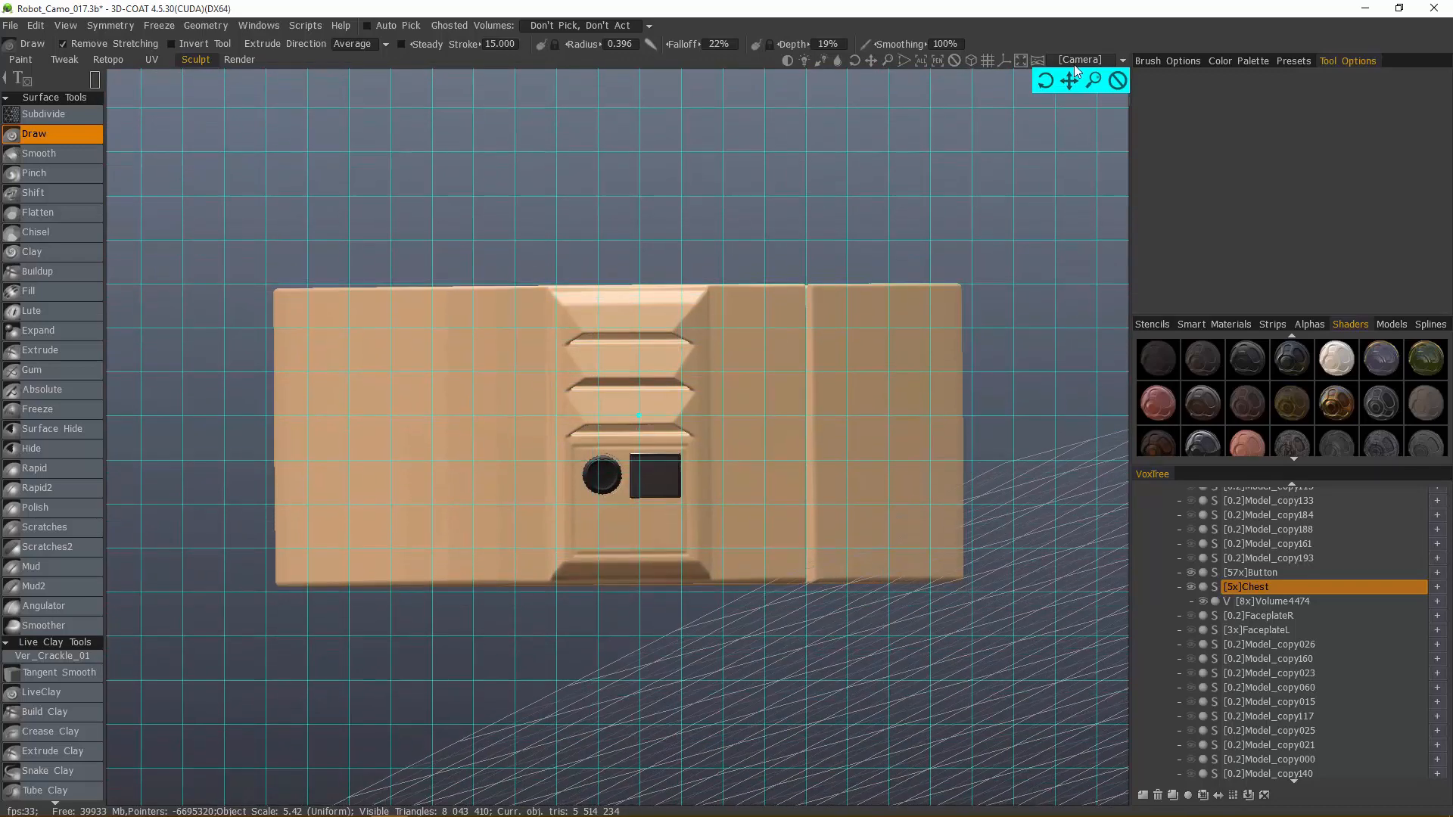
mouse_move(276, 362)
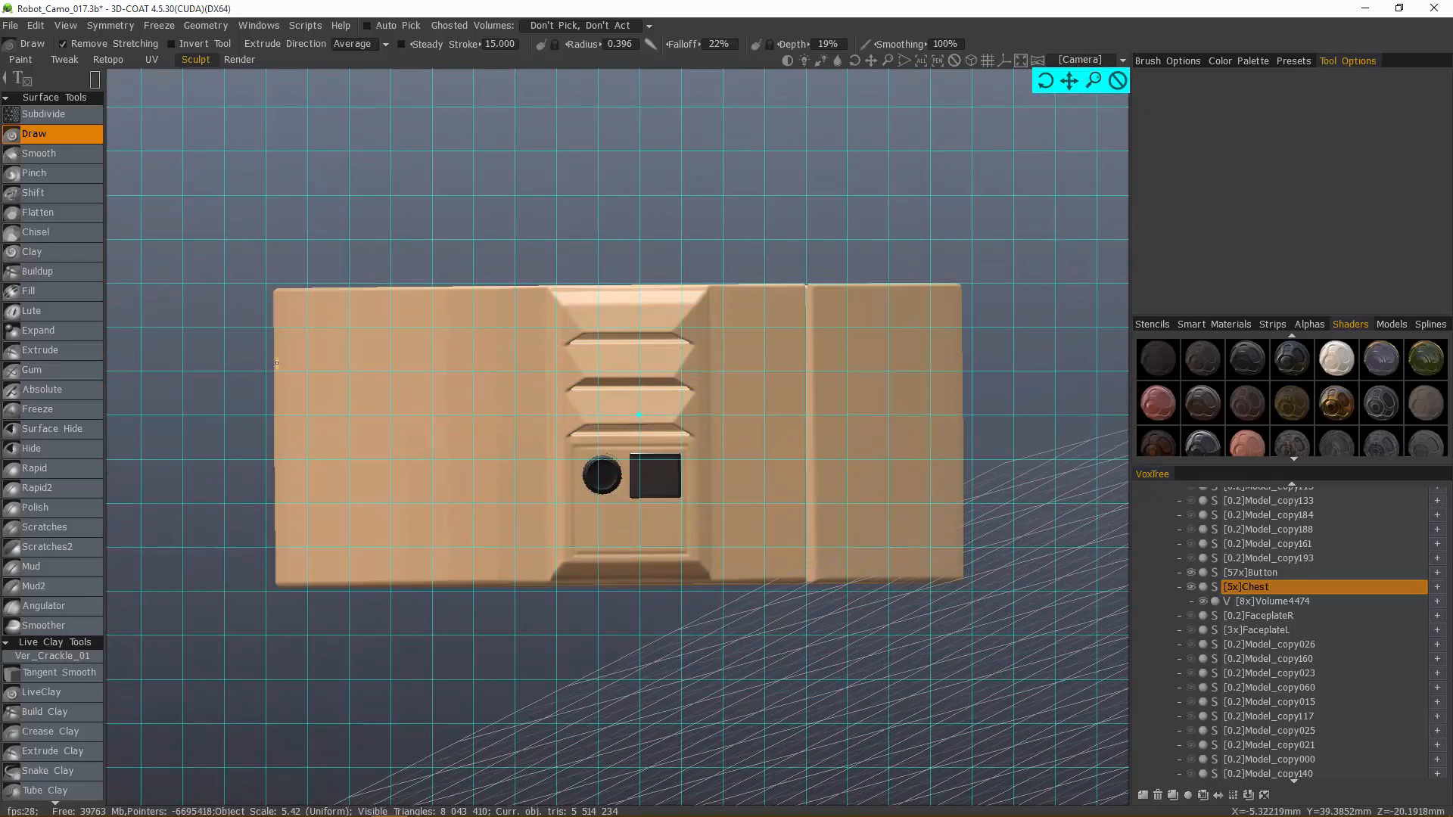
drag(611, 436, 612, 408)
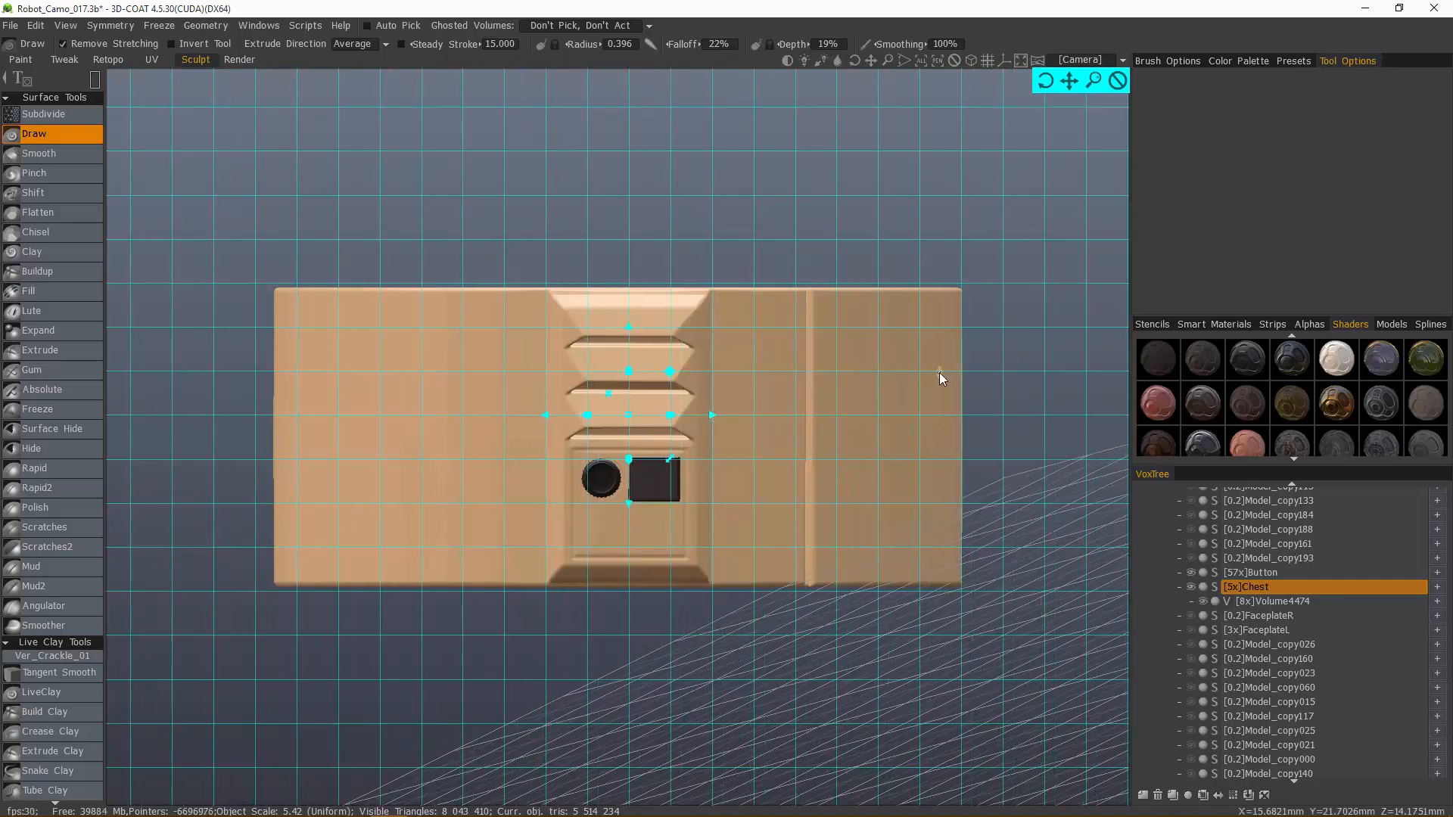
key(2)
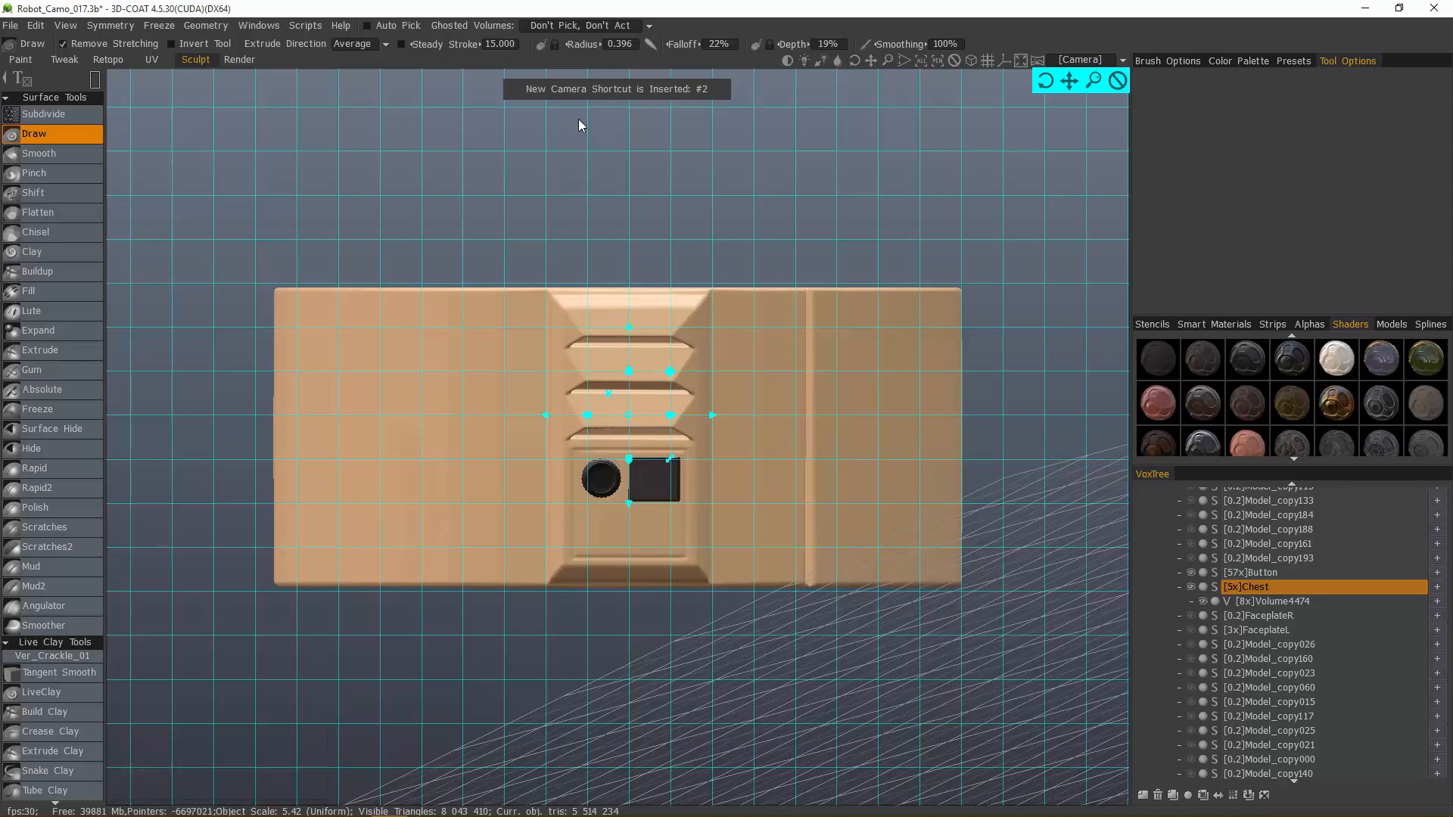
mouse_move(581, 544)
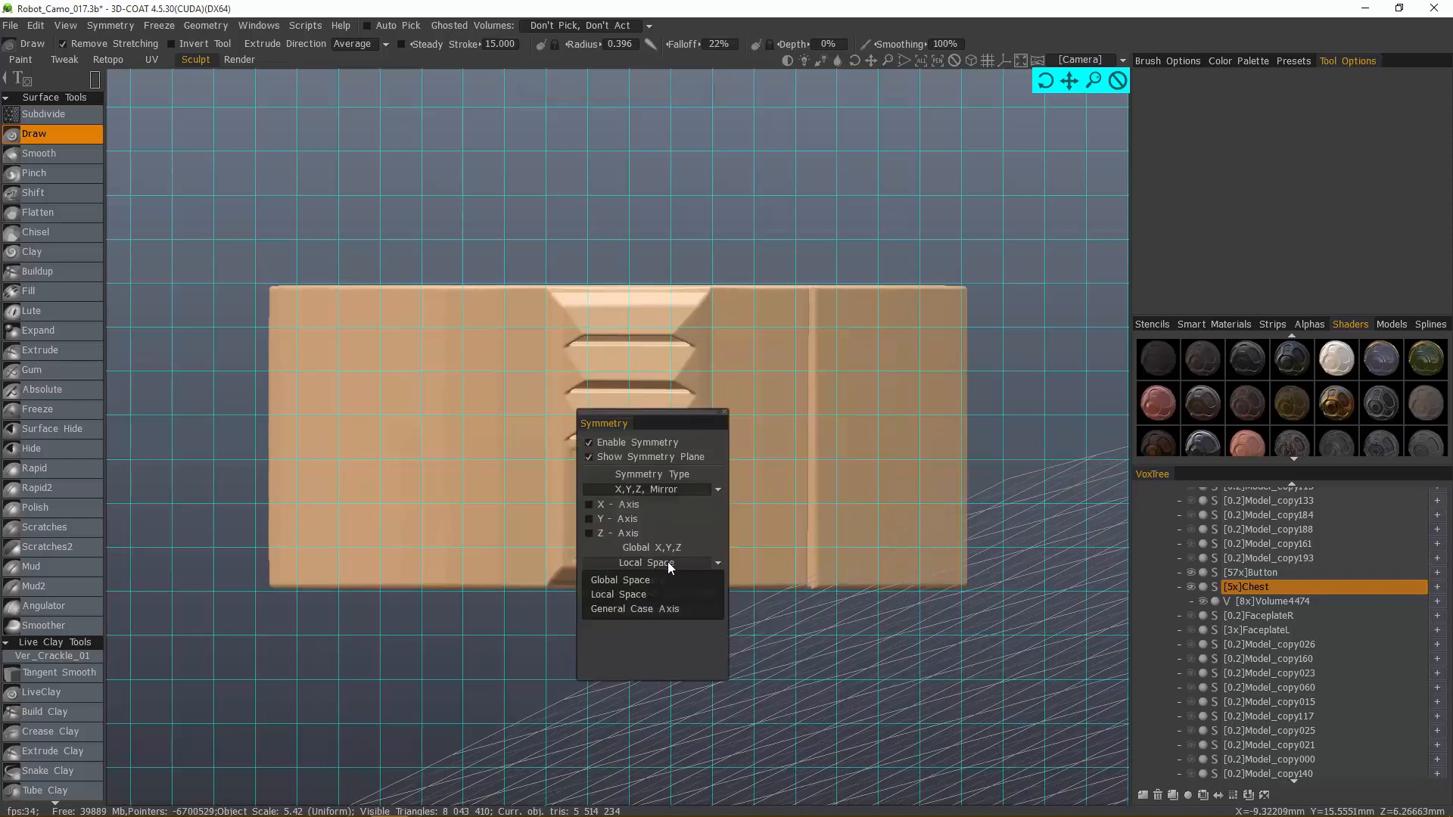
mouse_move(651, 608)
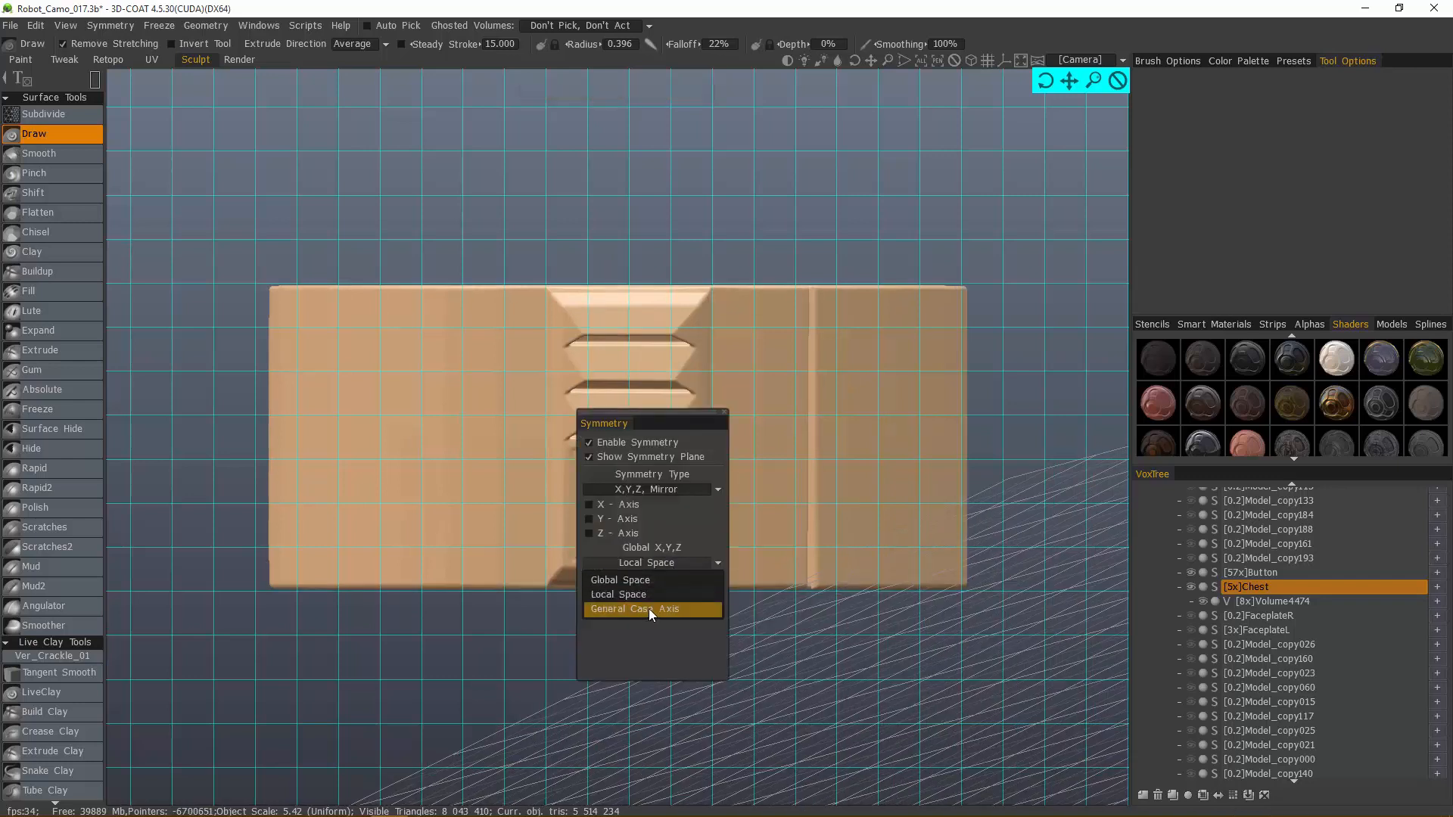
Step: Enable General Case Axis symmetry on X with about 51 degrees extra rotation
click(649, 609)
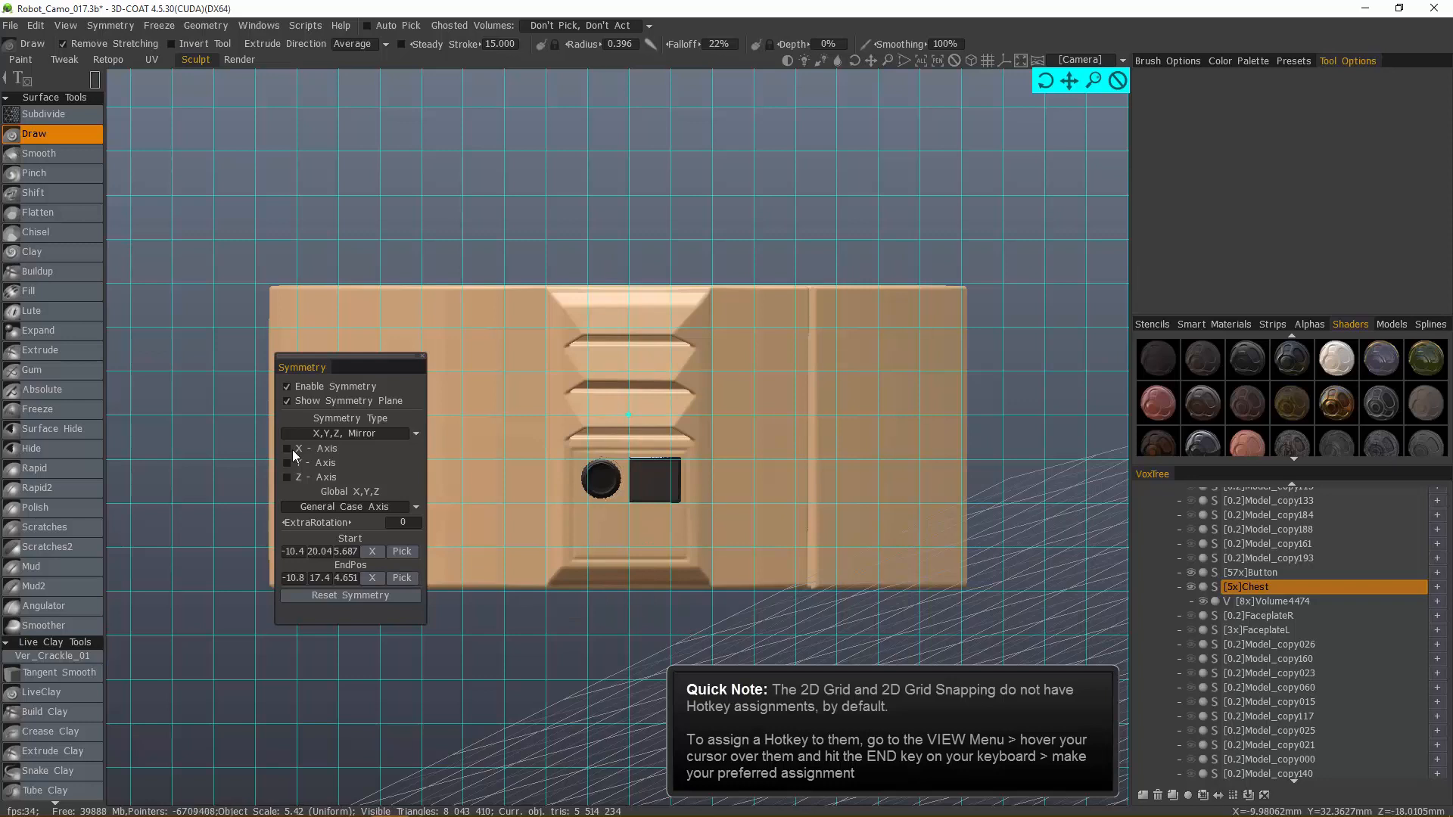
click(288, 448)
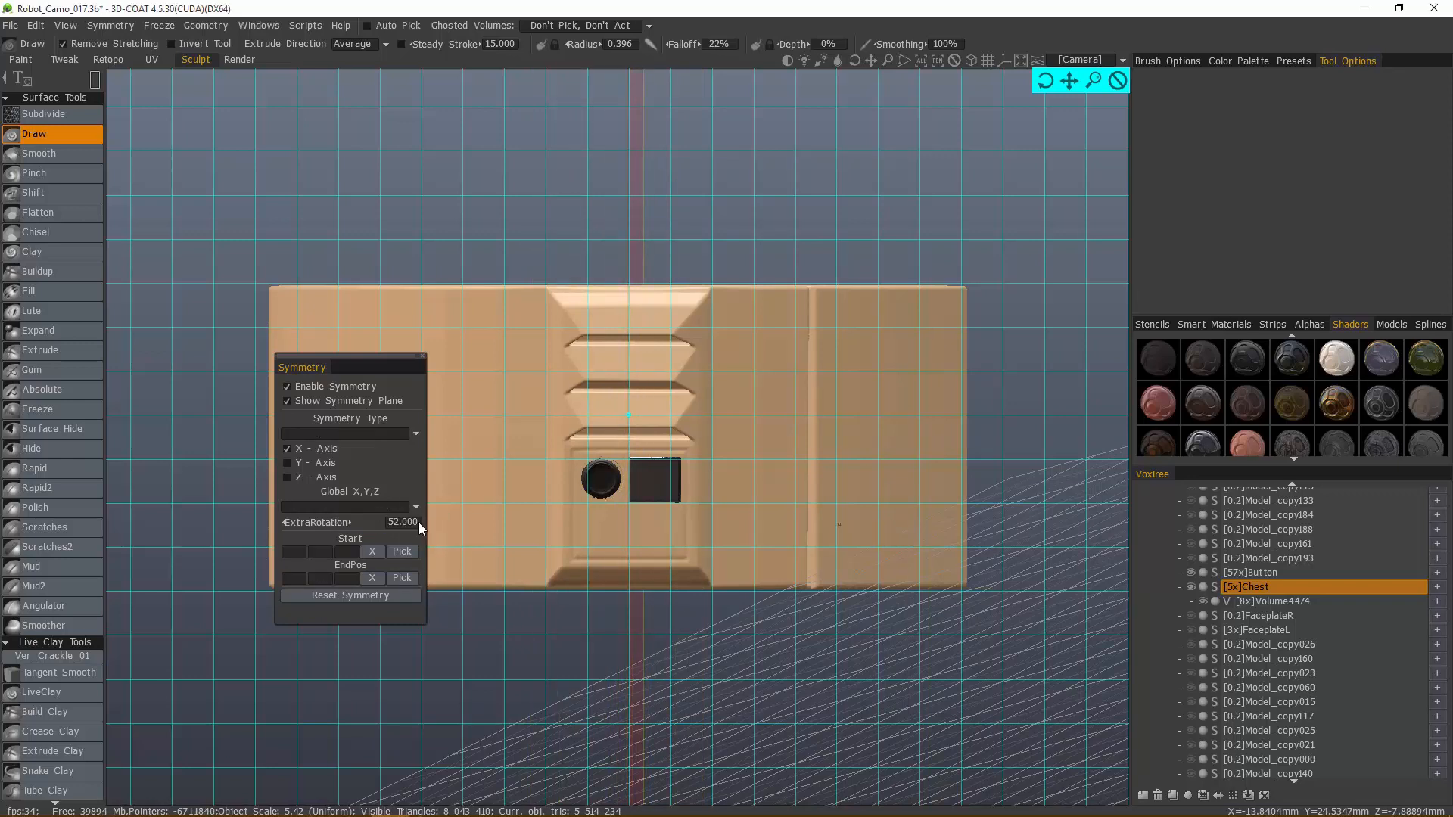
click(347, 433)
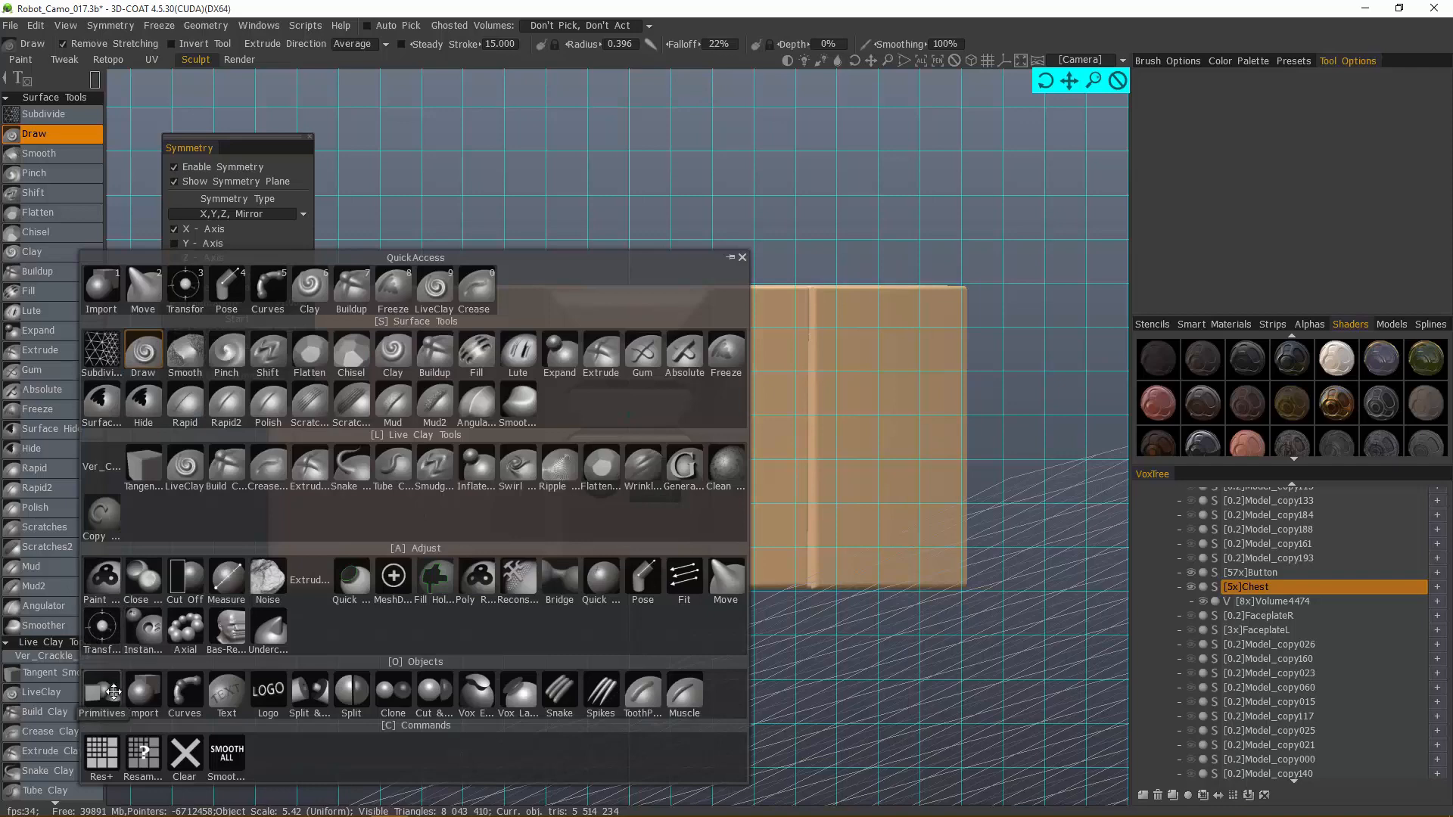
Step: Place a box primitive below the square plate and apply it as mirrored vent slots
click(103, 690)
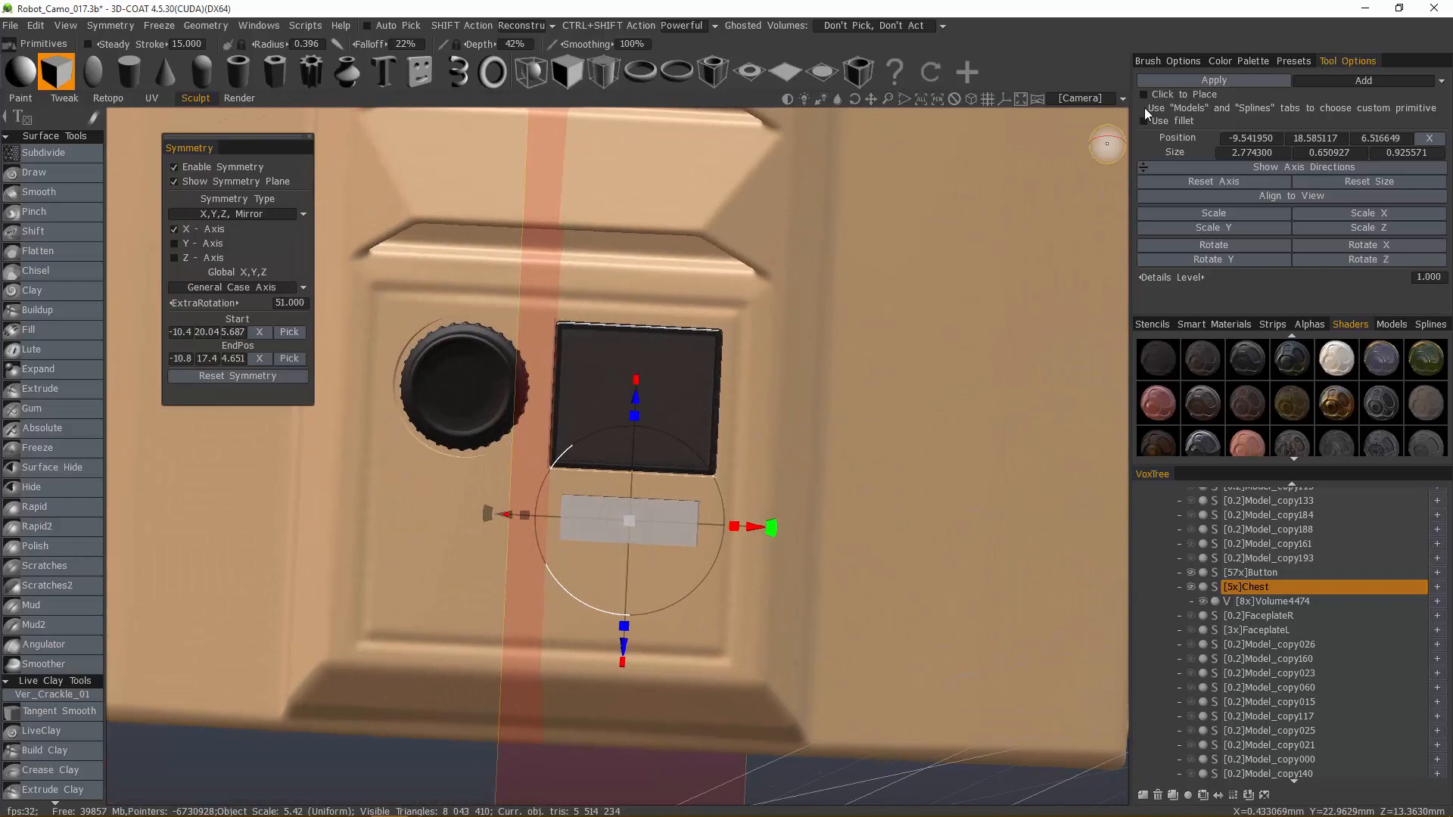
click(1363, 81)
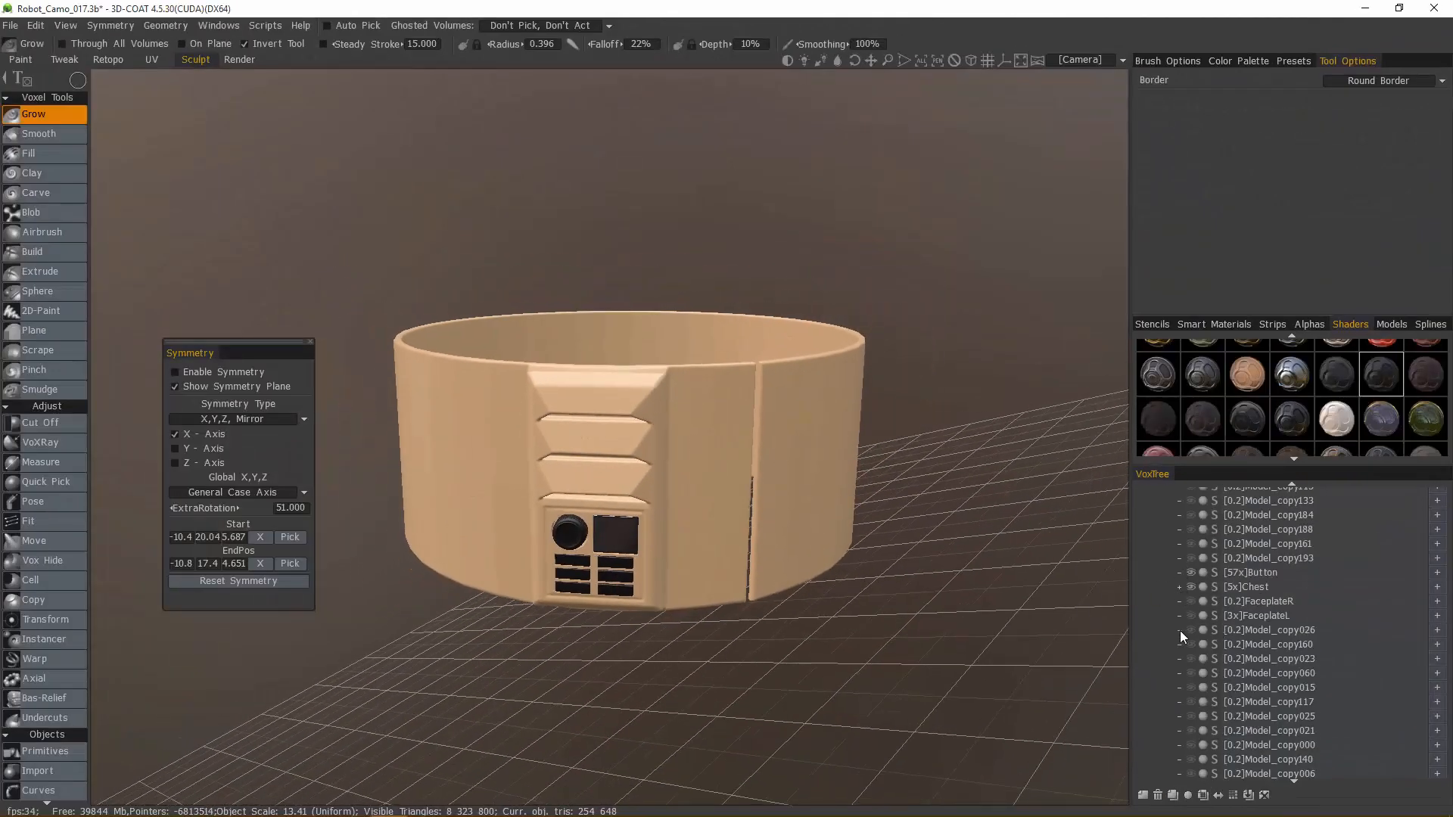
click(108, 59)
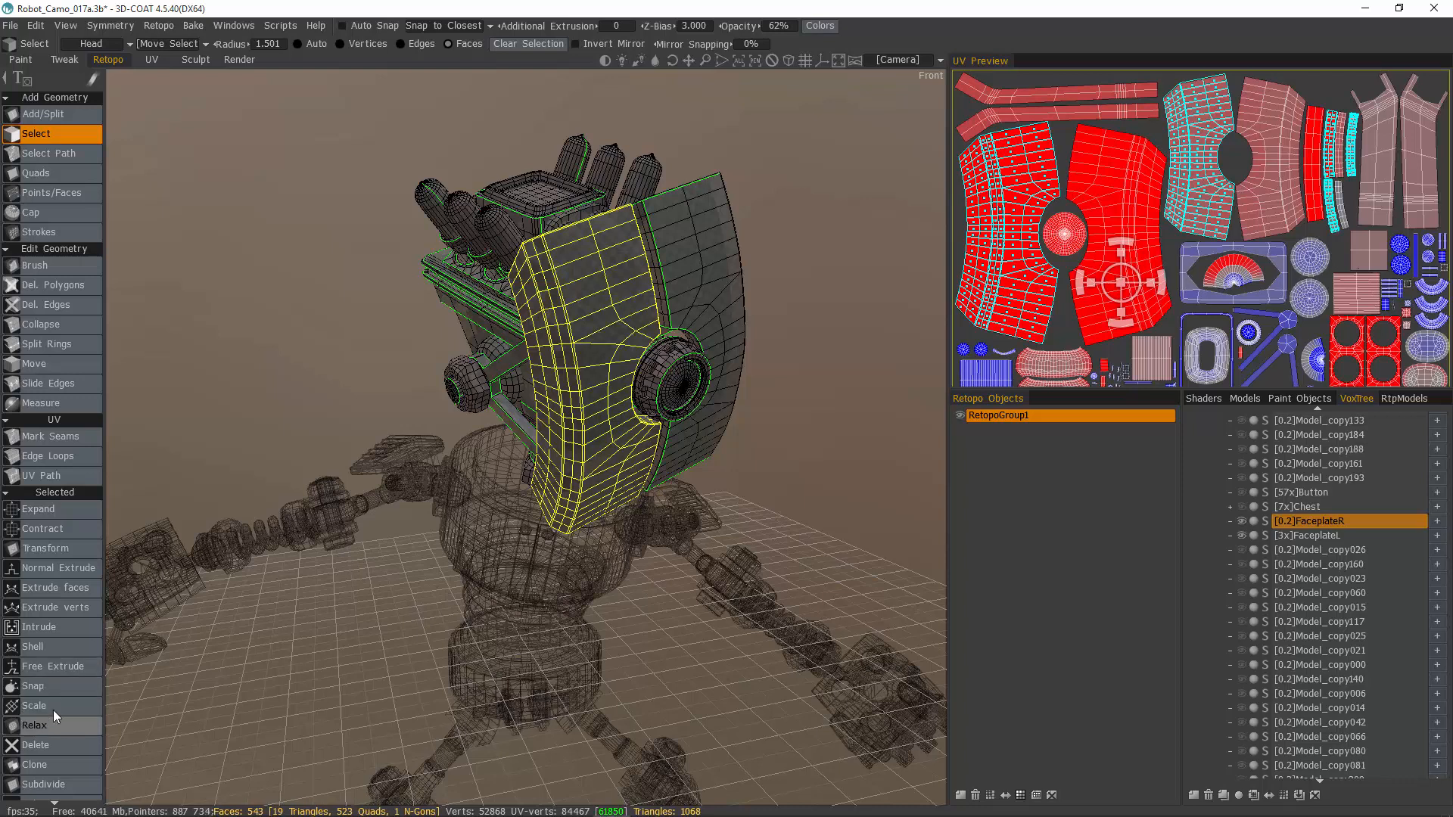
Step: Hide the selected faces and invert hidden to isolate the right faceplate, then enter Sculpt
scroll(down, 3)
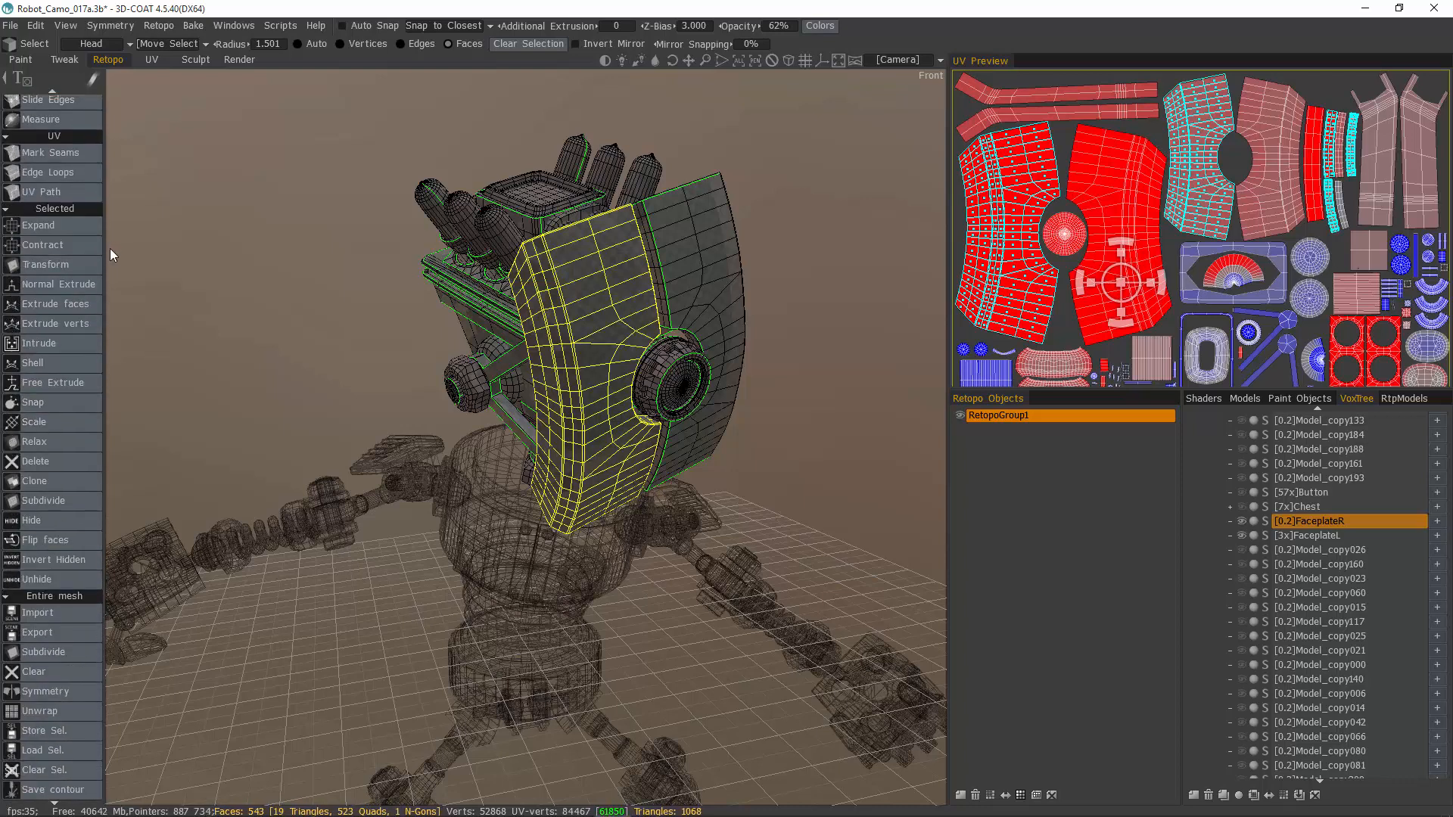
click(32, 520)
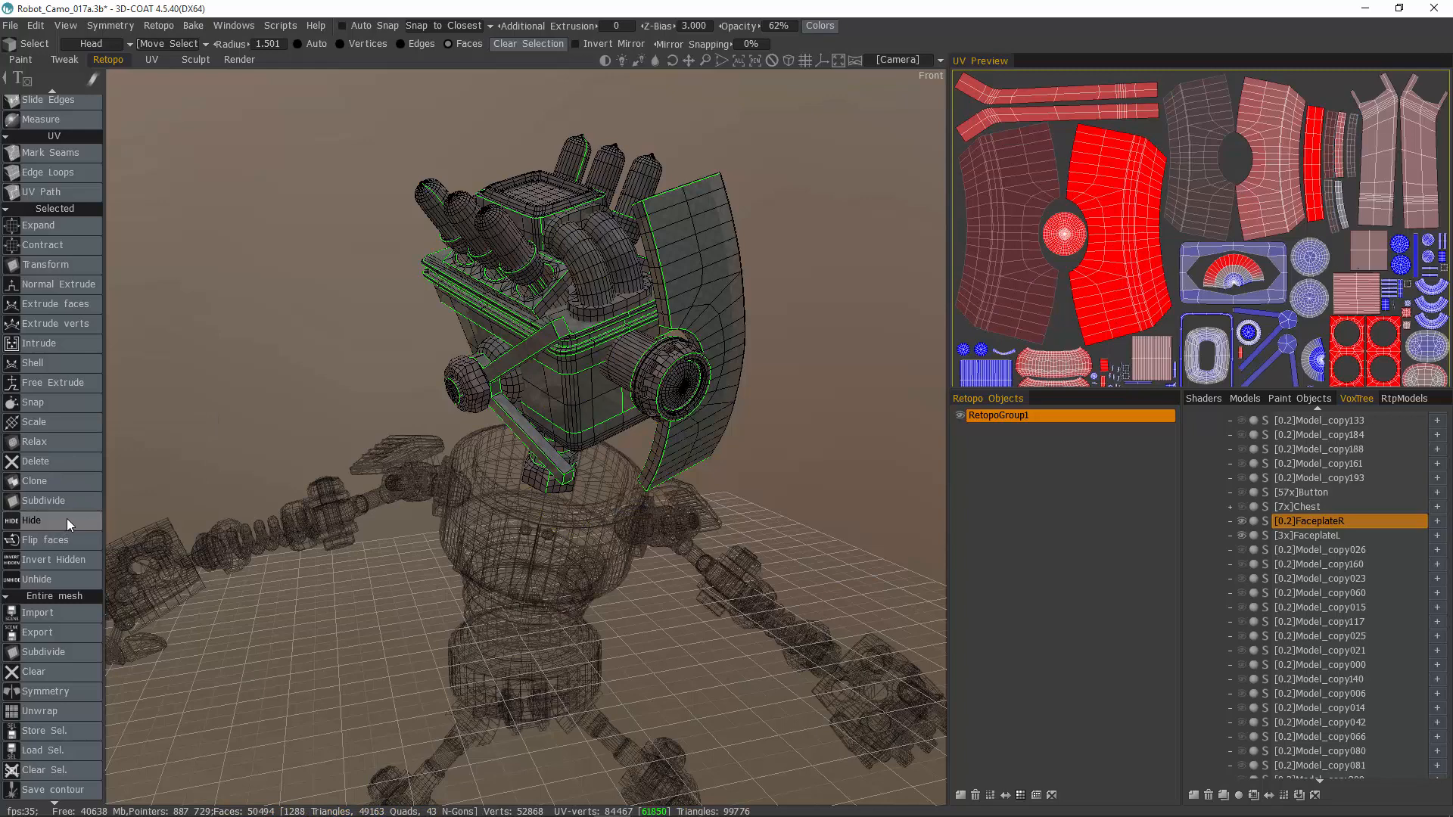
click(33, 520)
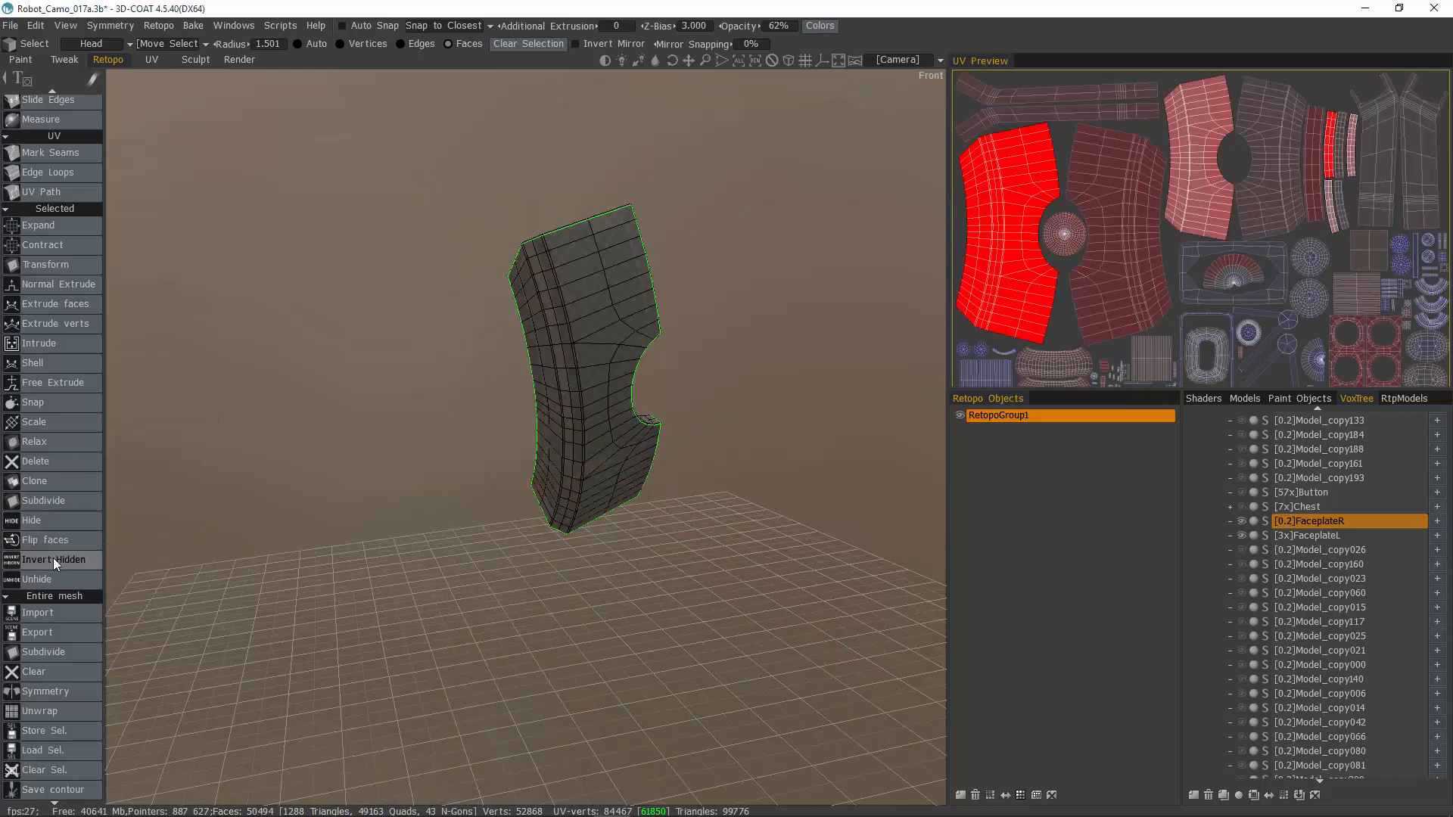
click(195, 59)
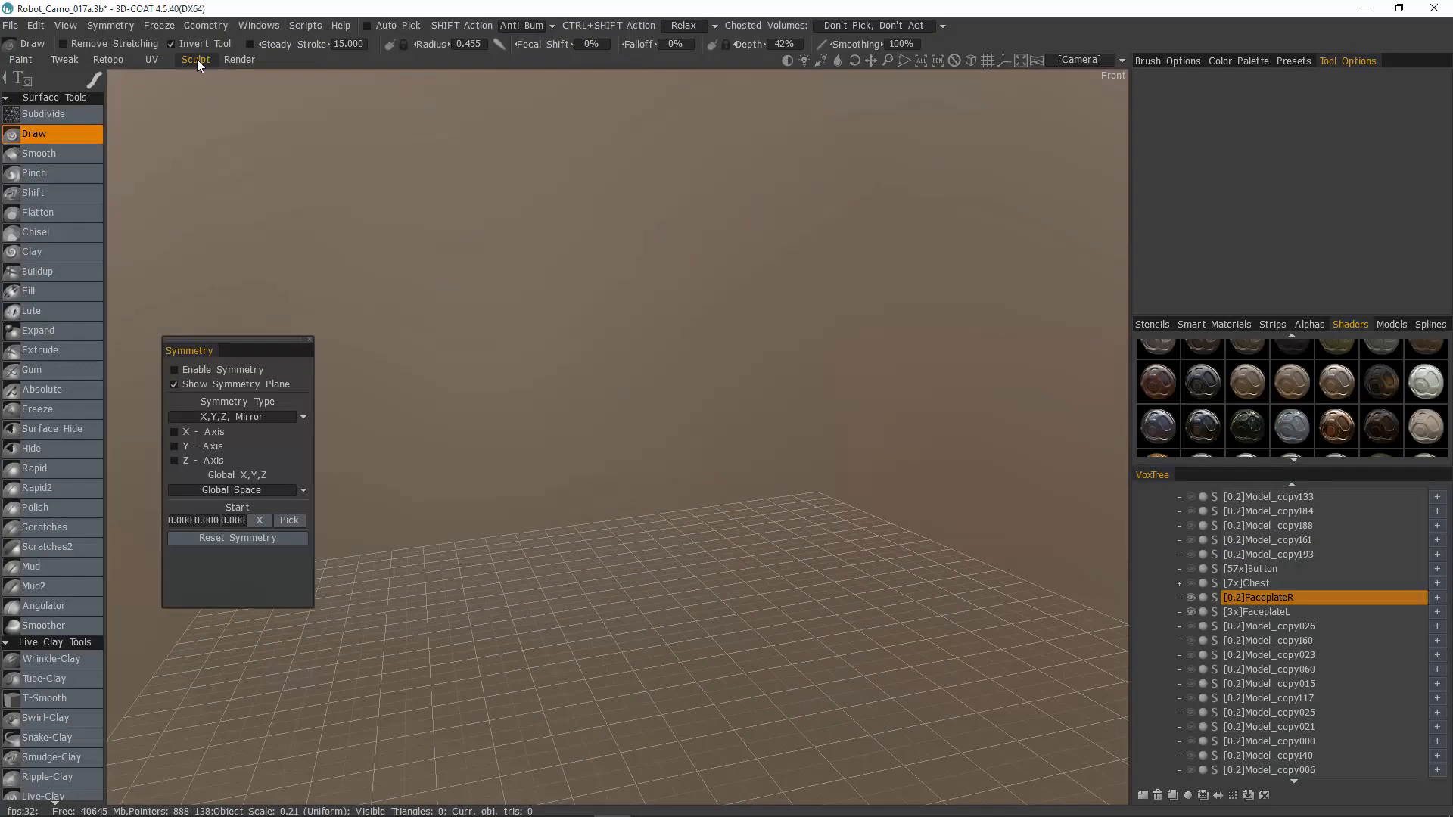
mouse_move(616, 458)
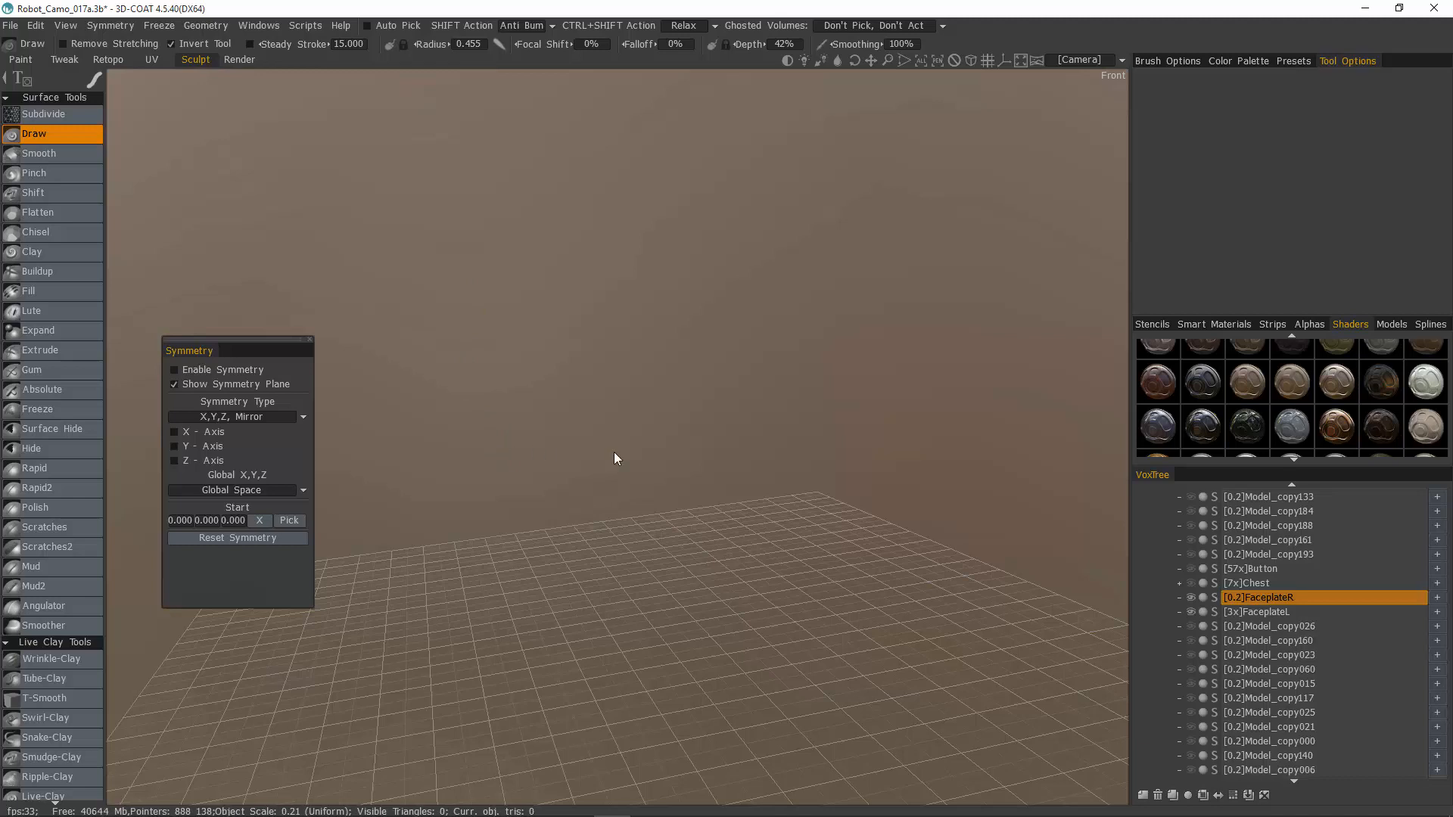
mouse_move(536, 499)
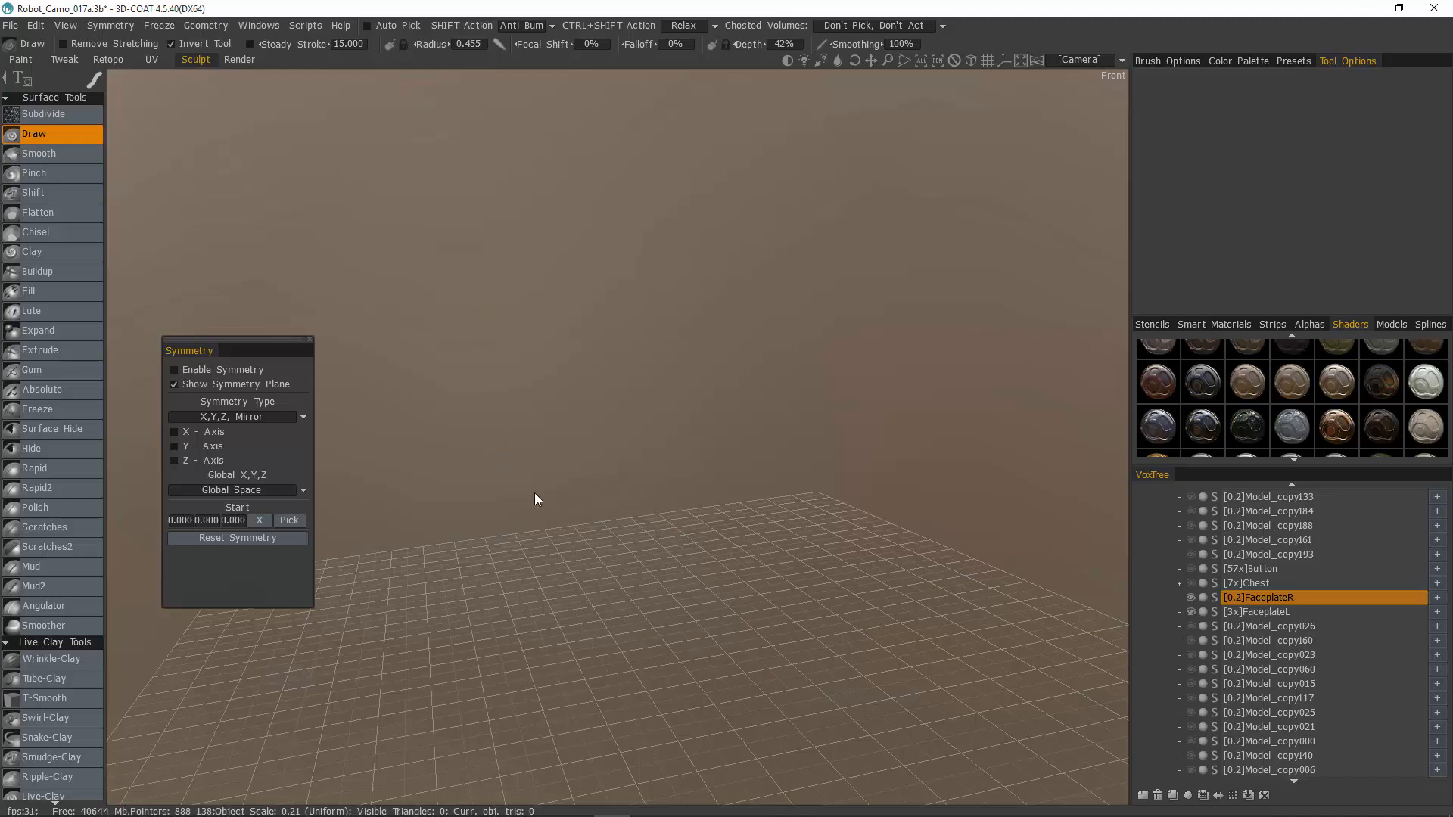
mouse_move(681, 517)
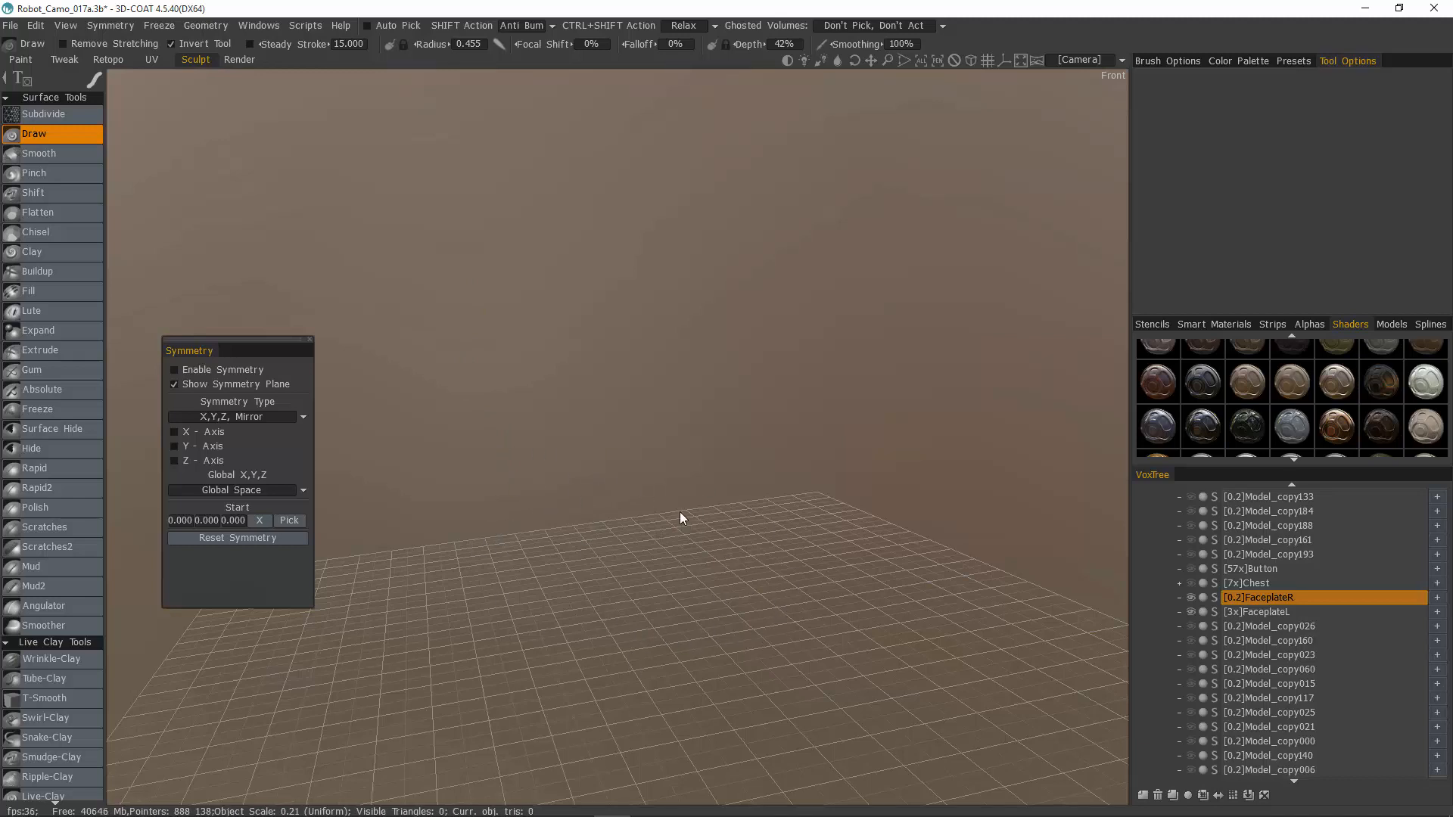
mouse_move(598, 480)
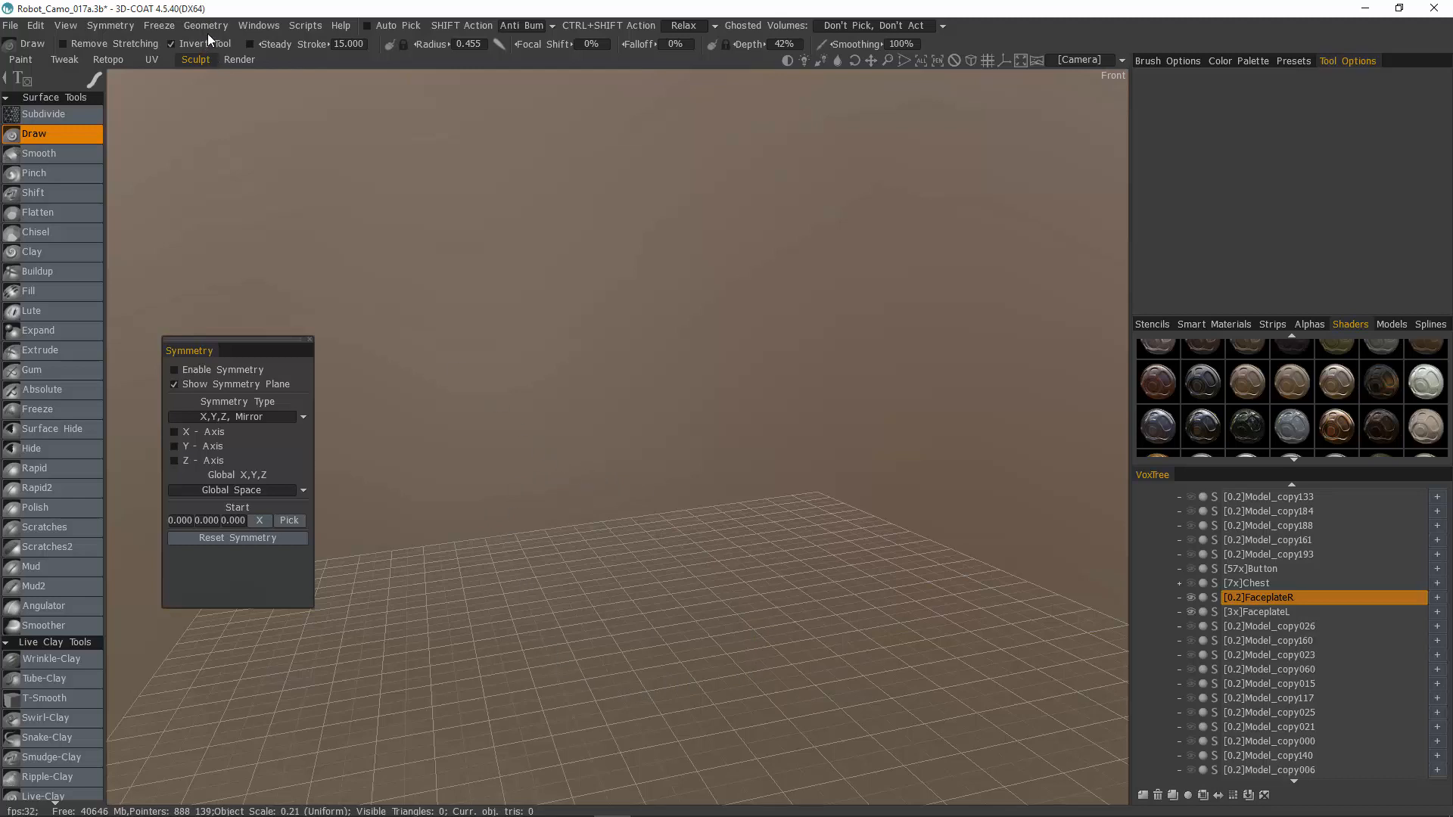
Step: Select FaceplateL and convert its retopo mesh into the sculpt object RetopoGroup1
click(205, 25)
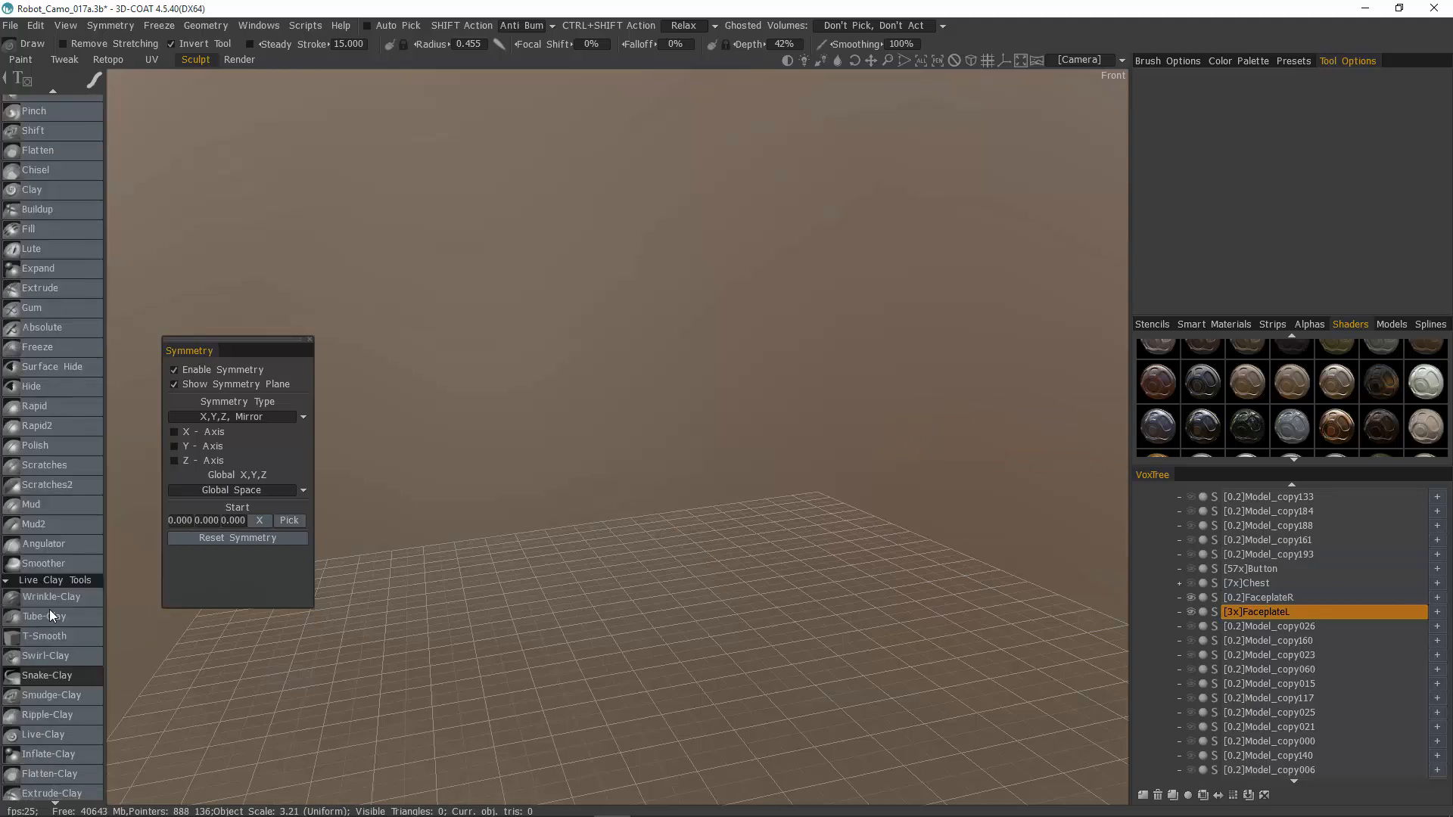
scroll(down, 3)
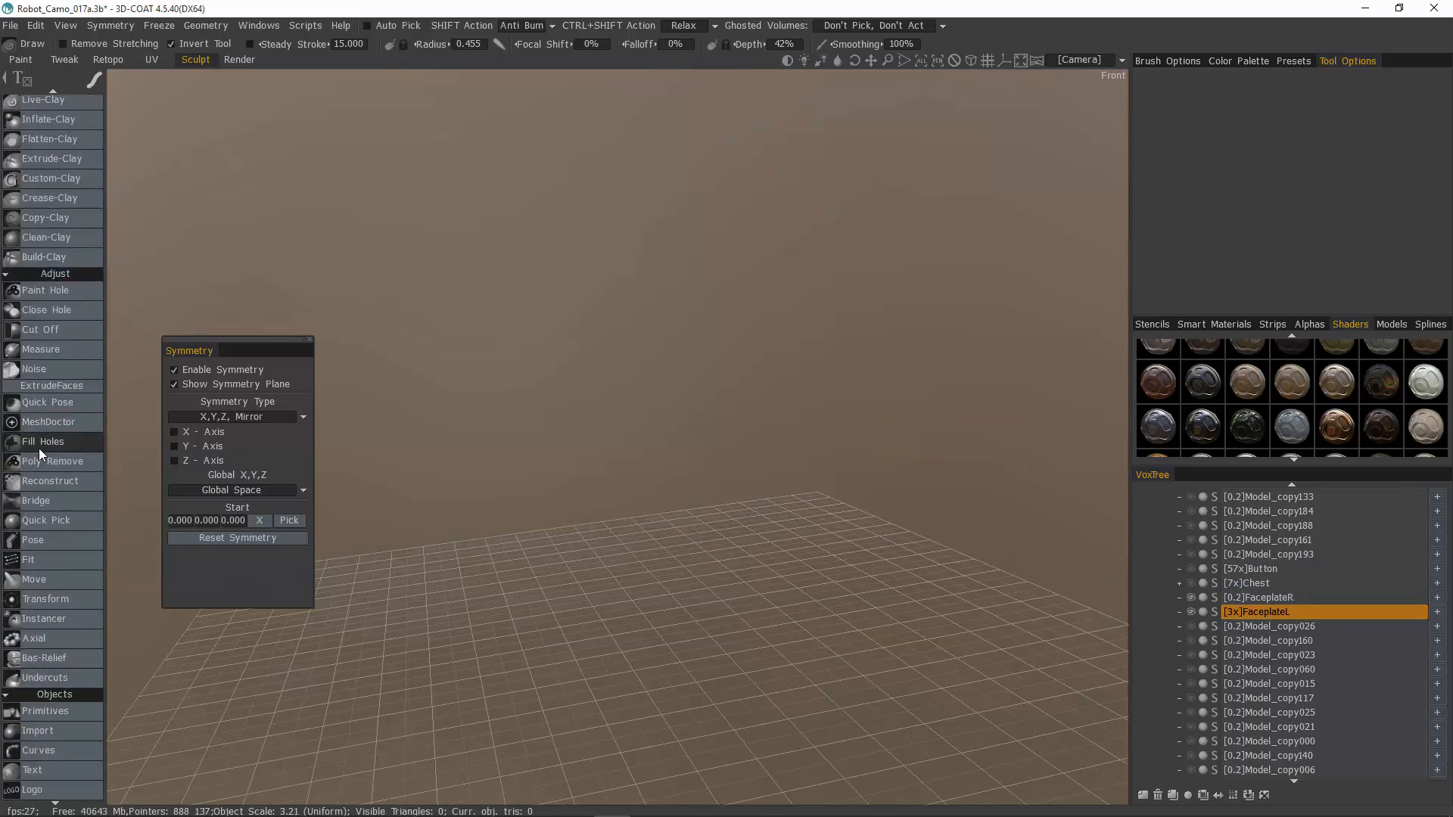
scroll(down, 3)
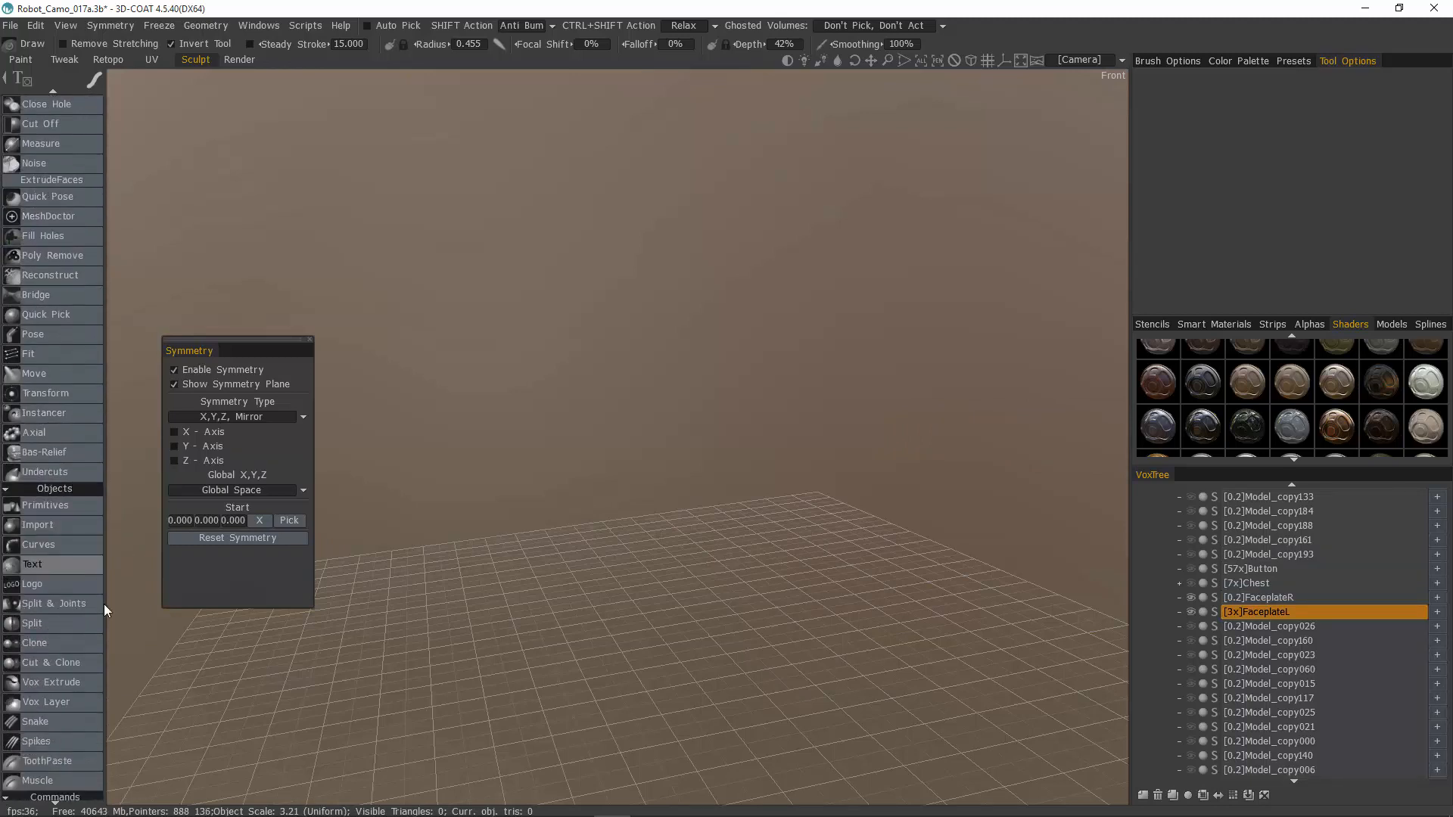
scroll(down, 3)
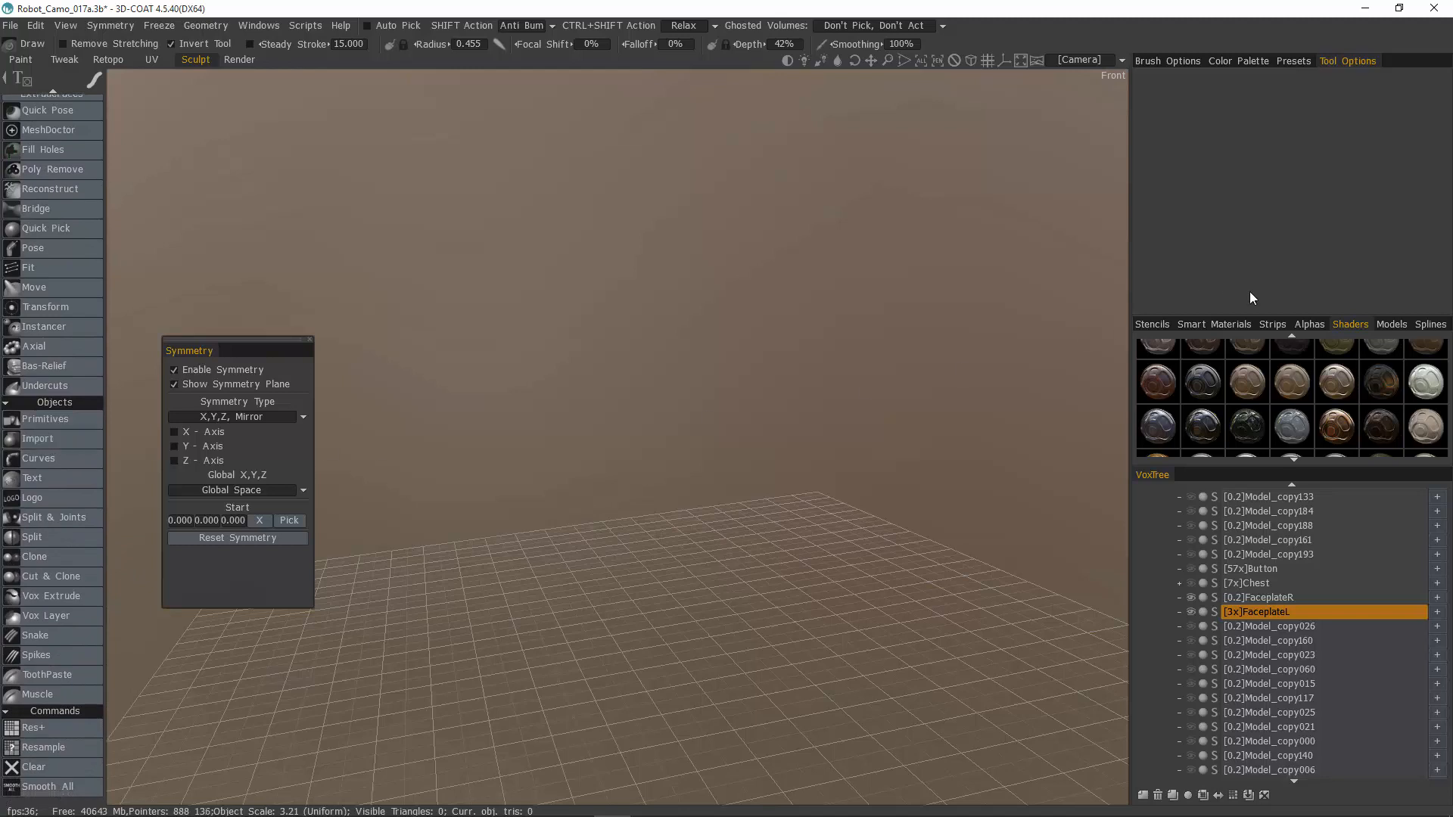
mouse_move(858, 557)
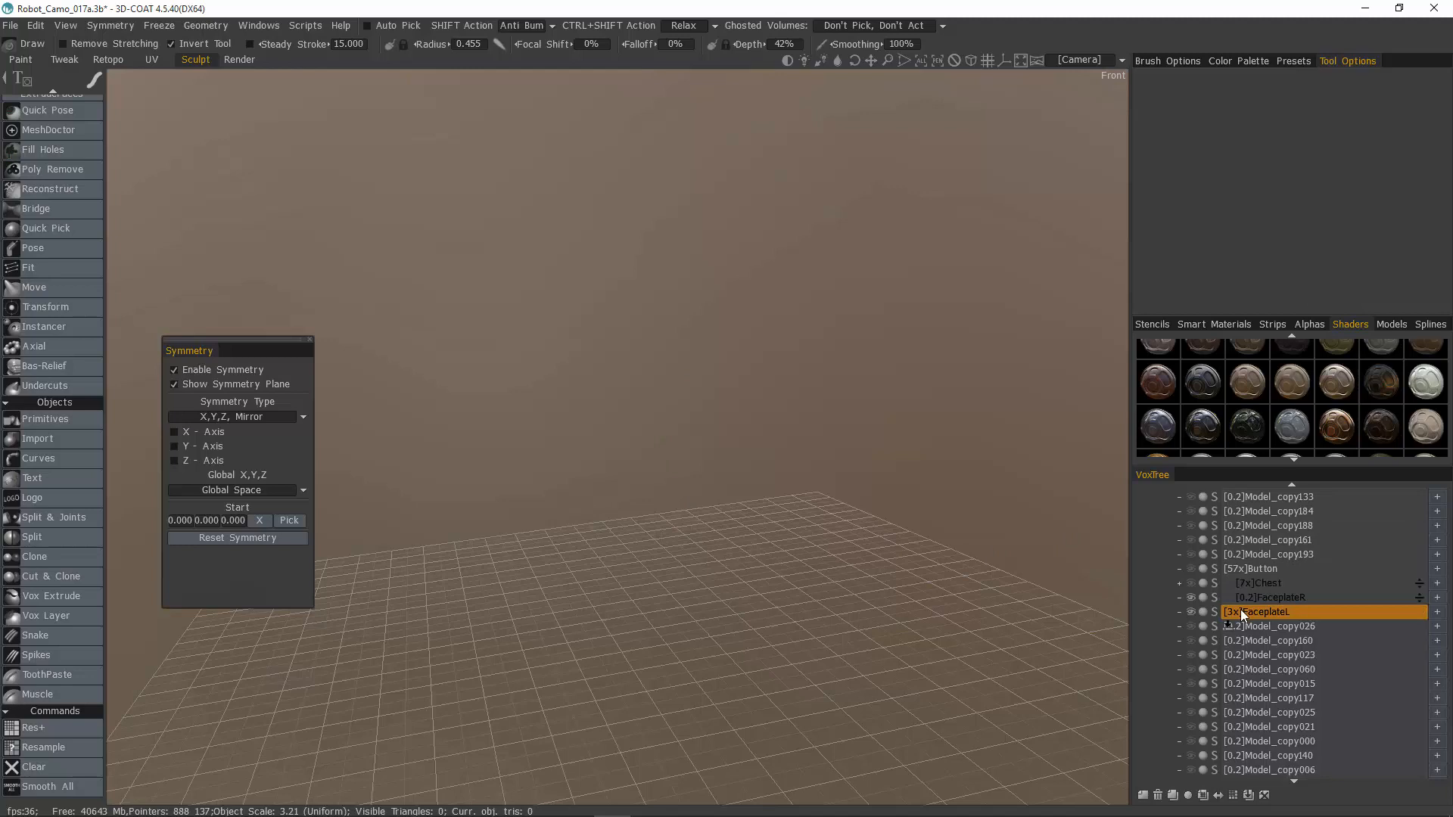
click(205, 25)
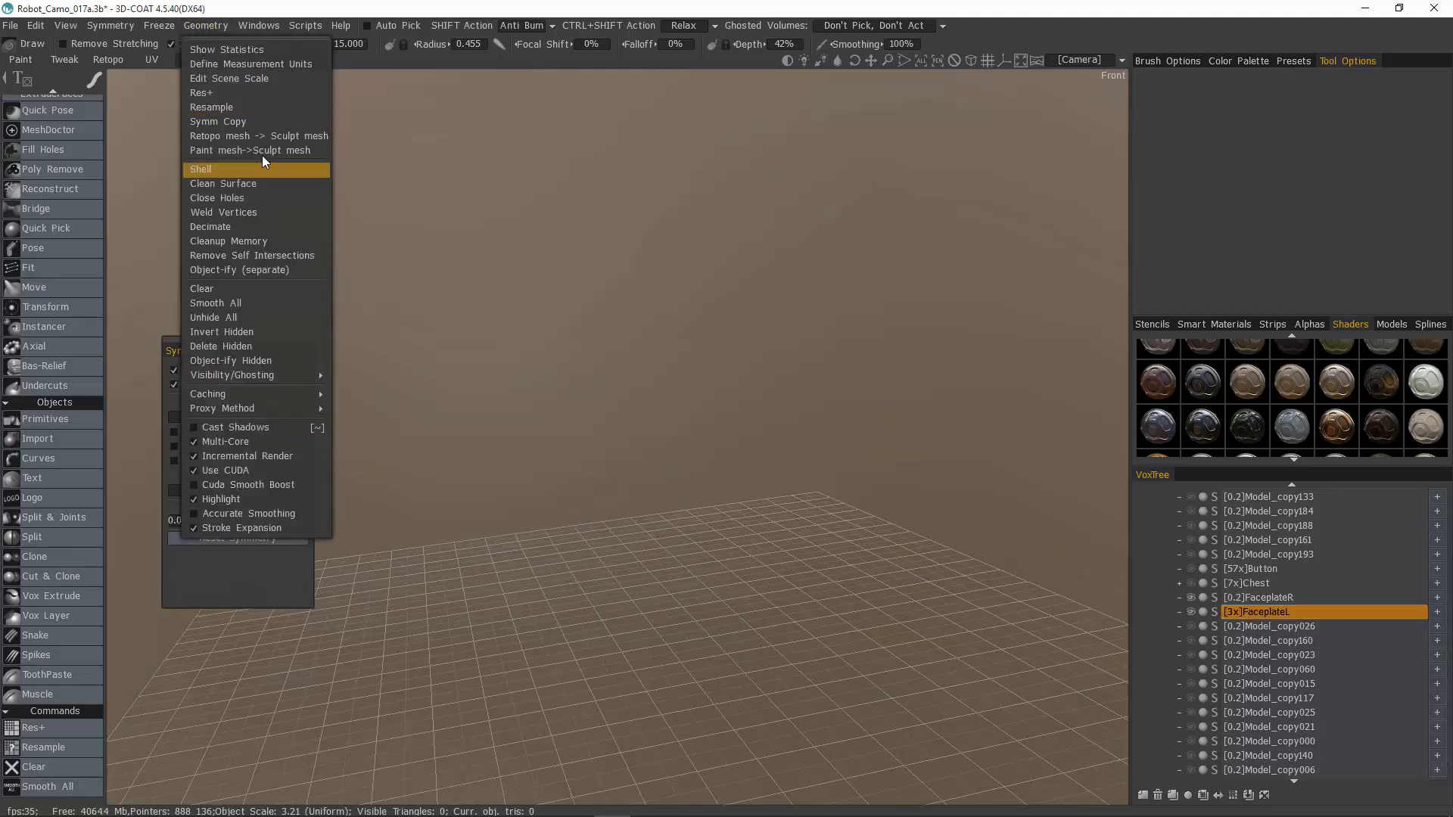
click(201, 169)
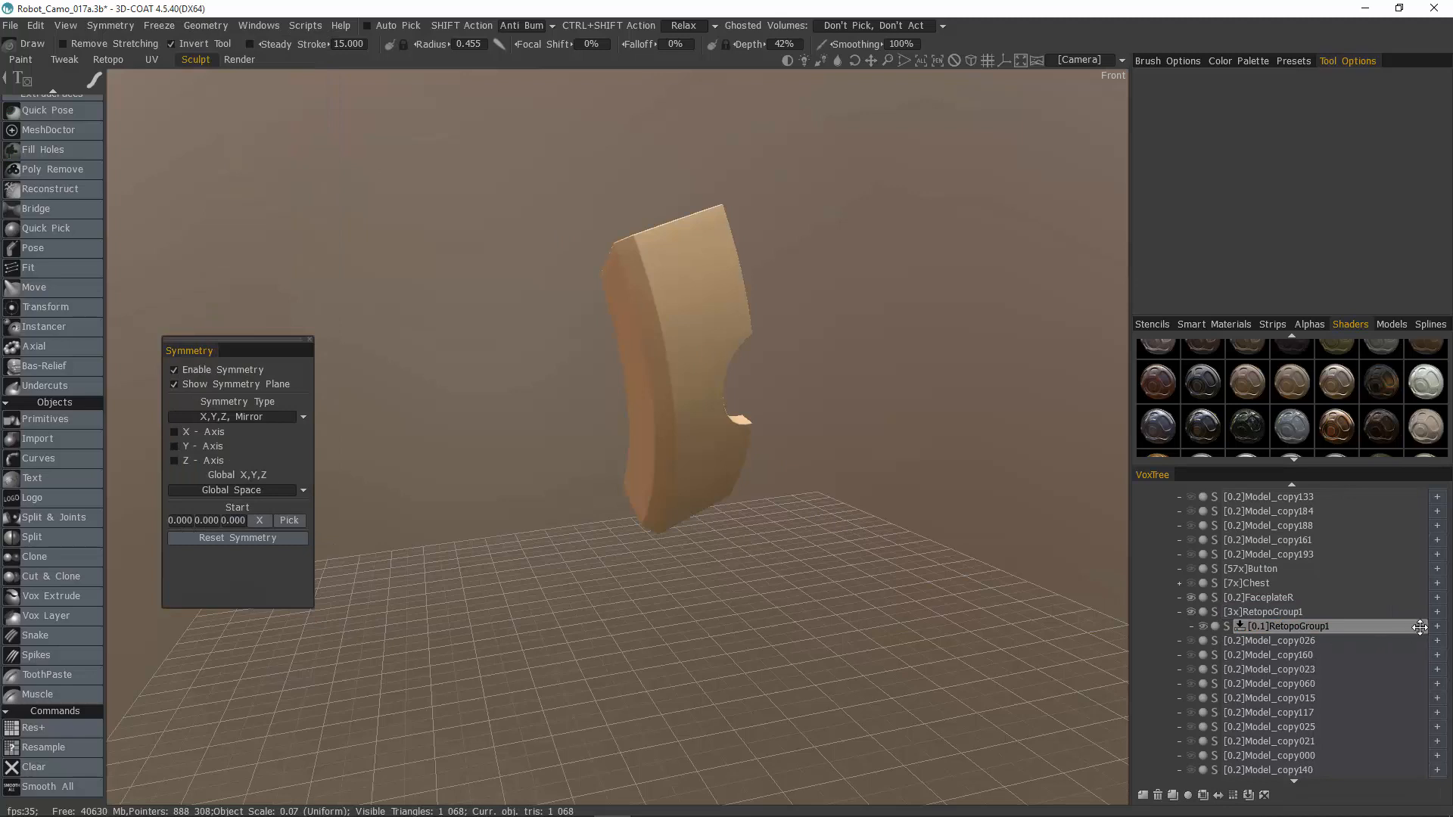
Step: Shift-merge the converted half into RetopoGroup1, toggle wireframe, and switch to the Retopo room
key(shift)
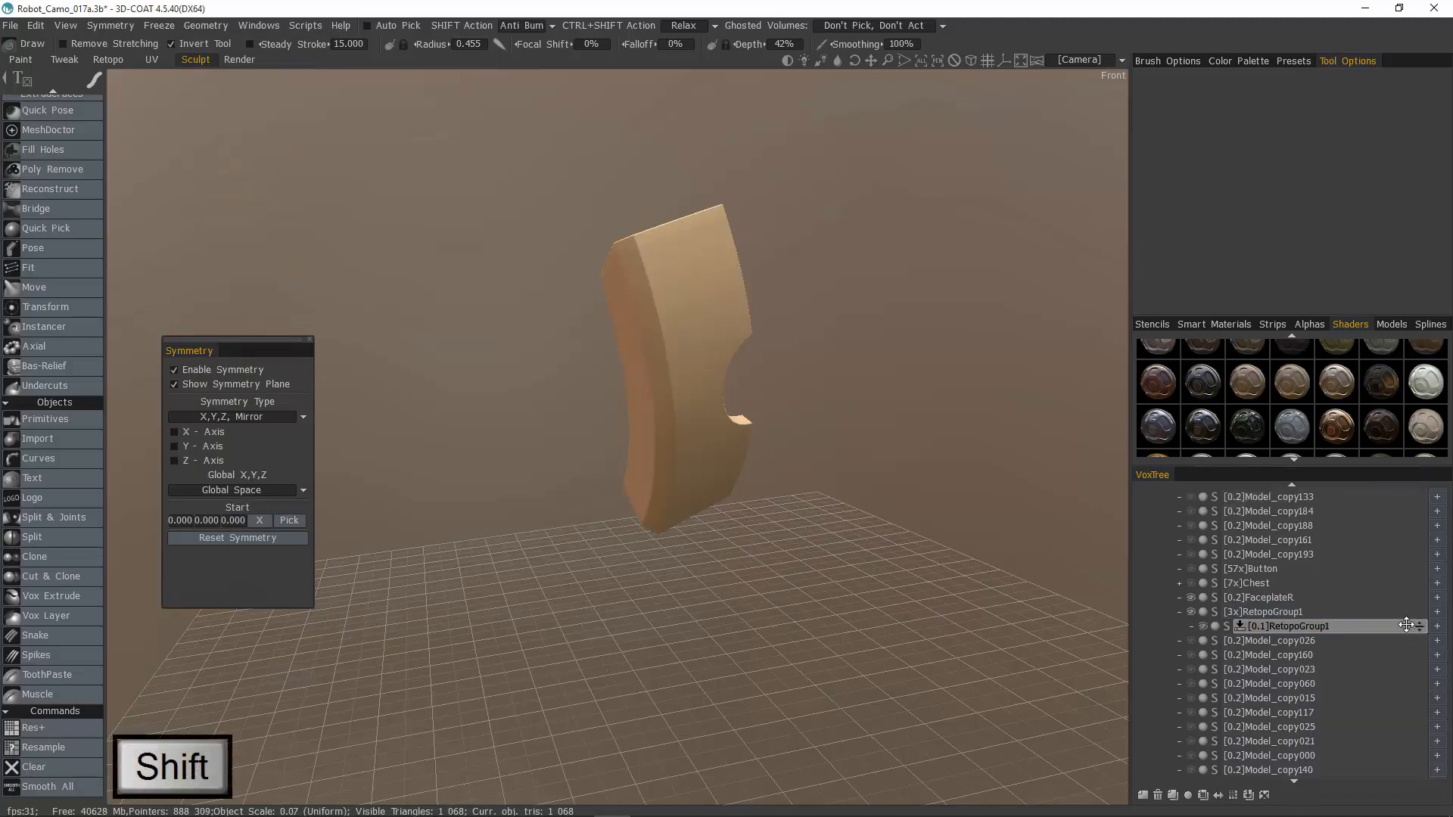
click(1270, 612)
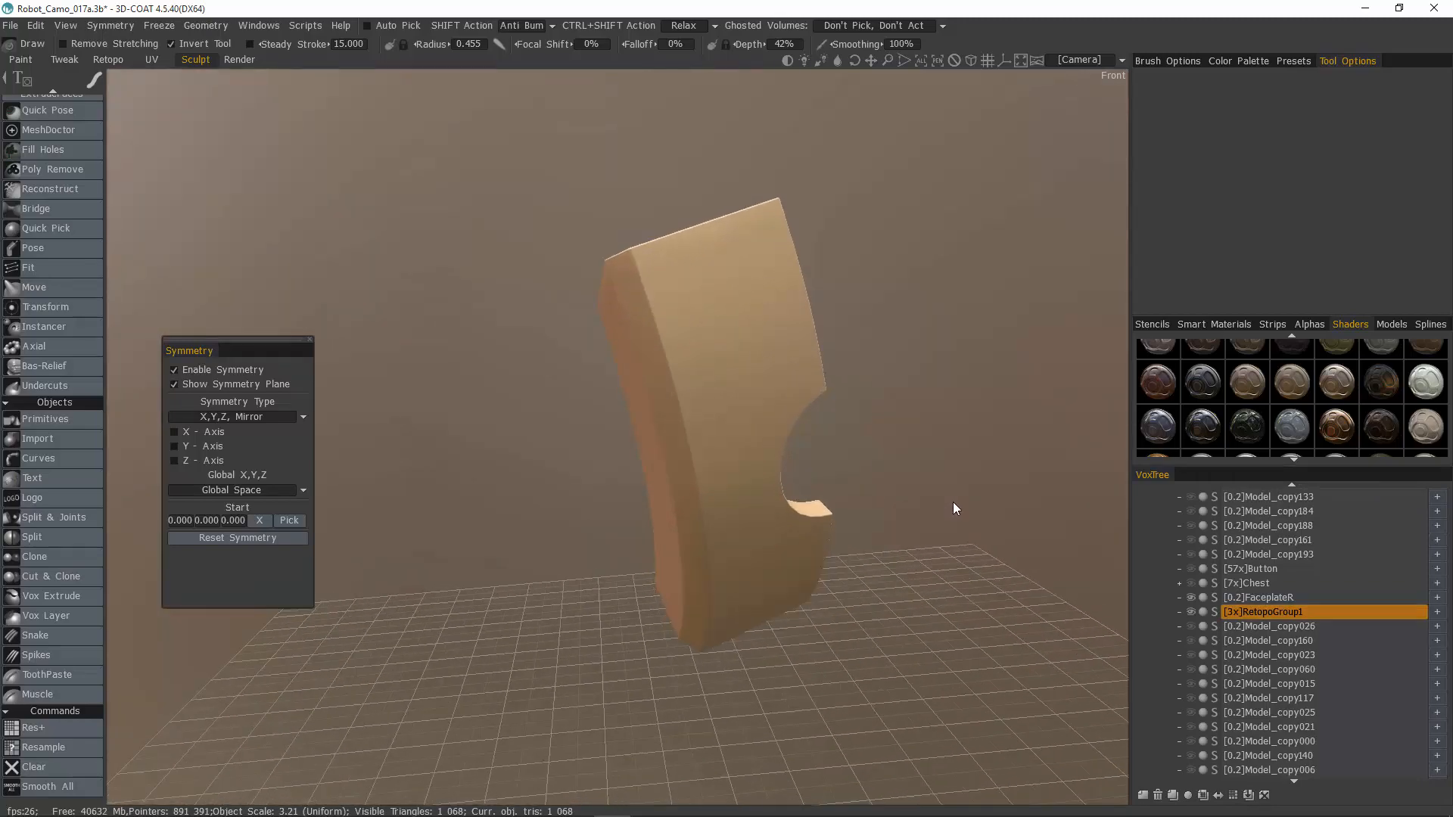
key(4)
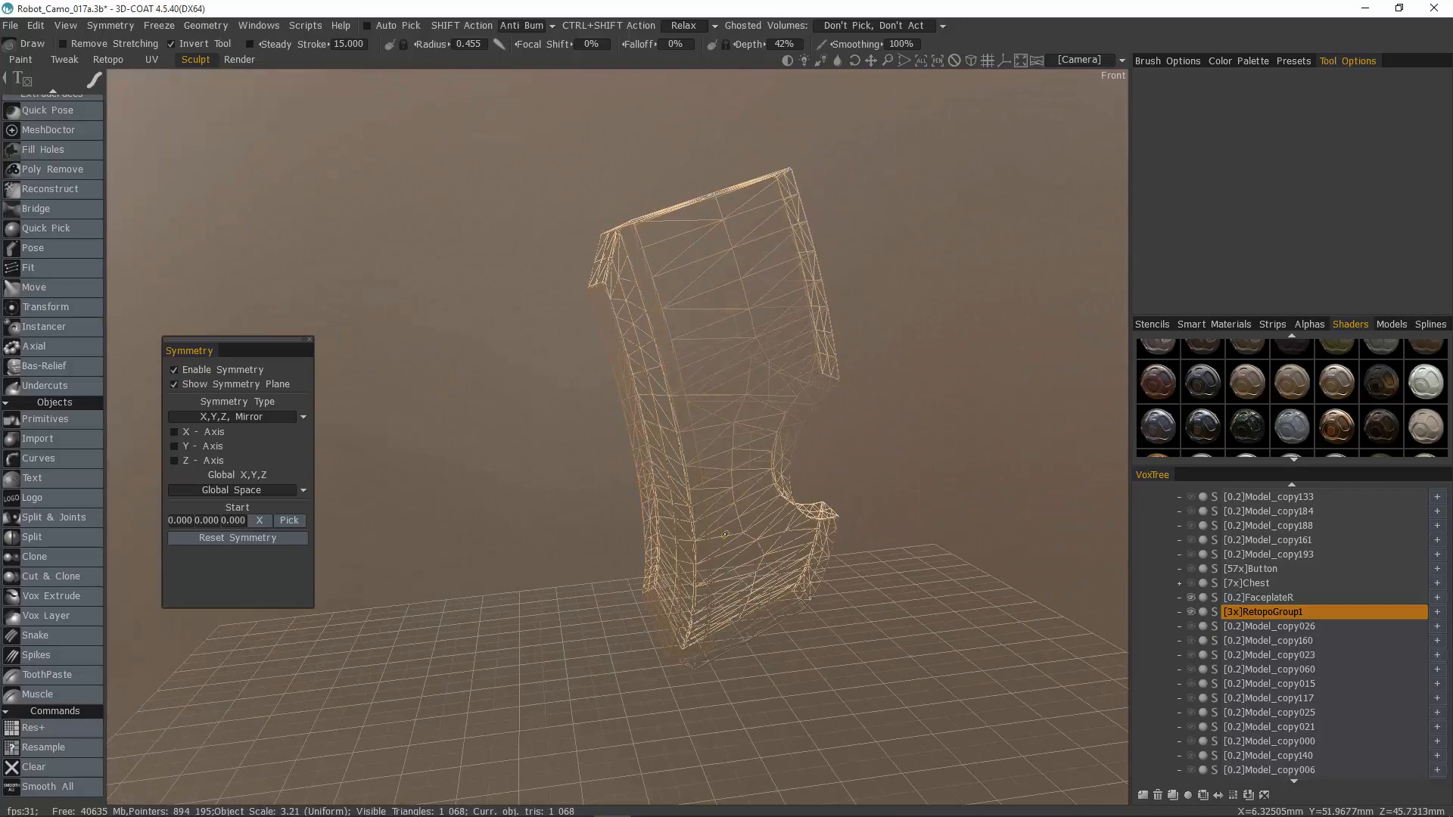
click(108, 59)
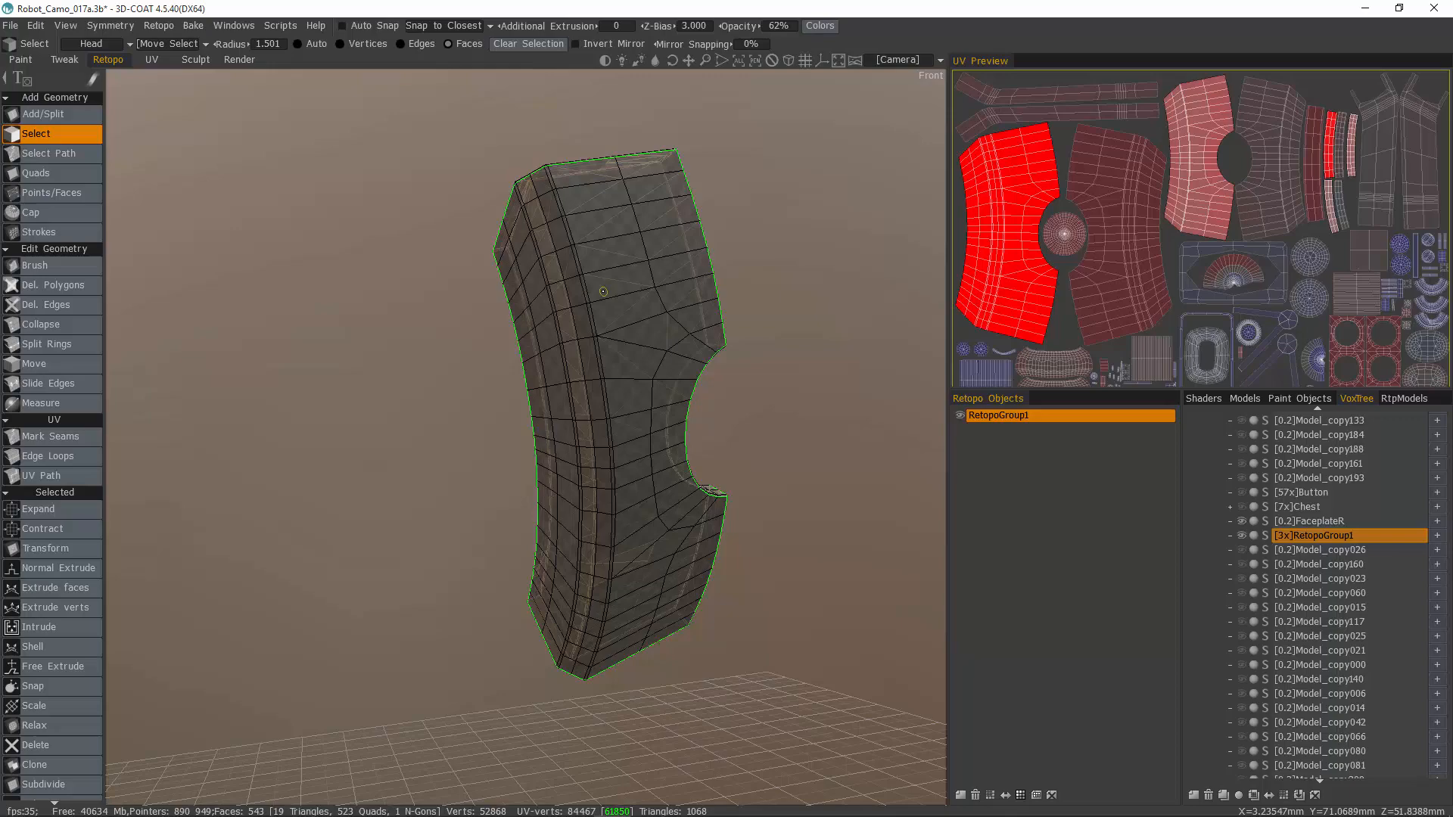
Step: Subdivide the entire RetopoGroup1 faceplate in Sculpt to about 4,272 triangles
click(195, 59)
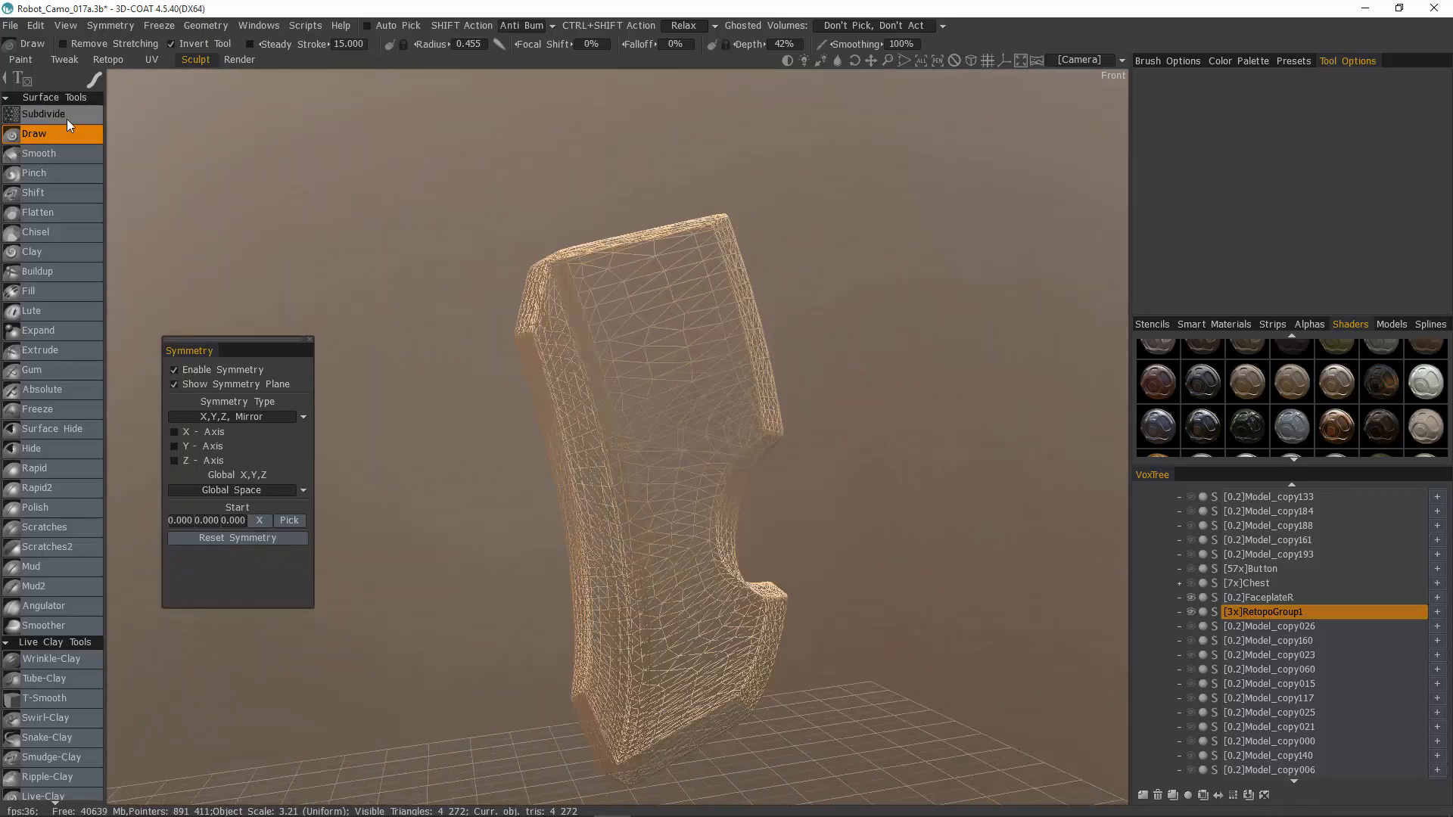
click(43, 113)
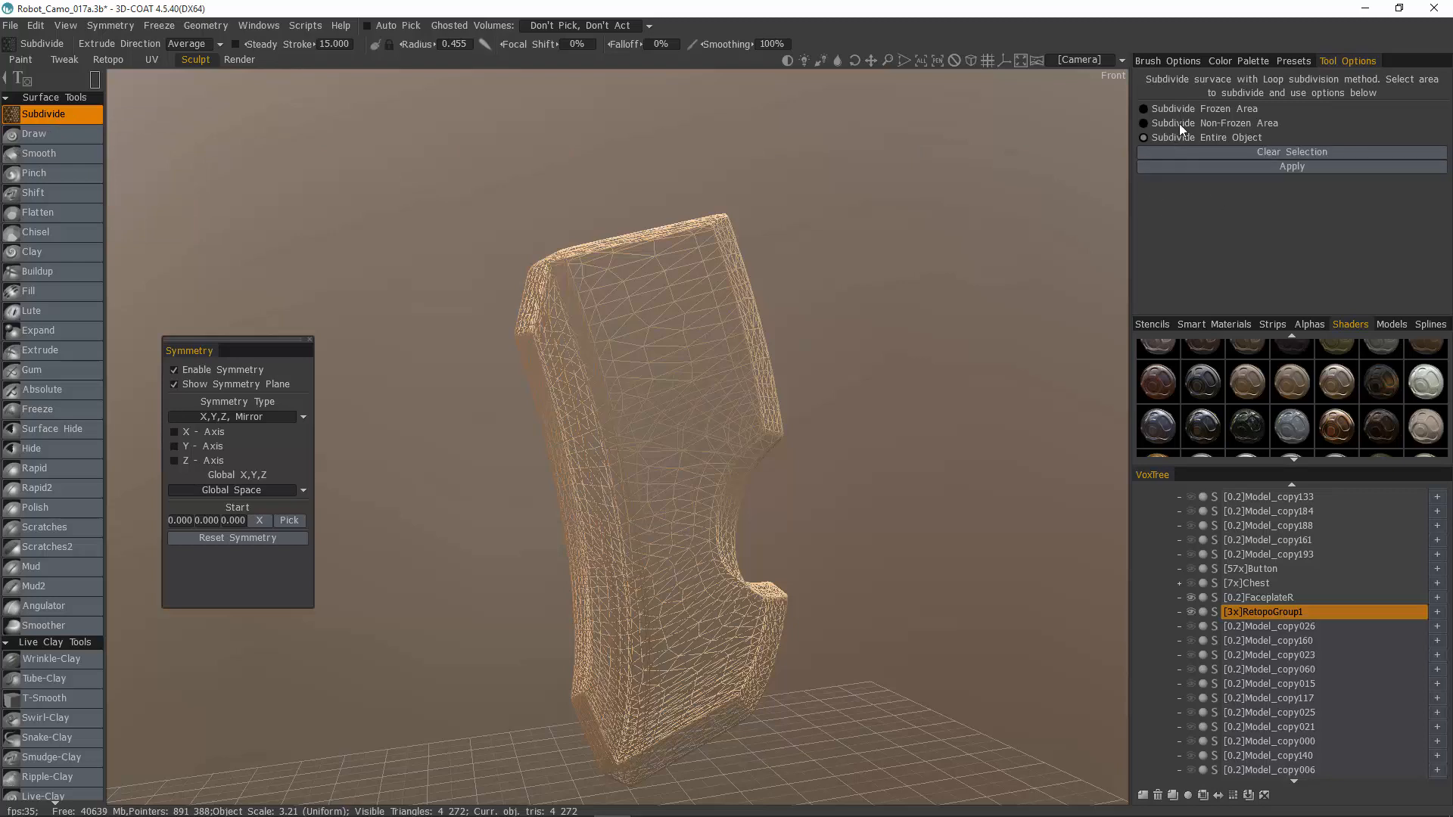
mouse_move(1210, 141)
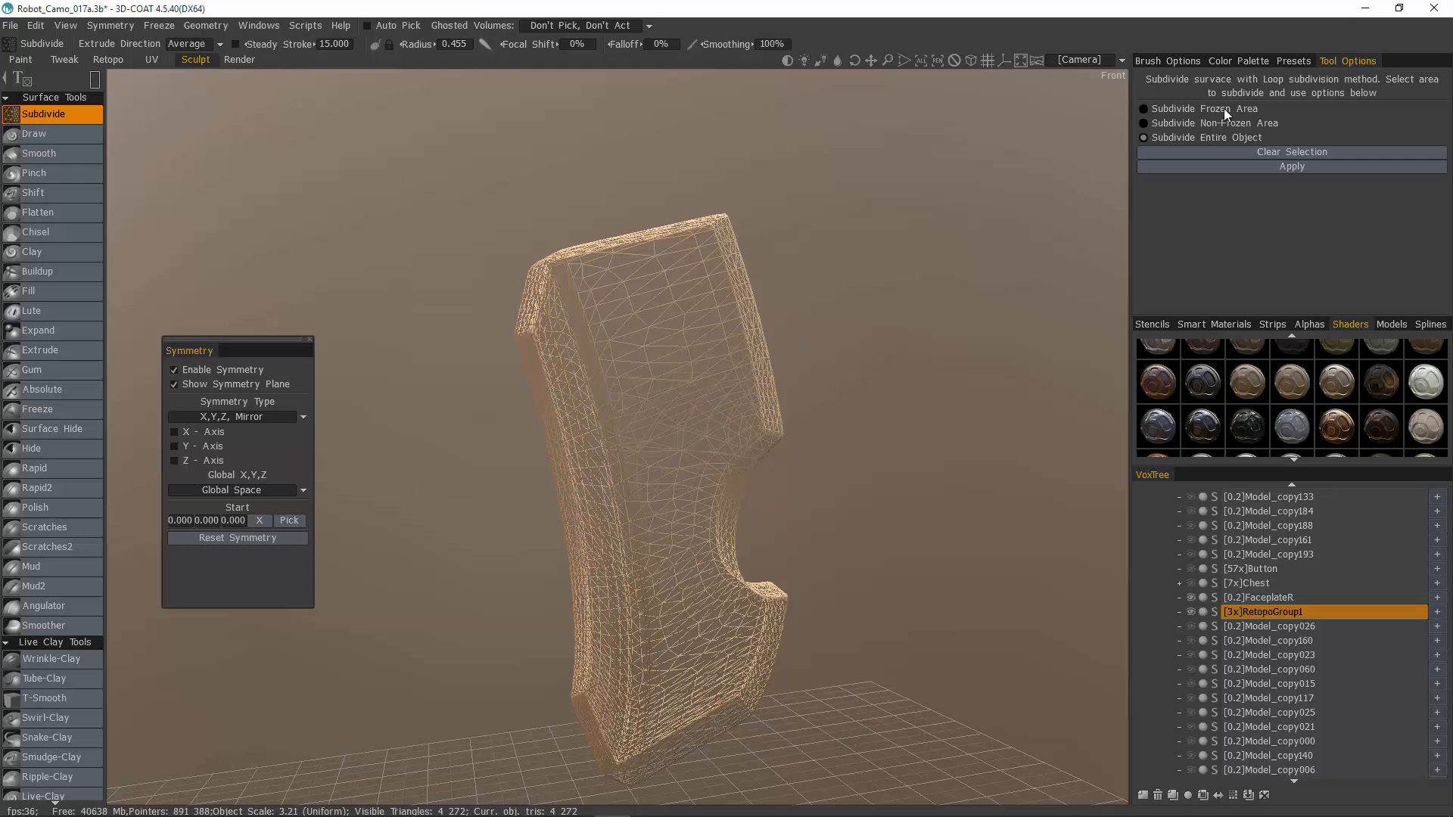
mouse_move(697, 416)
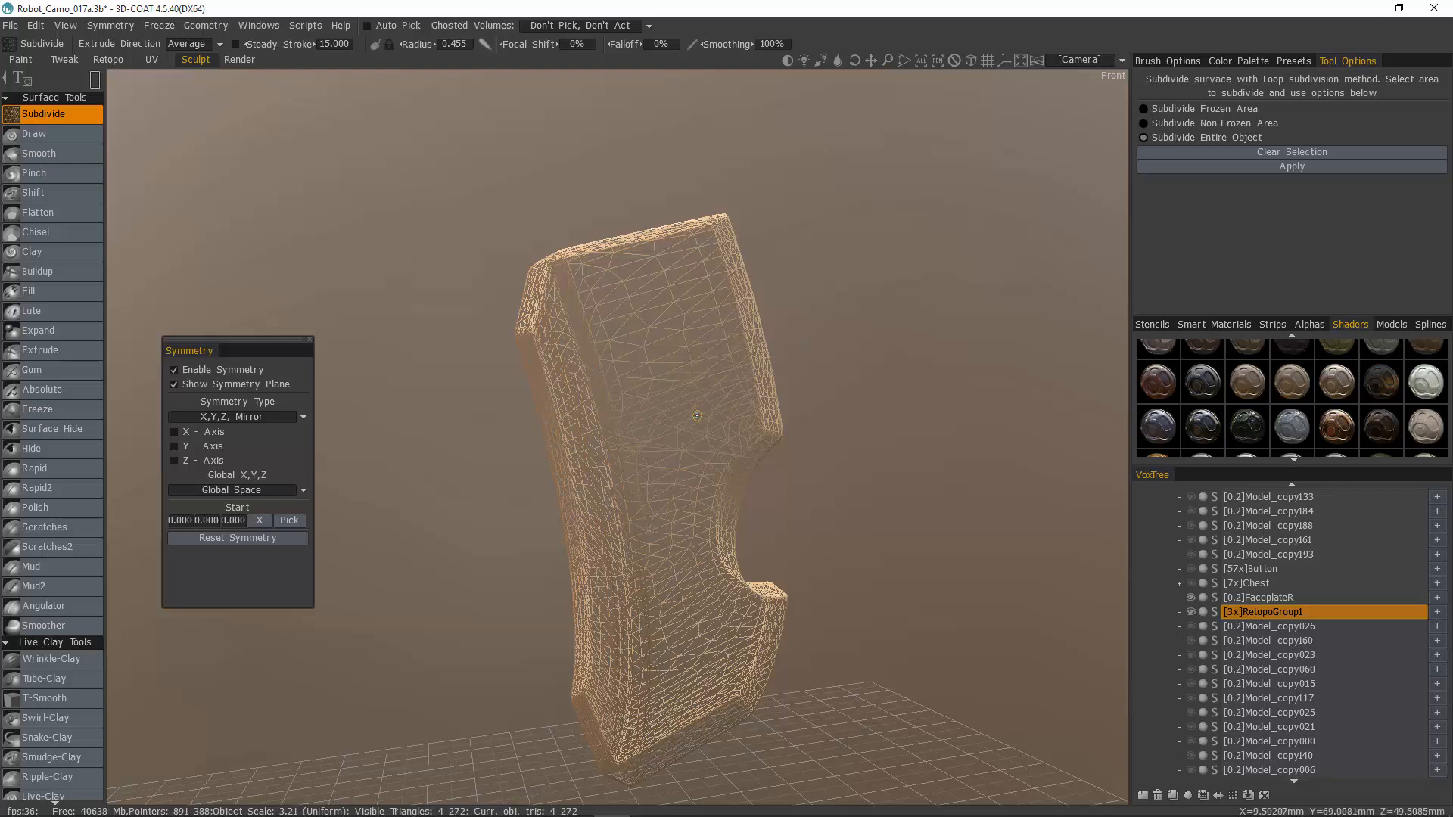
mouse_move(667, 396)
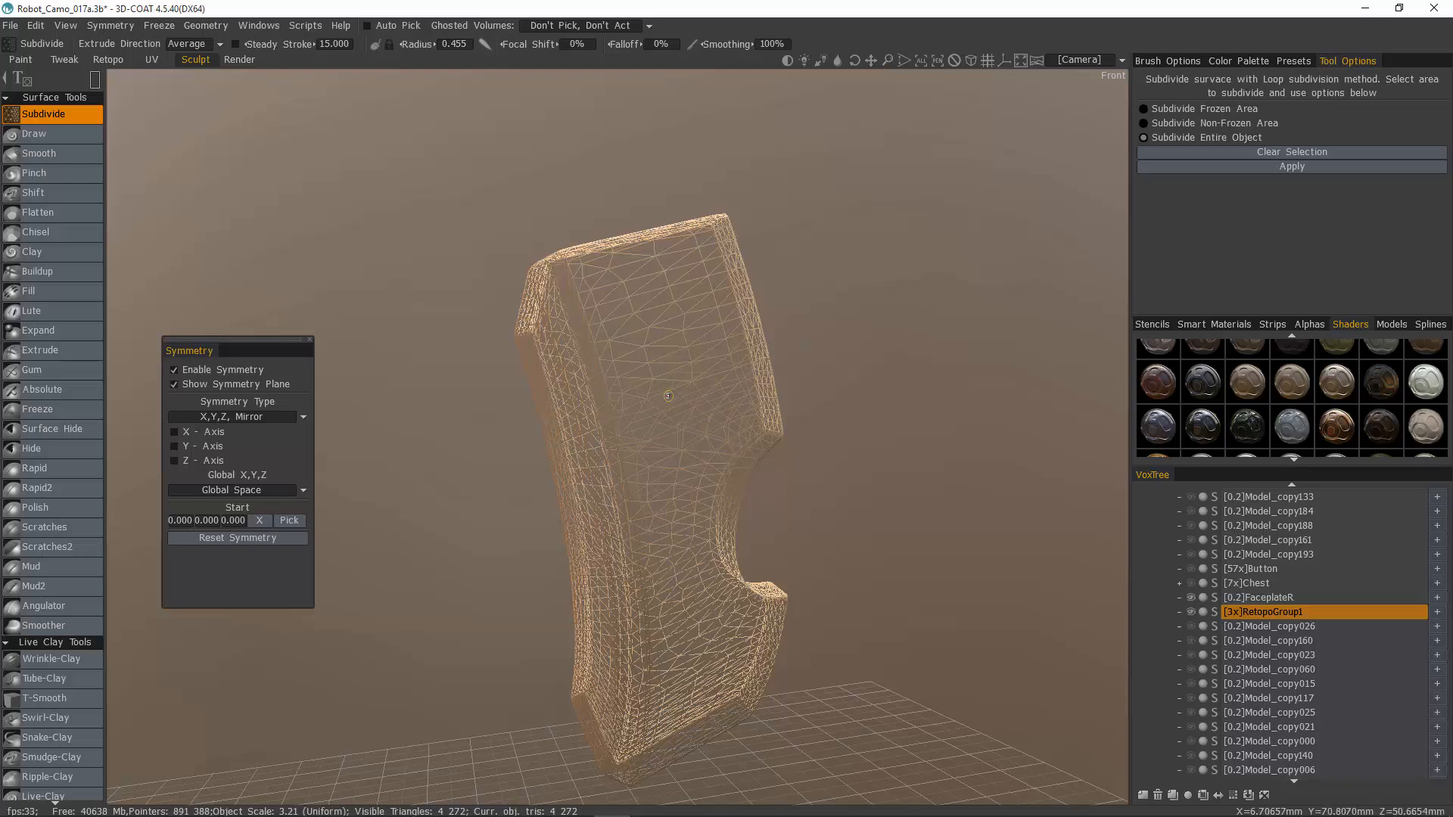
mouse_move(640, 554)
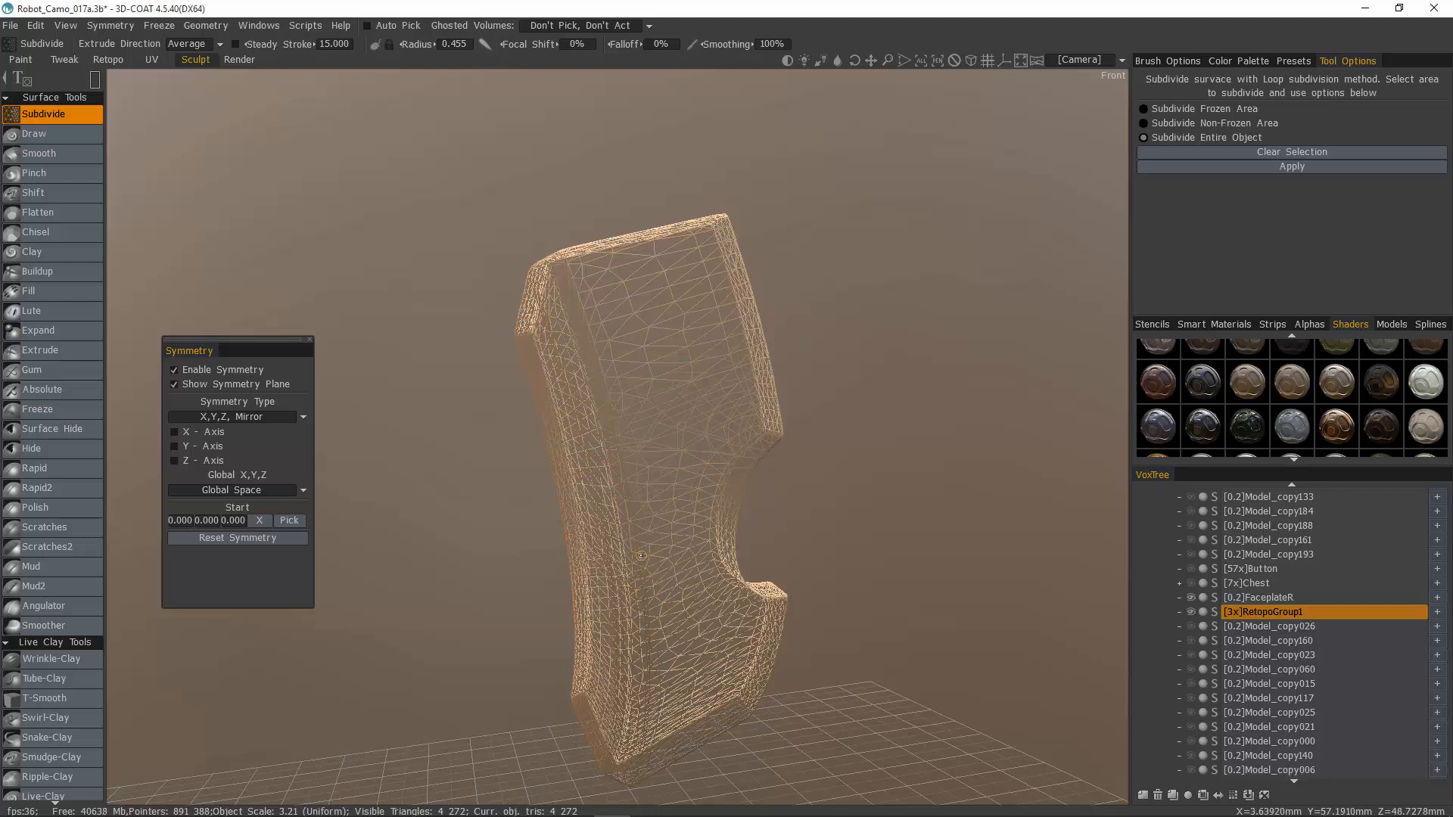
mouse_move(196, 717)
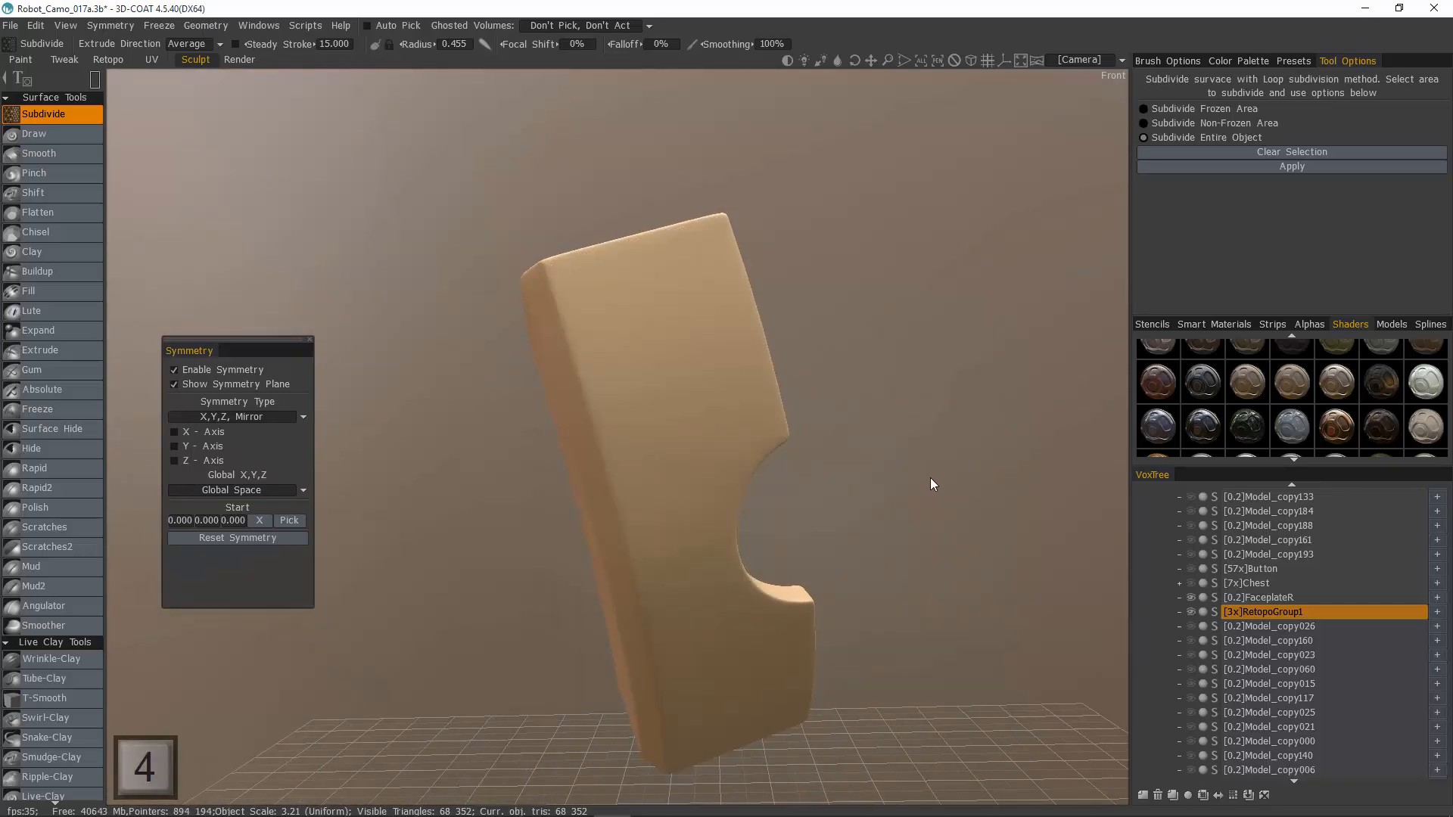
mouse_move(1197, 619)
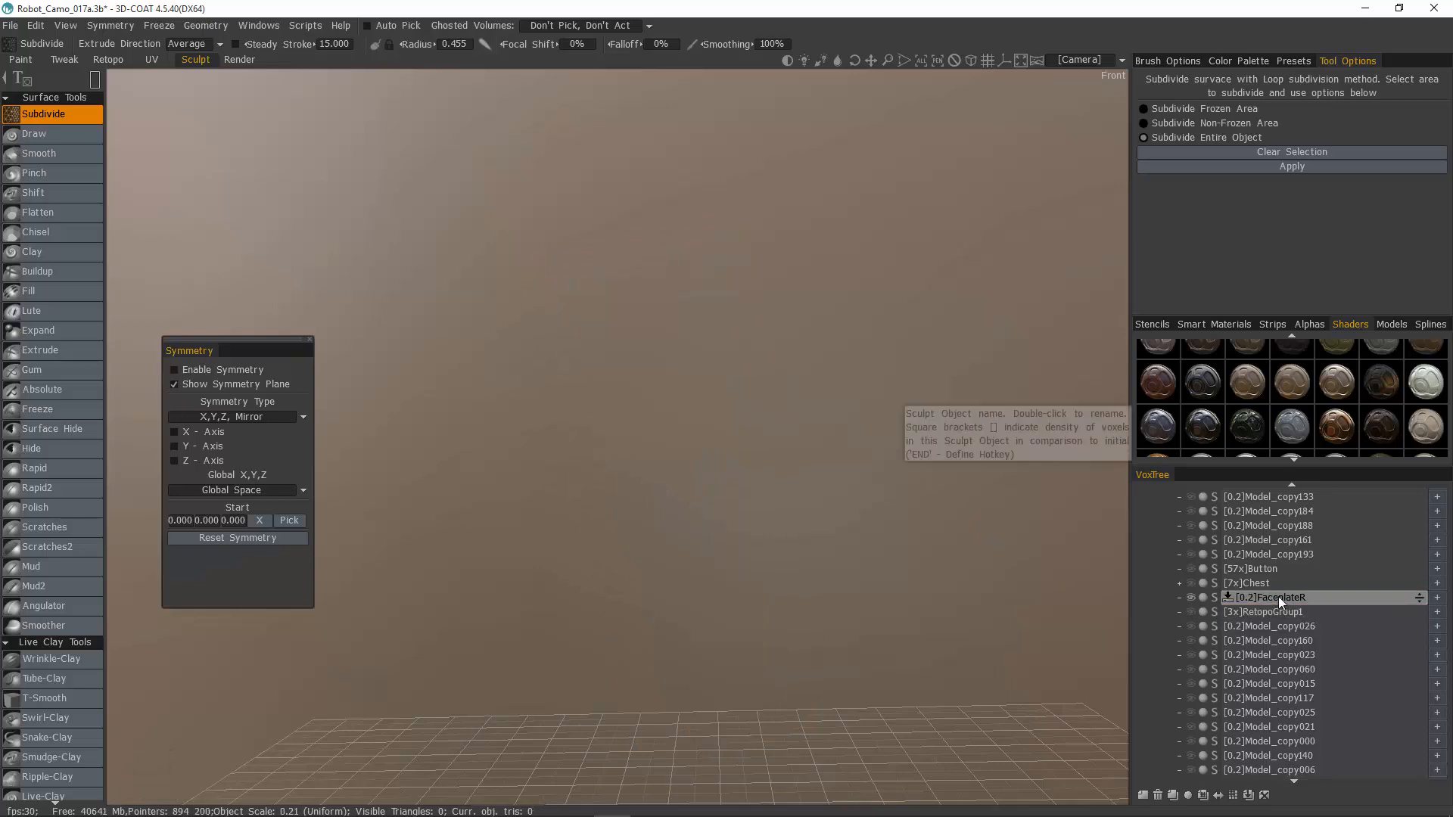
Step: Select FaceplateR, unhide and invert hidden faces to isolate it, and return to Sculpt
click(108, 59)
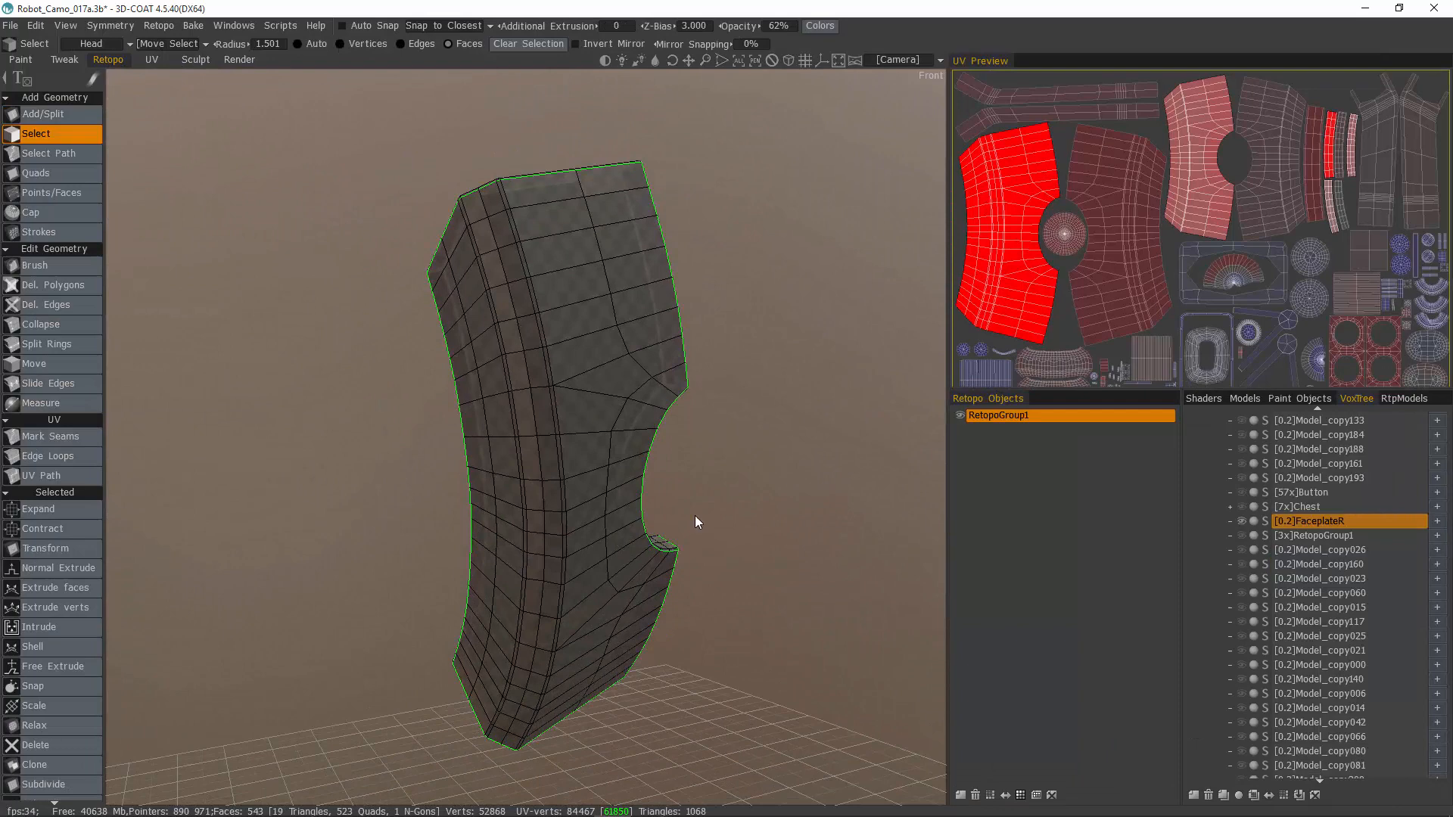
scroll(down, 3)
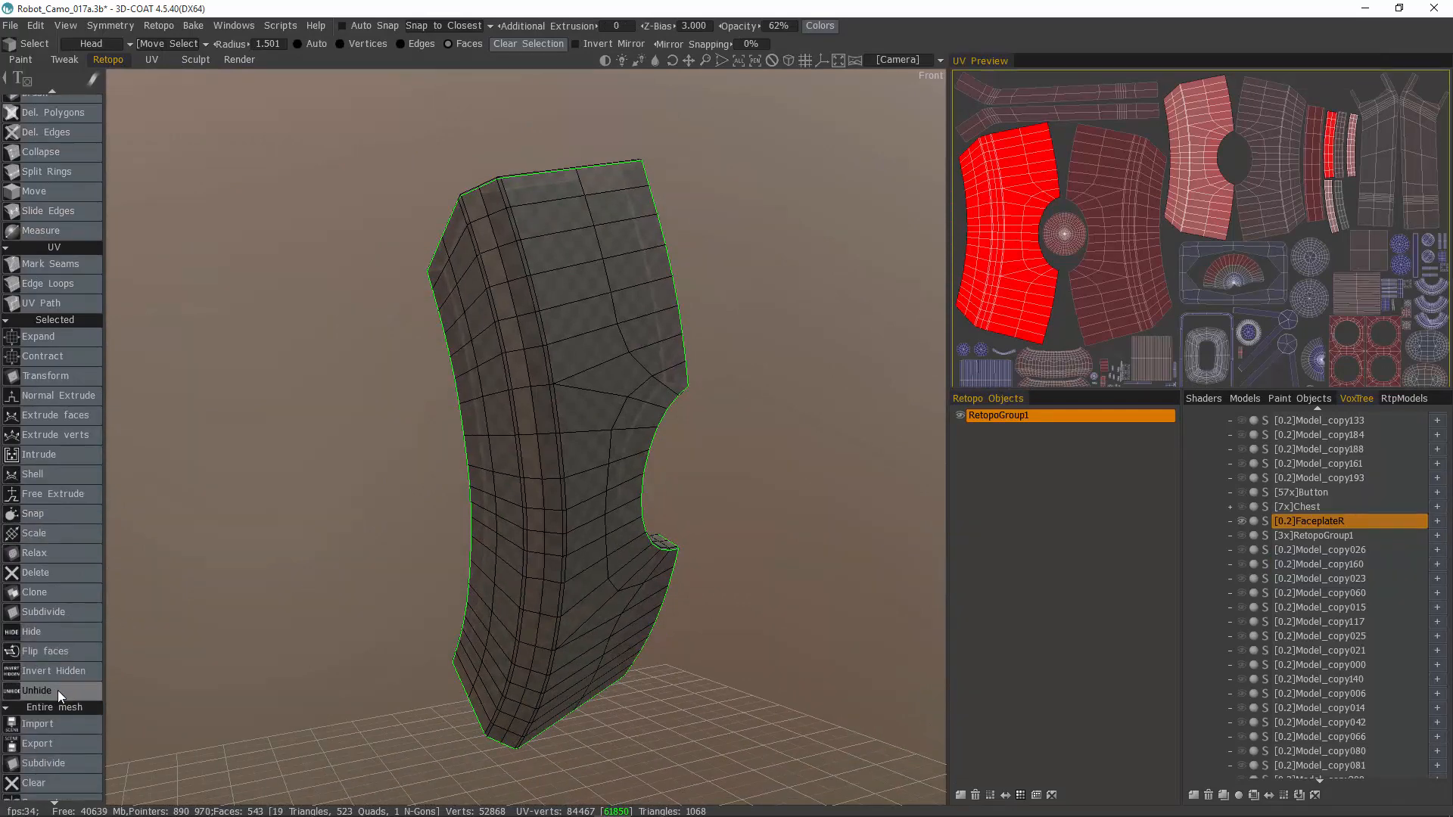
click(38, 690)
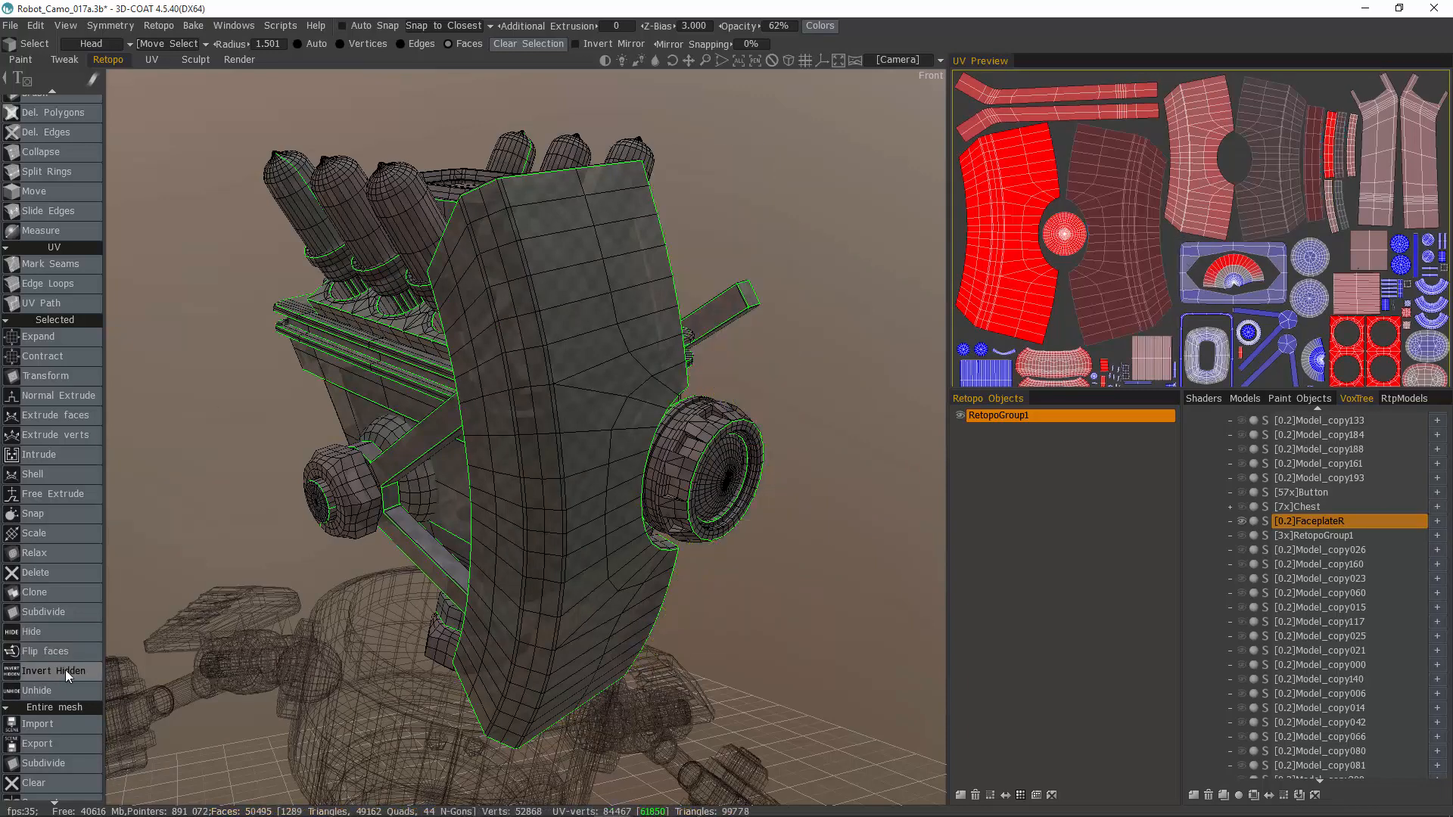
click(56, 672)
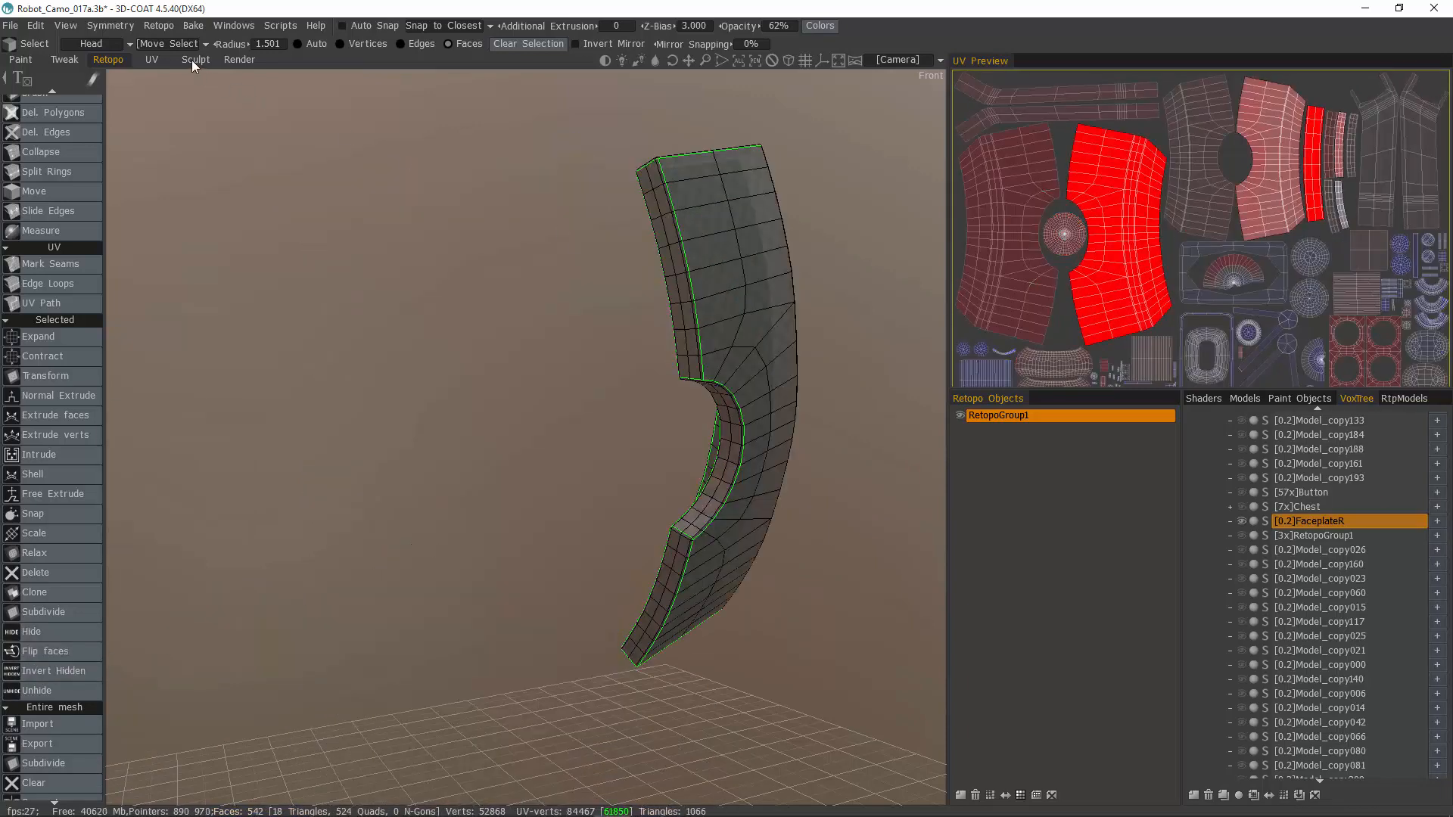
click(195, 59)
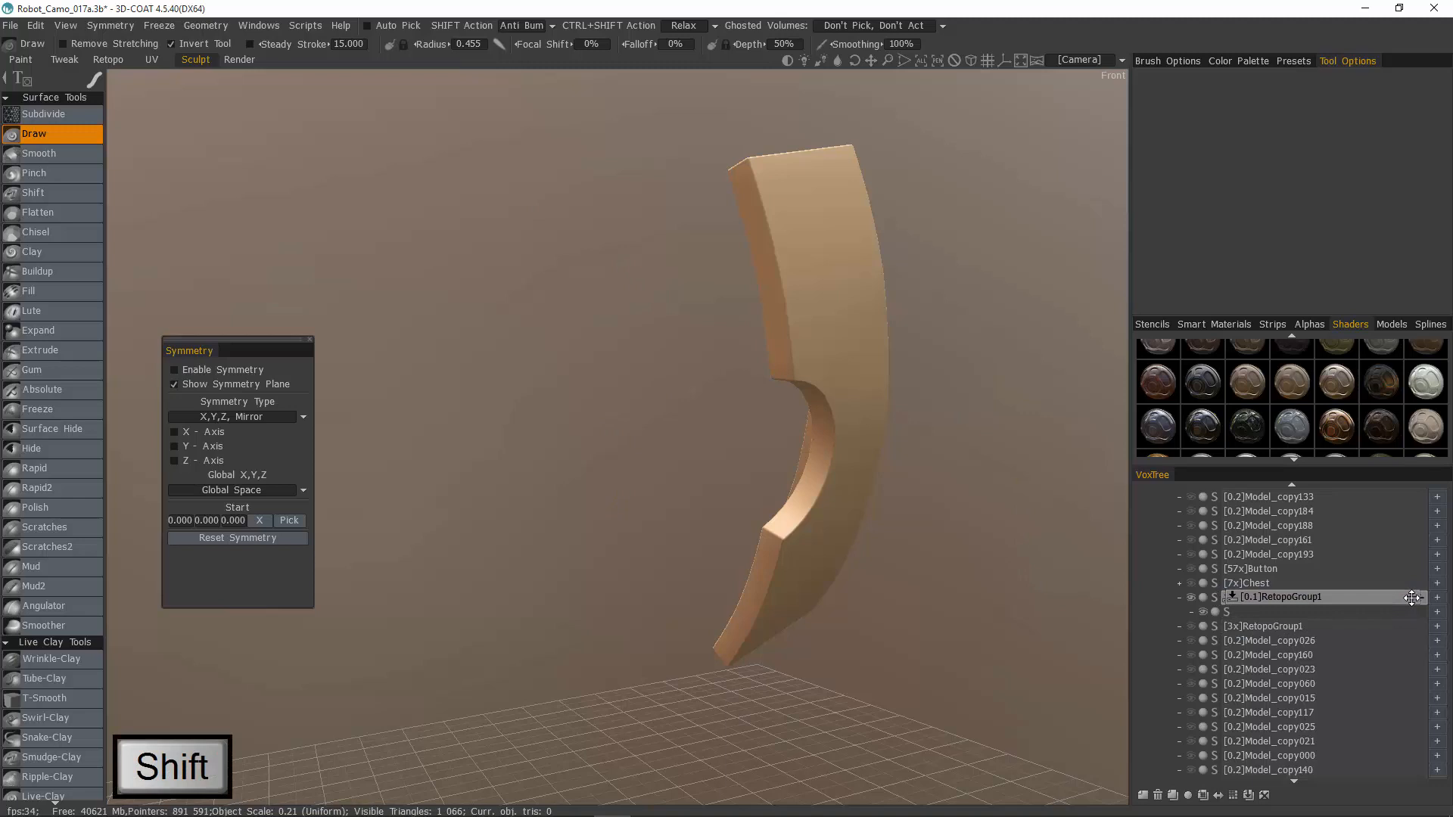
Step: Merge the second half's layer into RetopoGroup1 and apply surface subdivision to it
click(1284, 597)
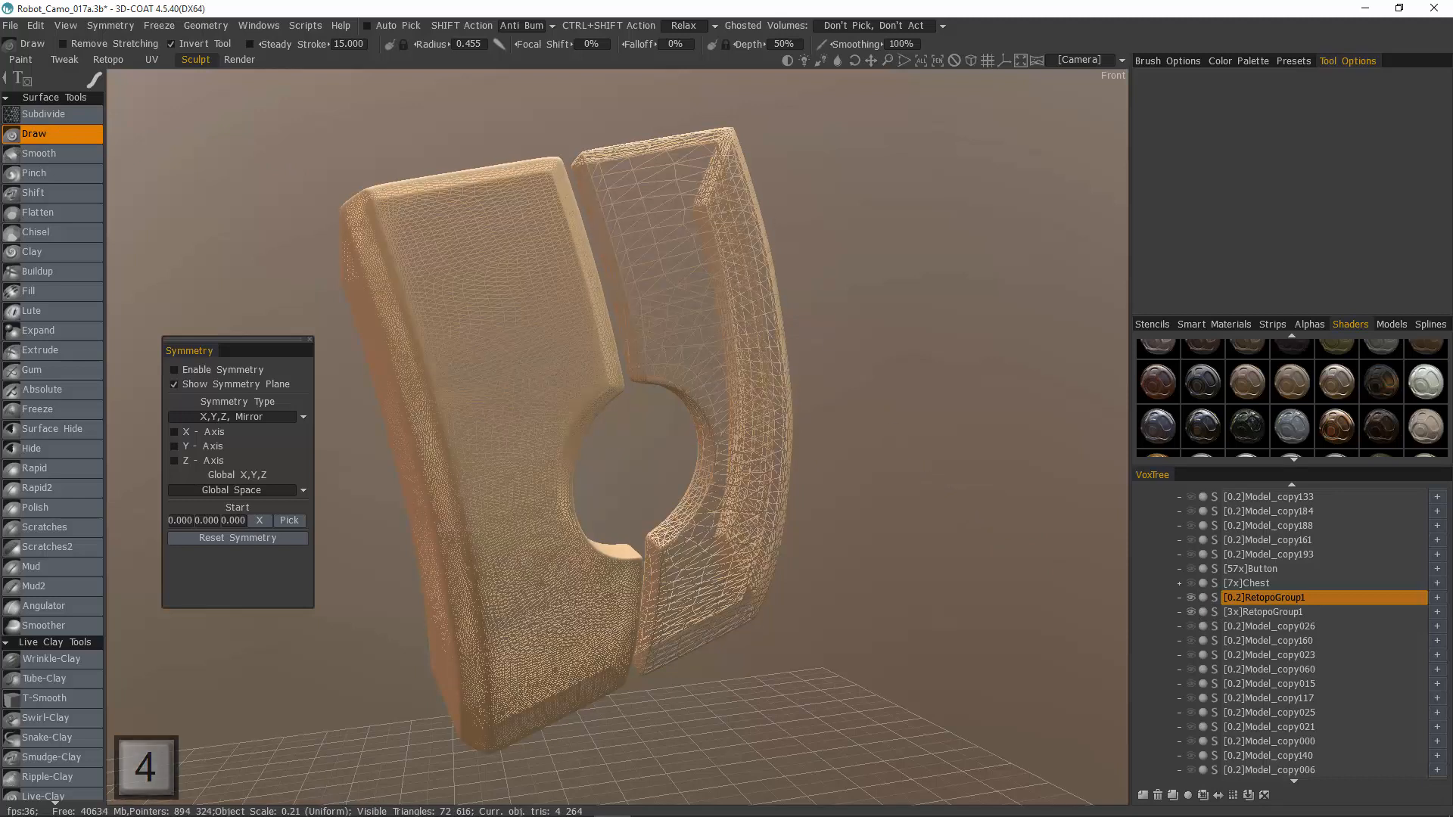
click(42, 113)
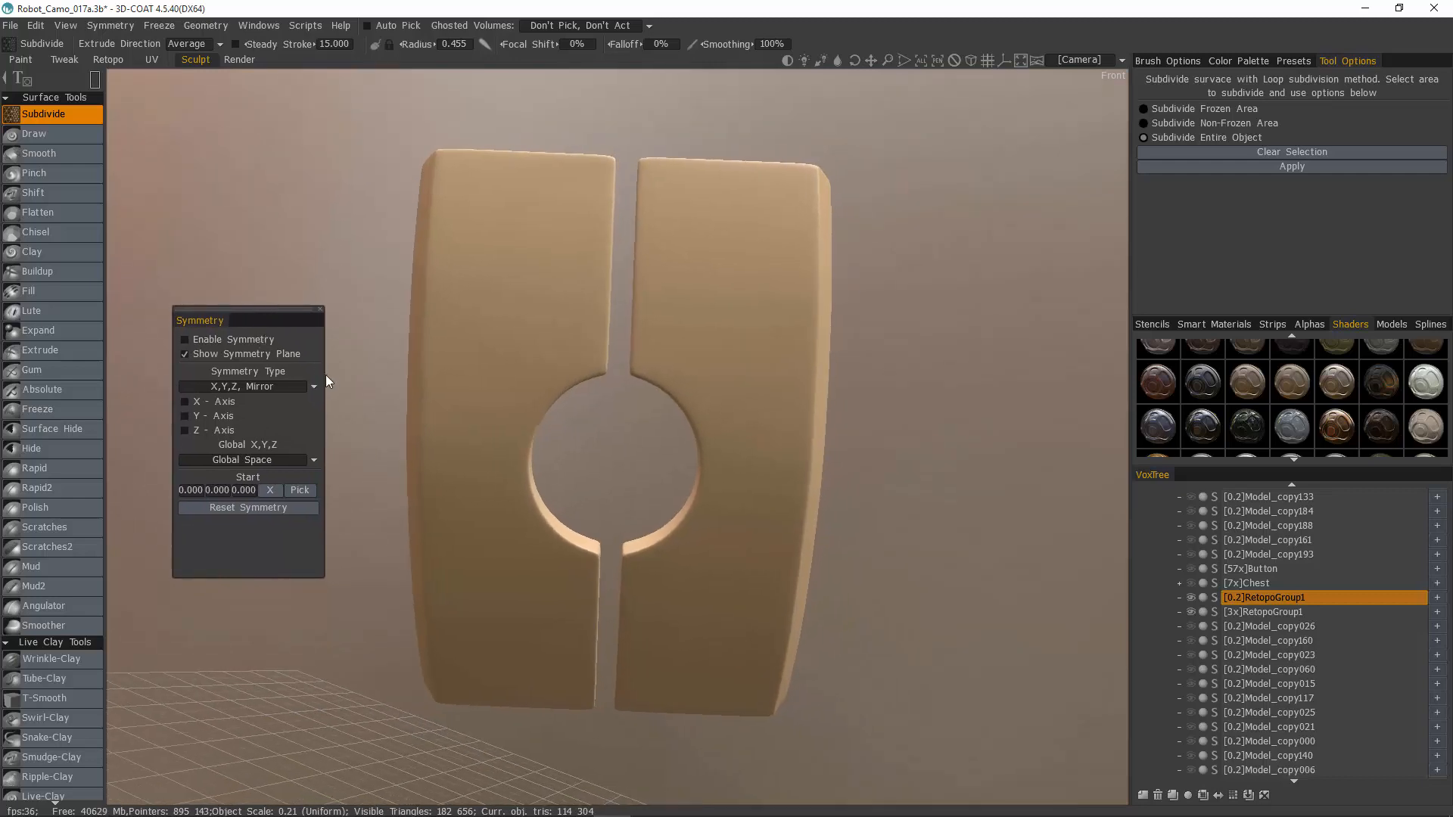
Step: Move the symmetry settings aside and orbit around the two faceplate halves
drag(200, 320, 228, 300)
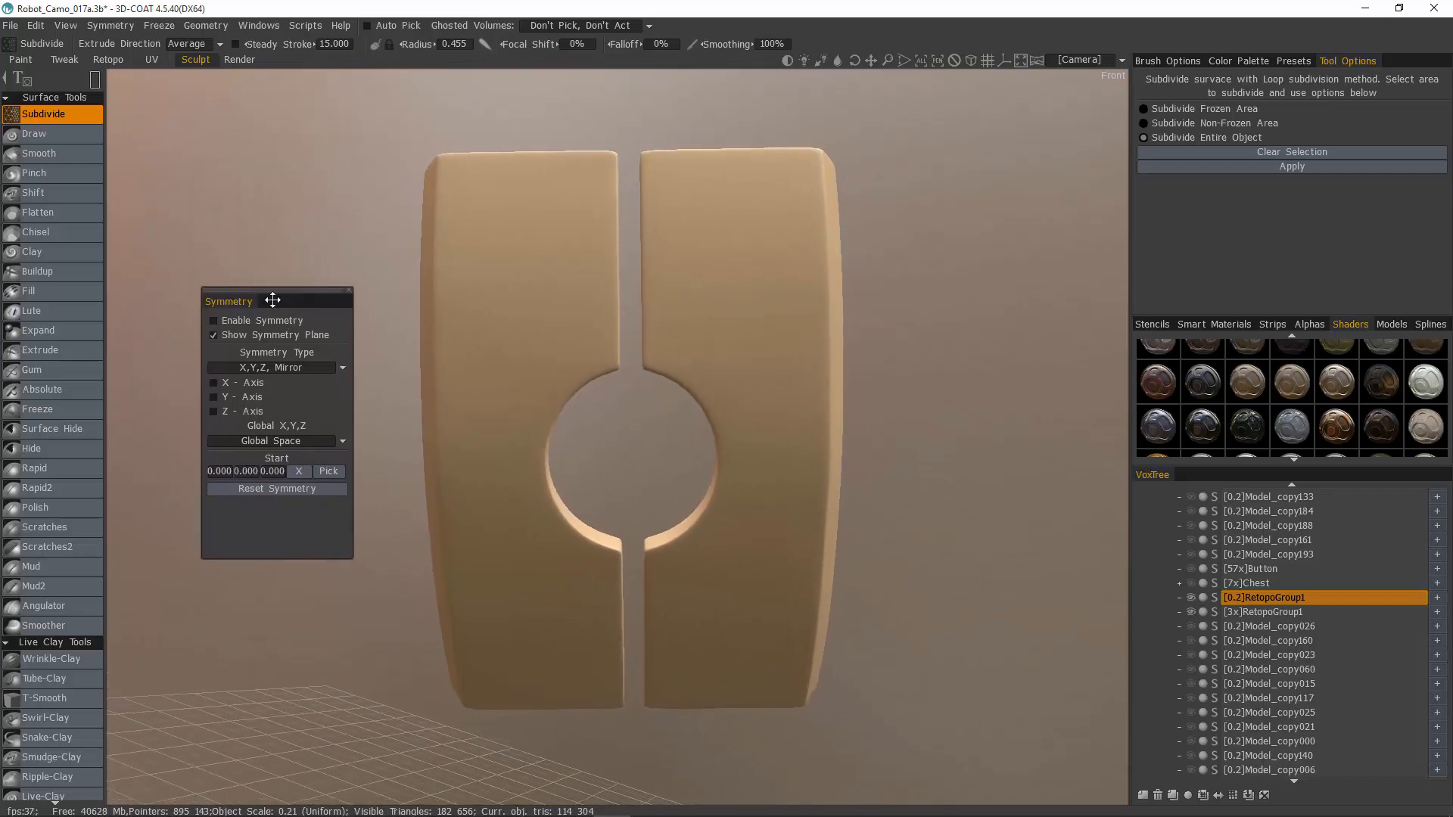
drag(272, 300, 265, 293)
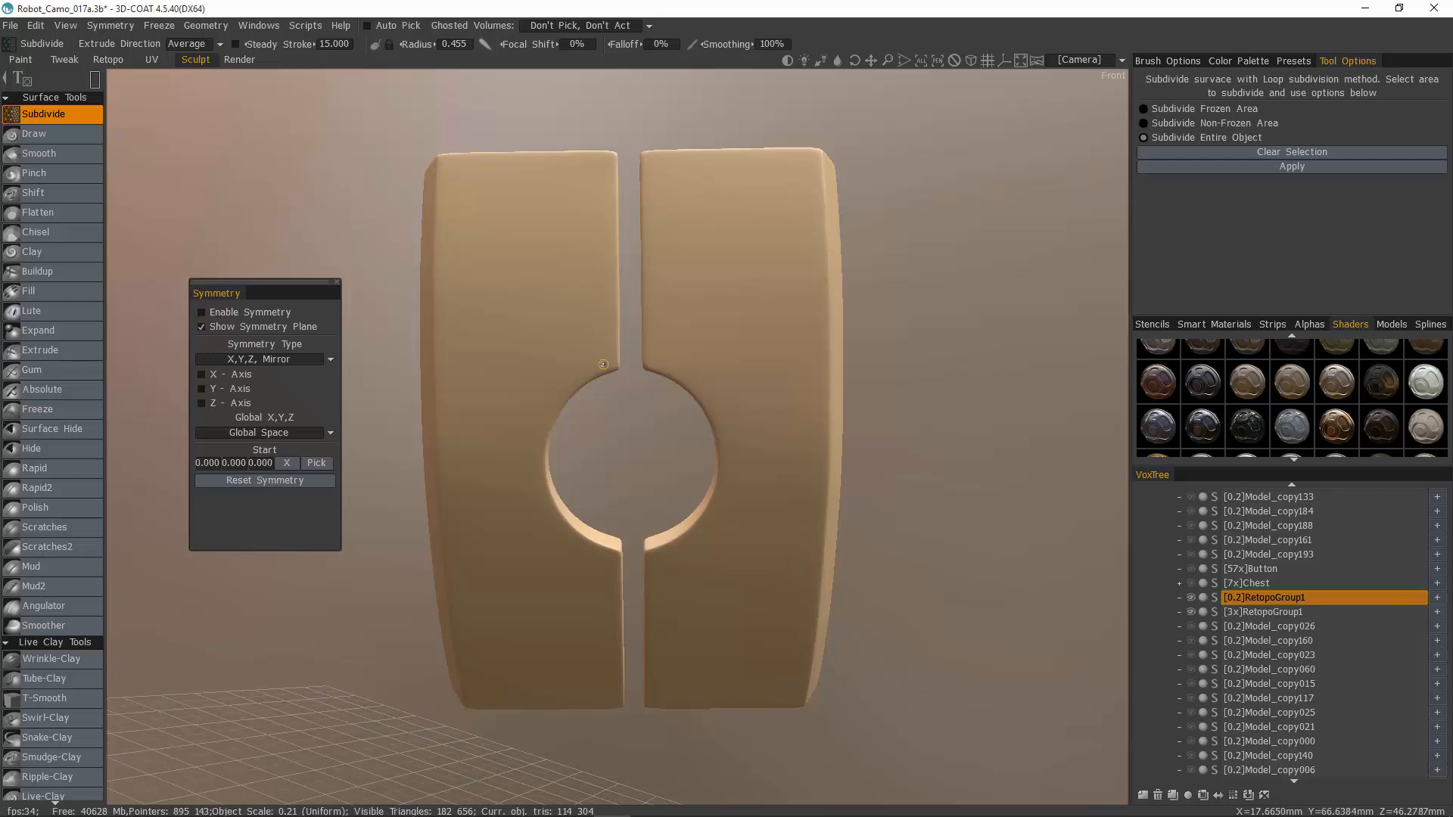
mouse_move(667, 267)
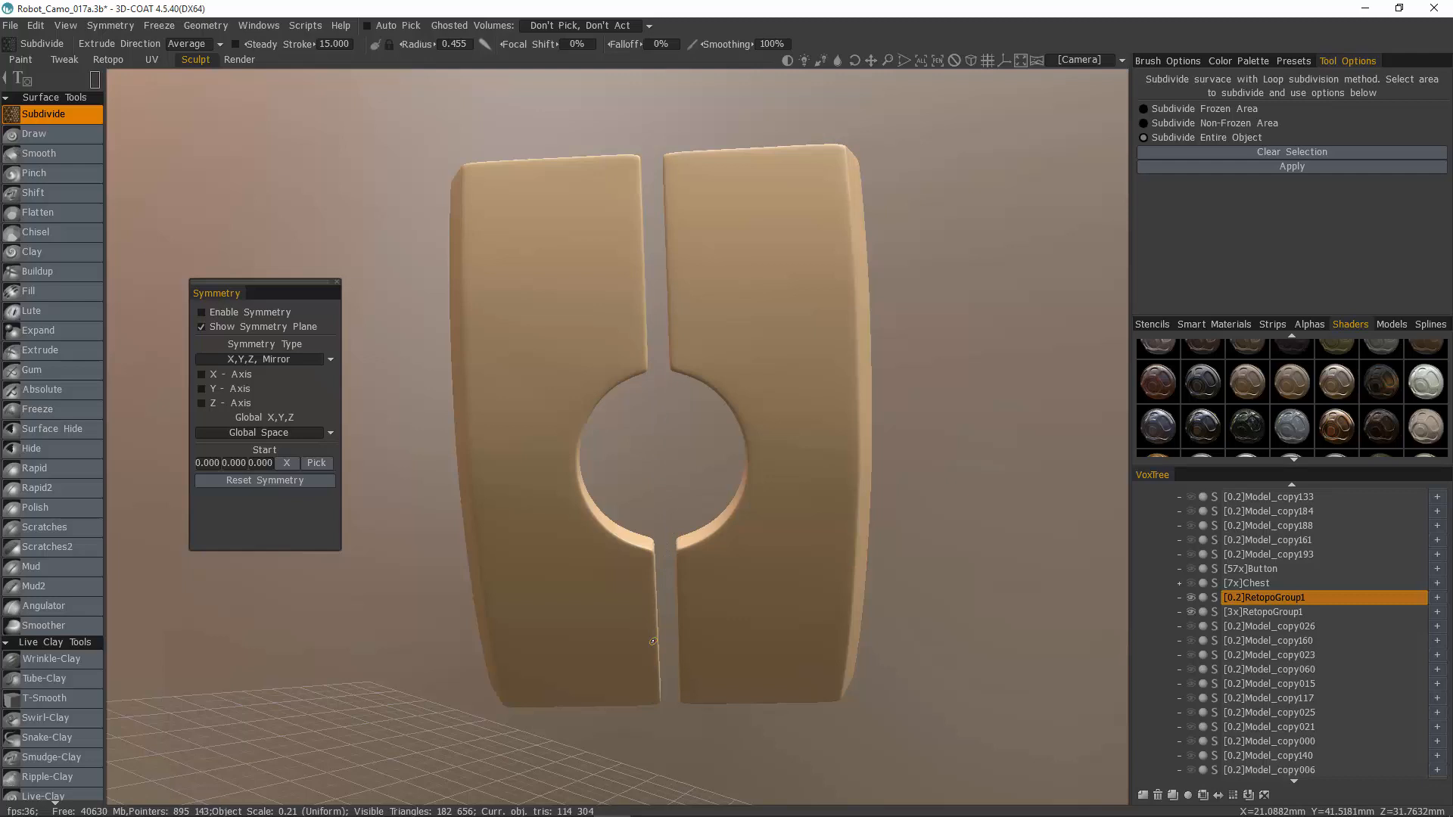
mouse_move(658, 401)
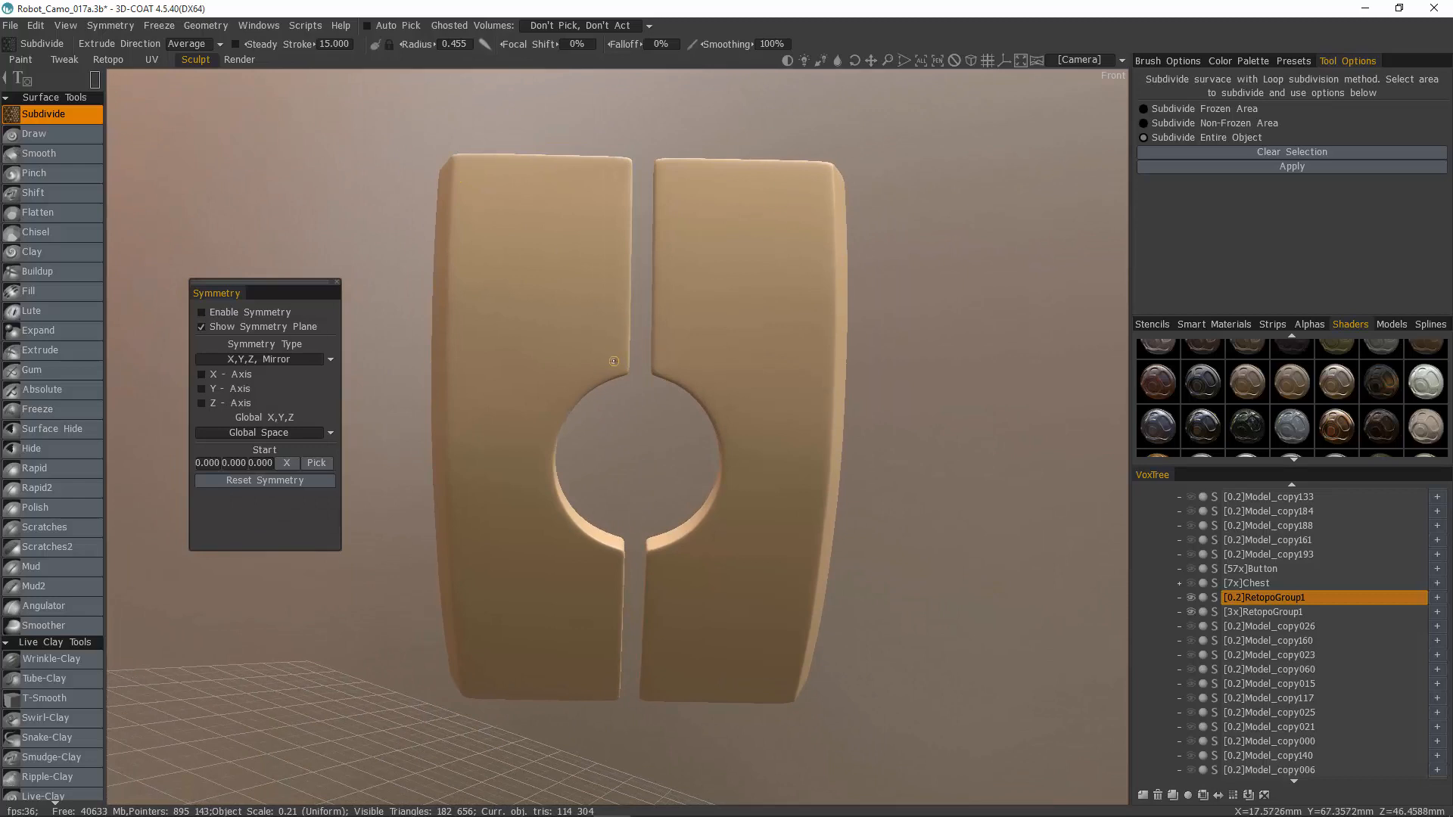
mouse_move(509, 404)
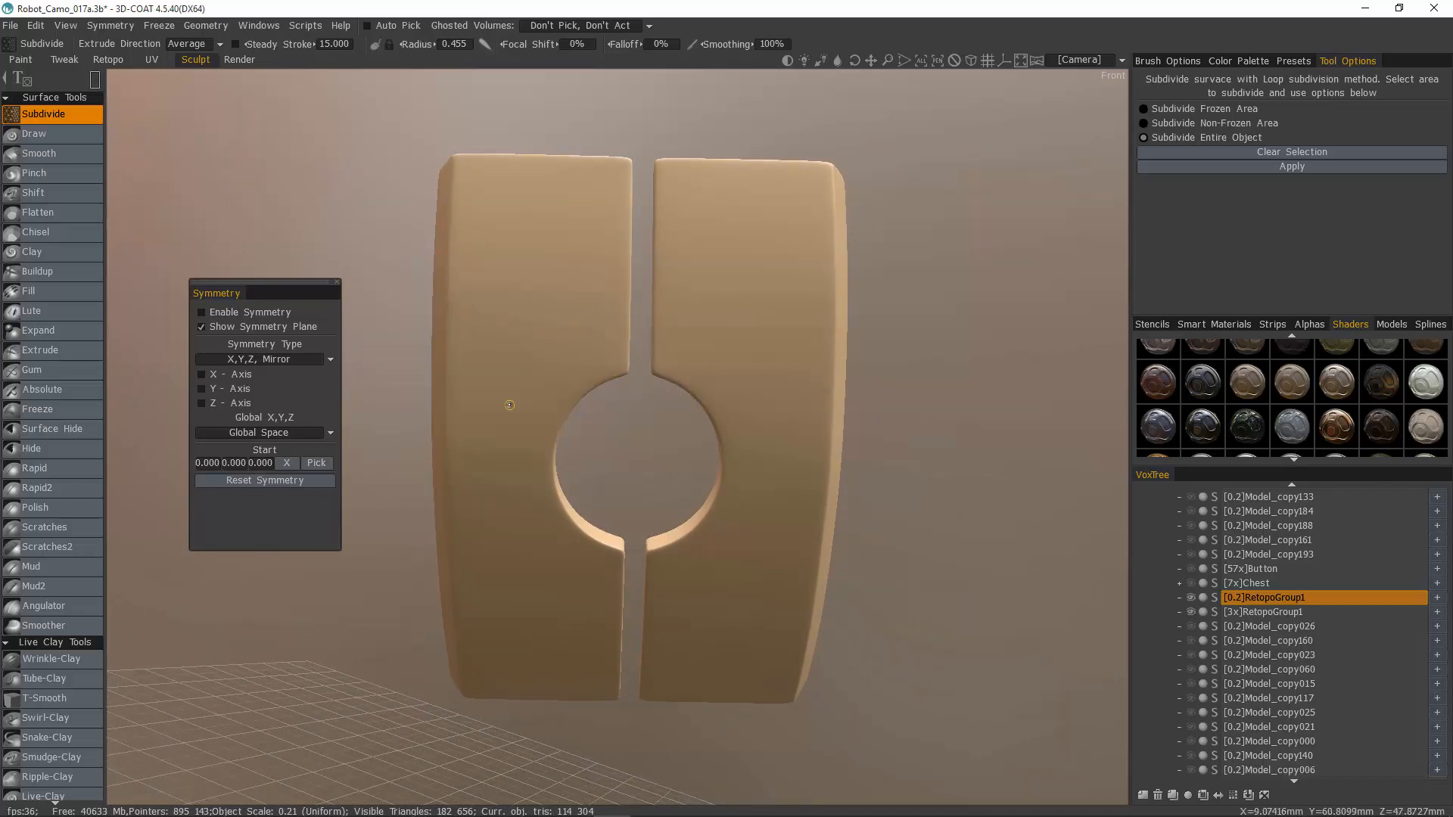
mouse_move(698, 666)
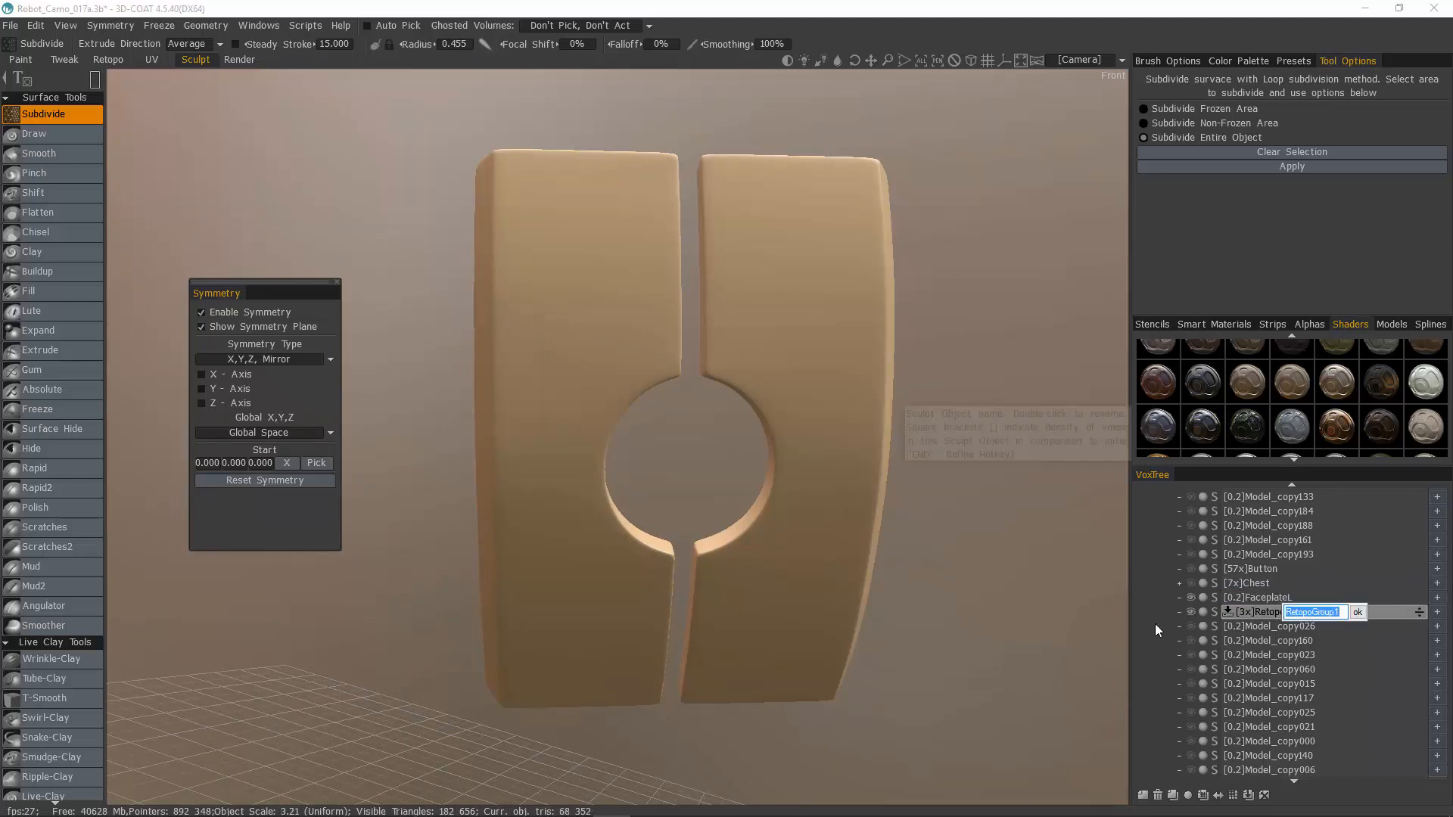
Step: Type 'Face' to begin naming the second half FaceplateR
text(FaceplateR)
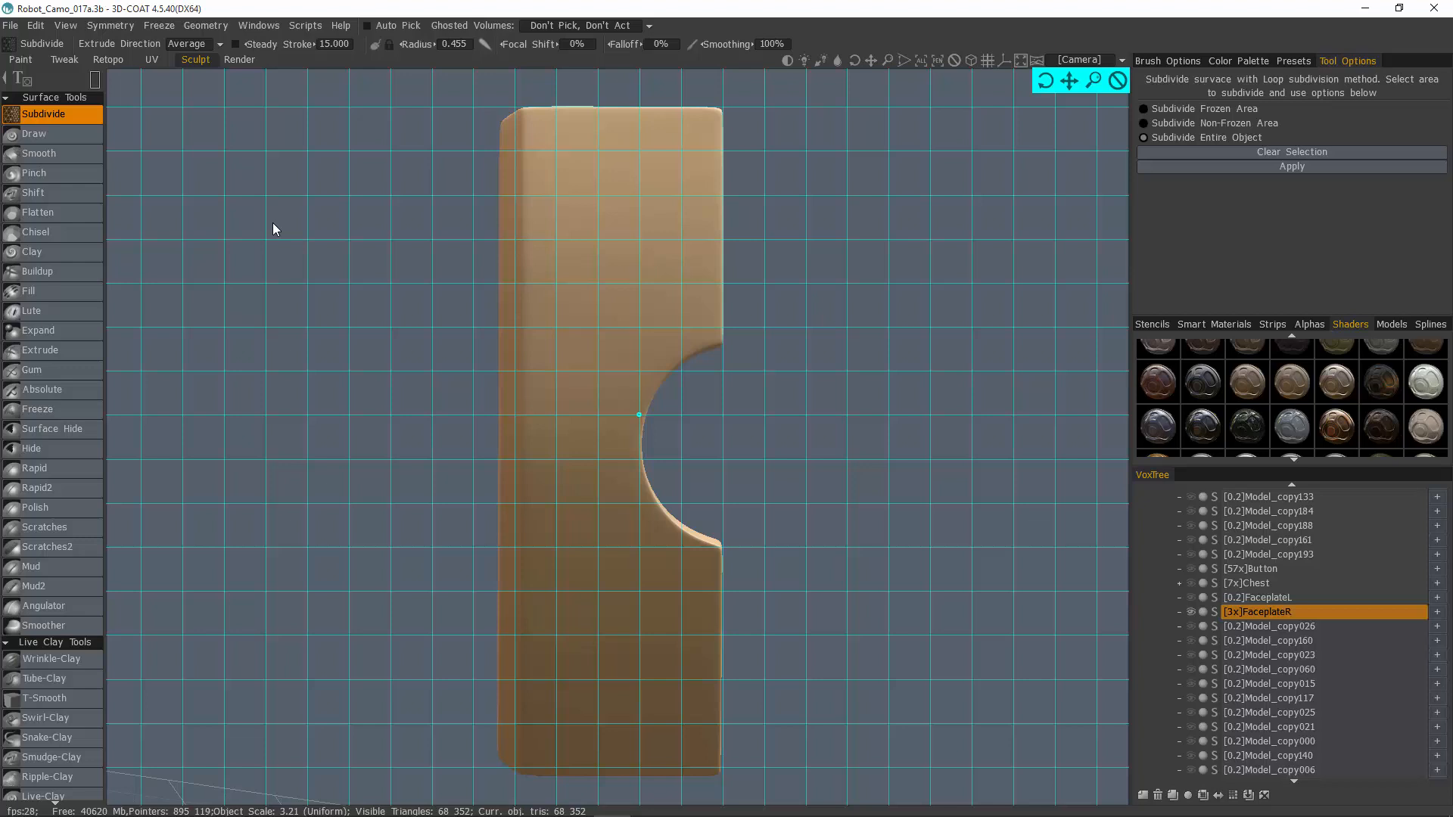
Step: Select the Live-Clay brush from the tool list and show the brush alphas
scroll(down, 3)
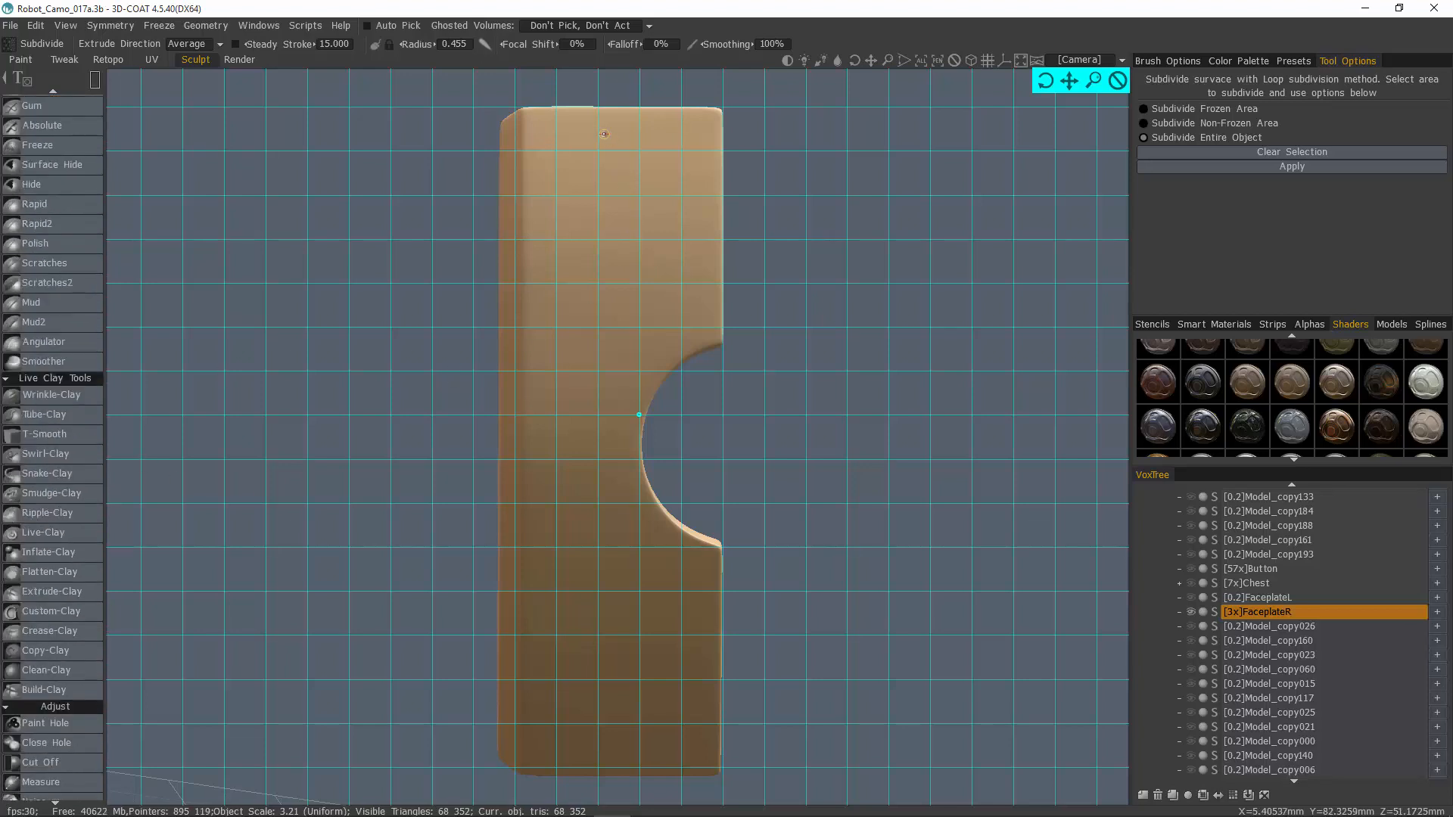
mouse_move(515, 541)
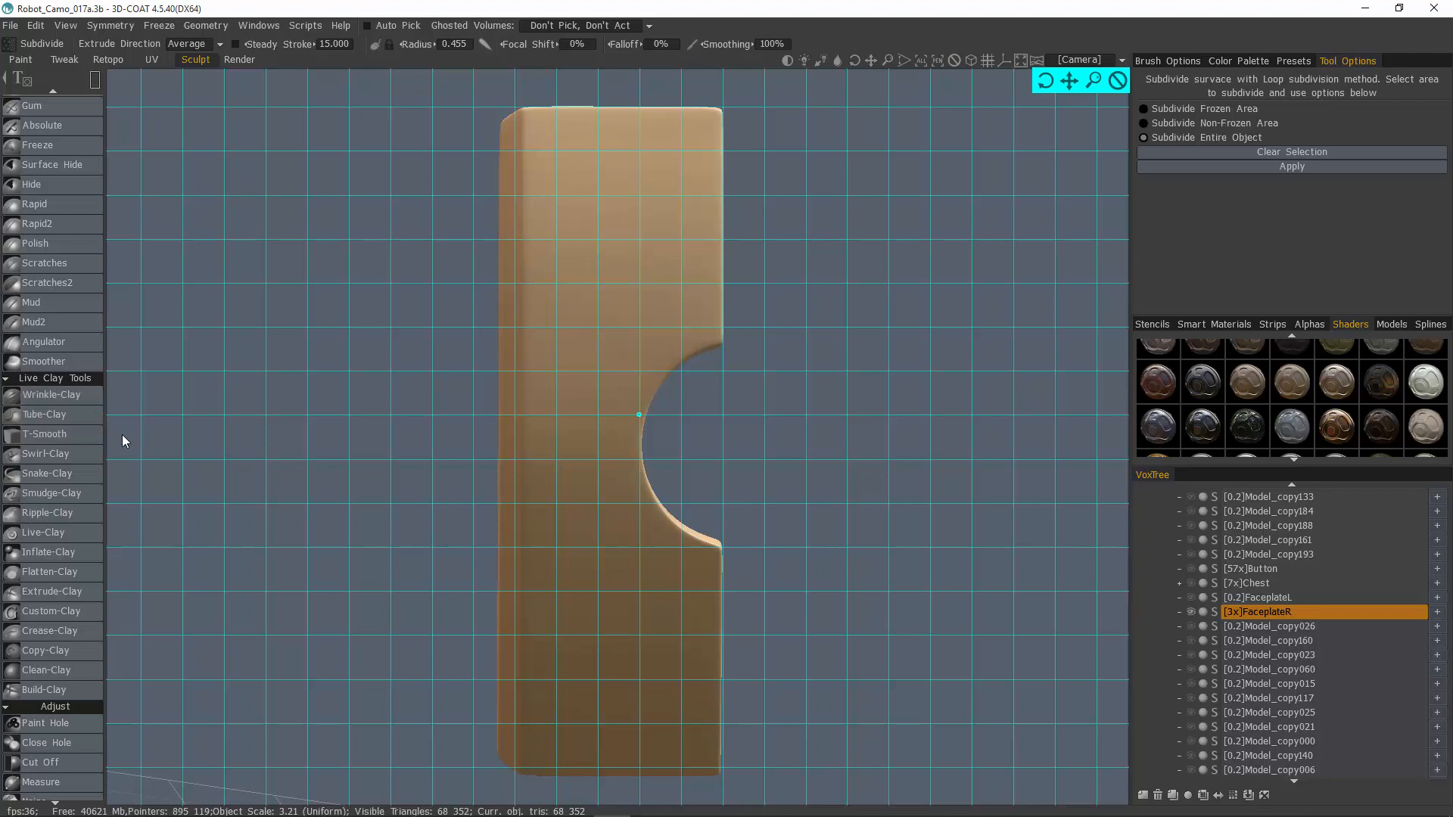
click(44, 532)
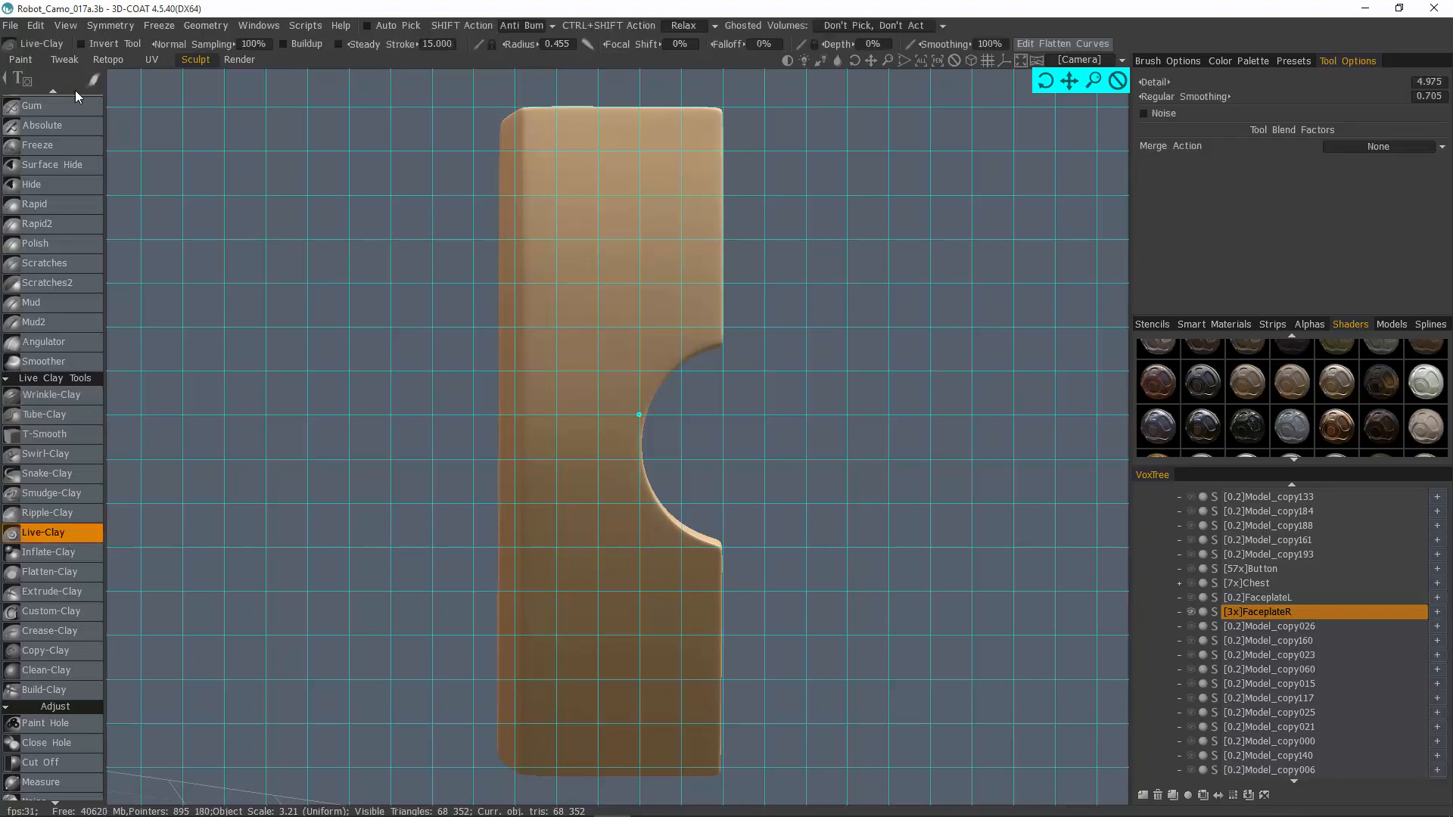
mouse_move(346, 99)
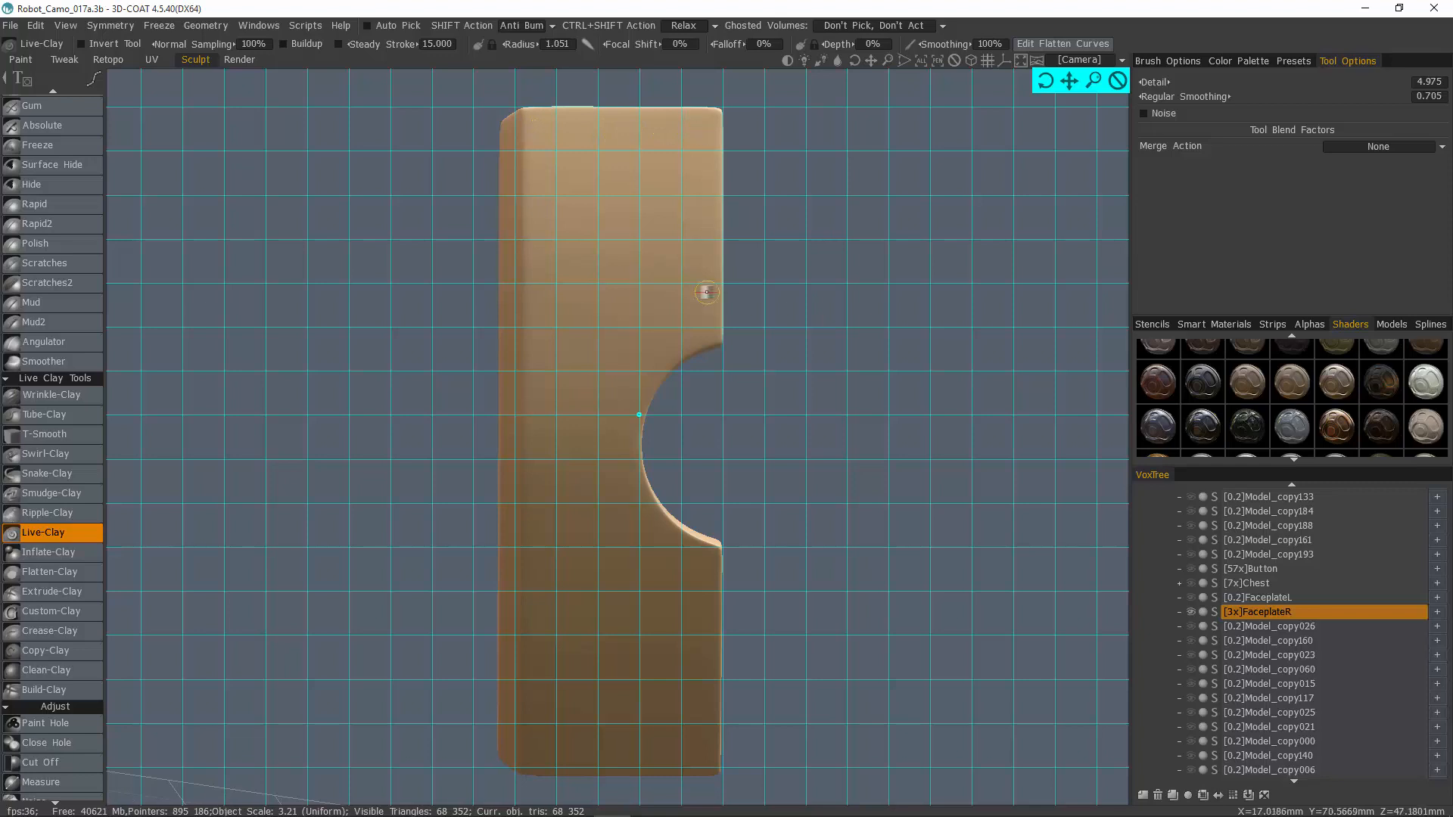
mouse_move(763, 71)
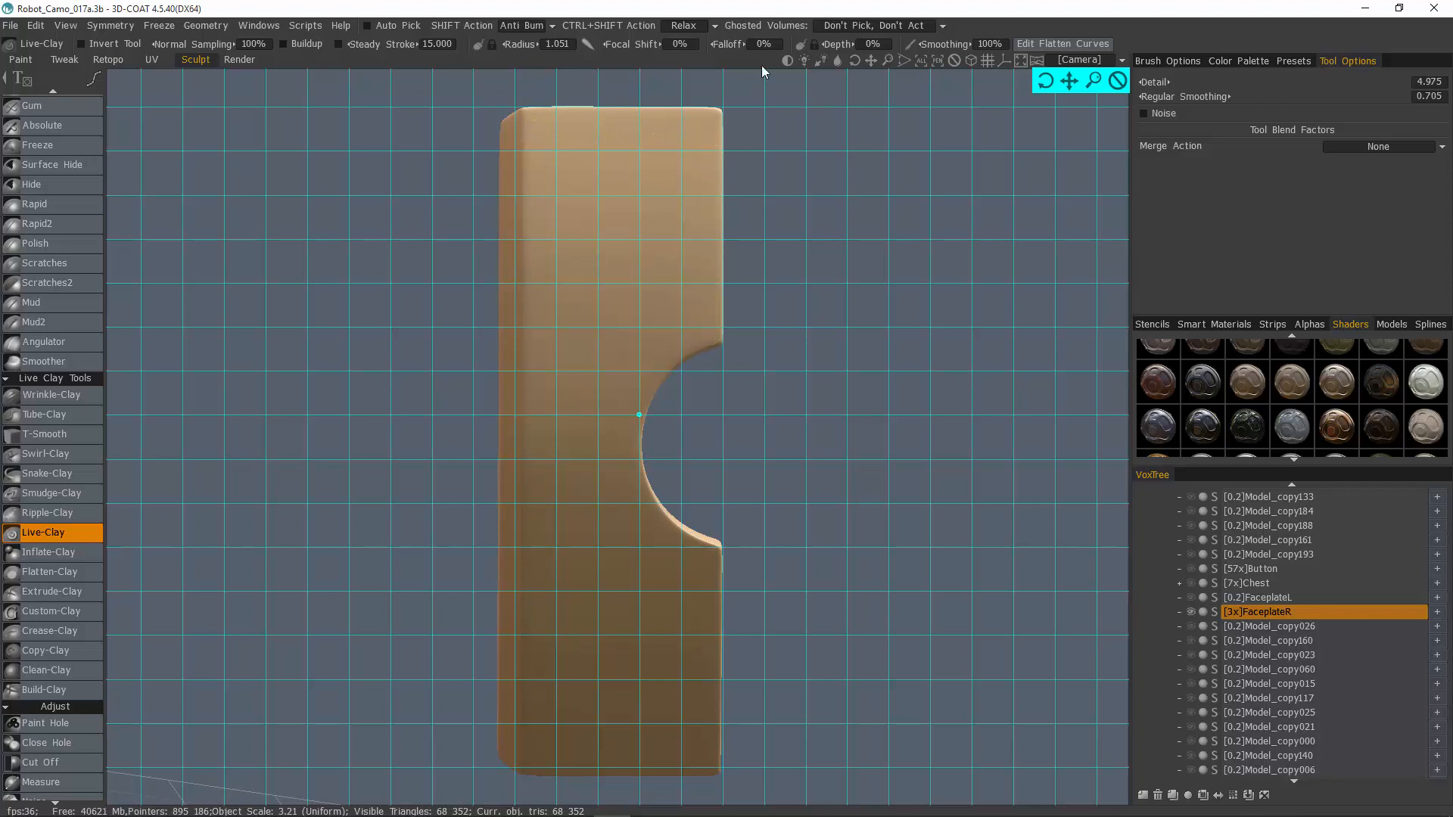
click(1301, 325)
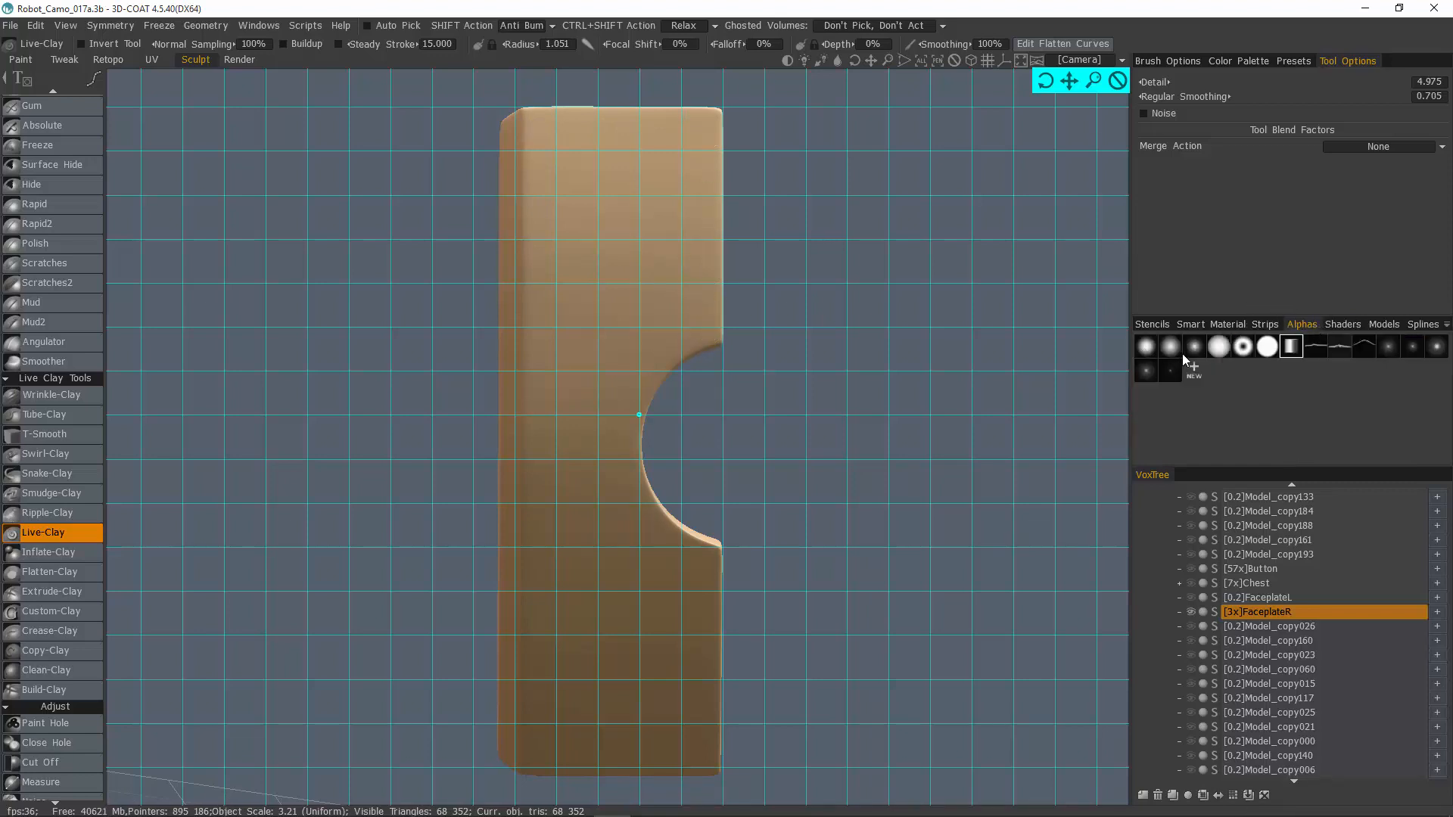
mouse_move(1395, 360)
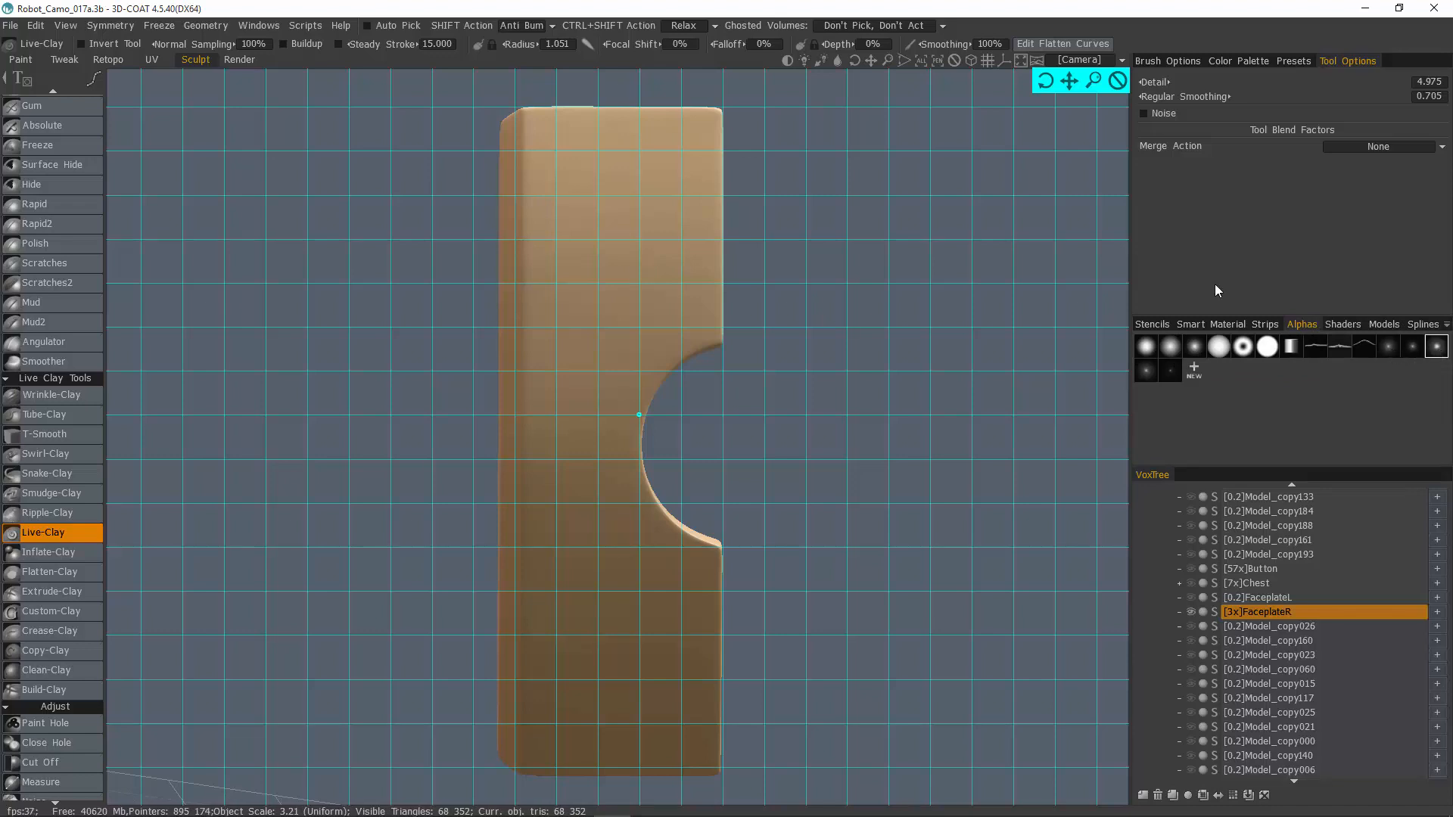
mouse_move(680, 141)
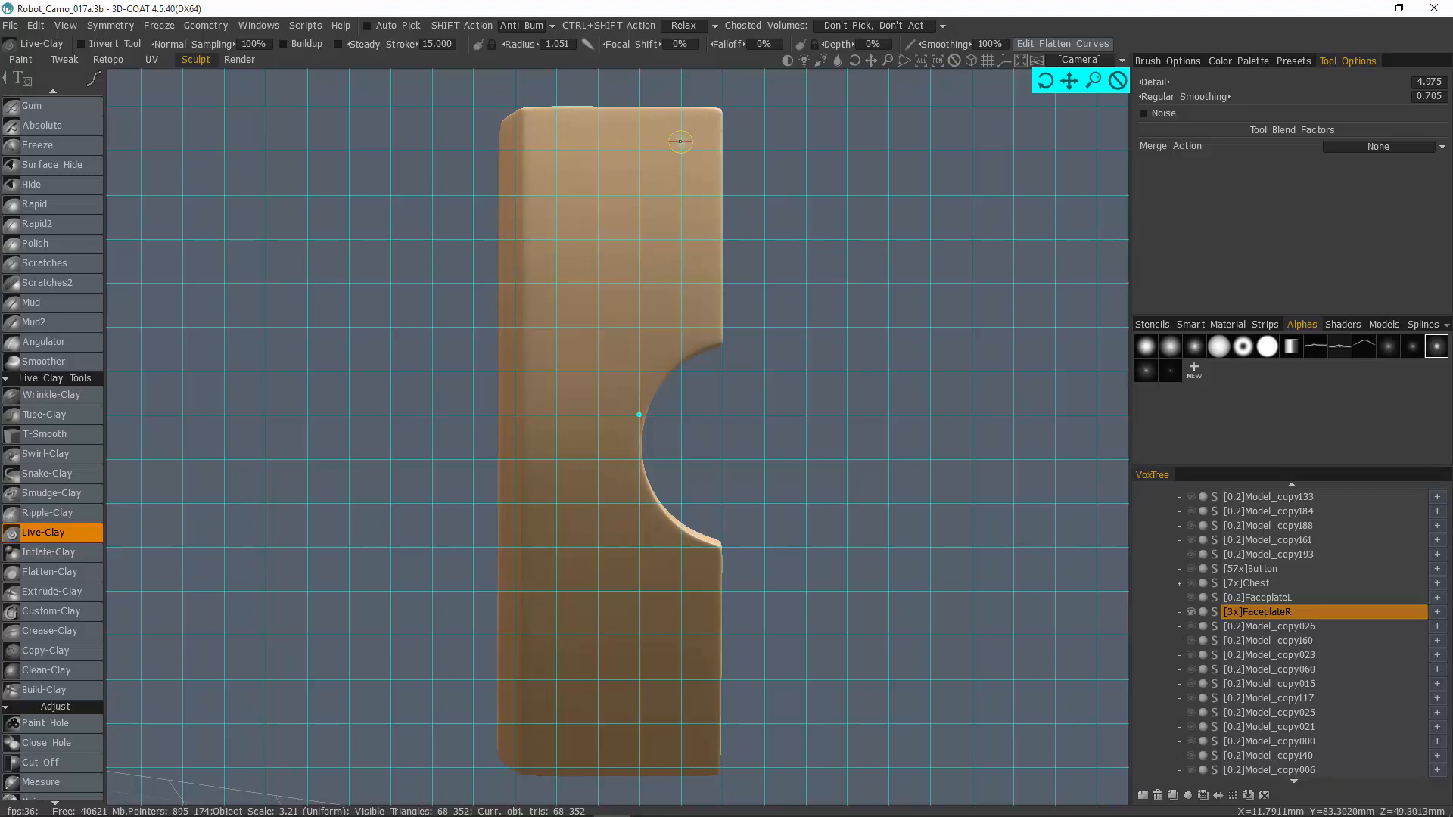
mouse_move(540, 122)
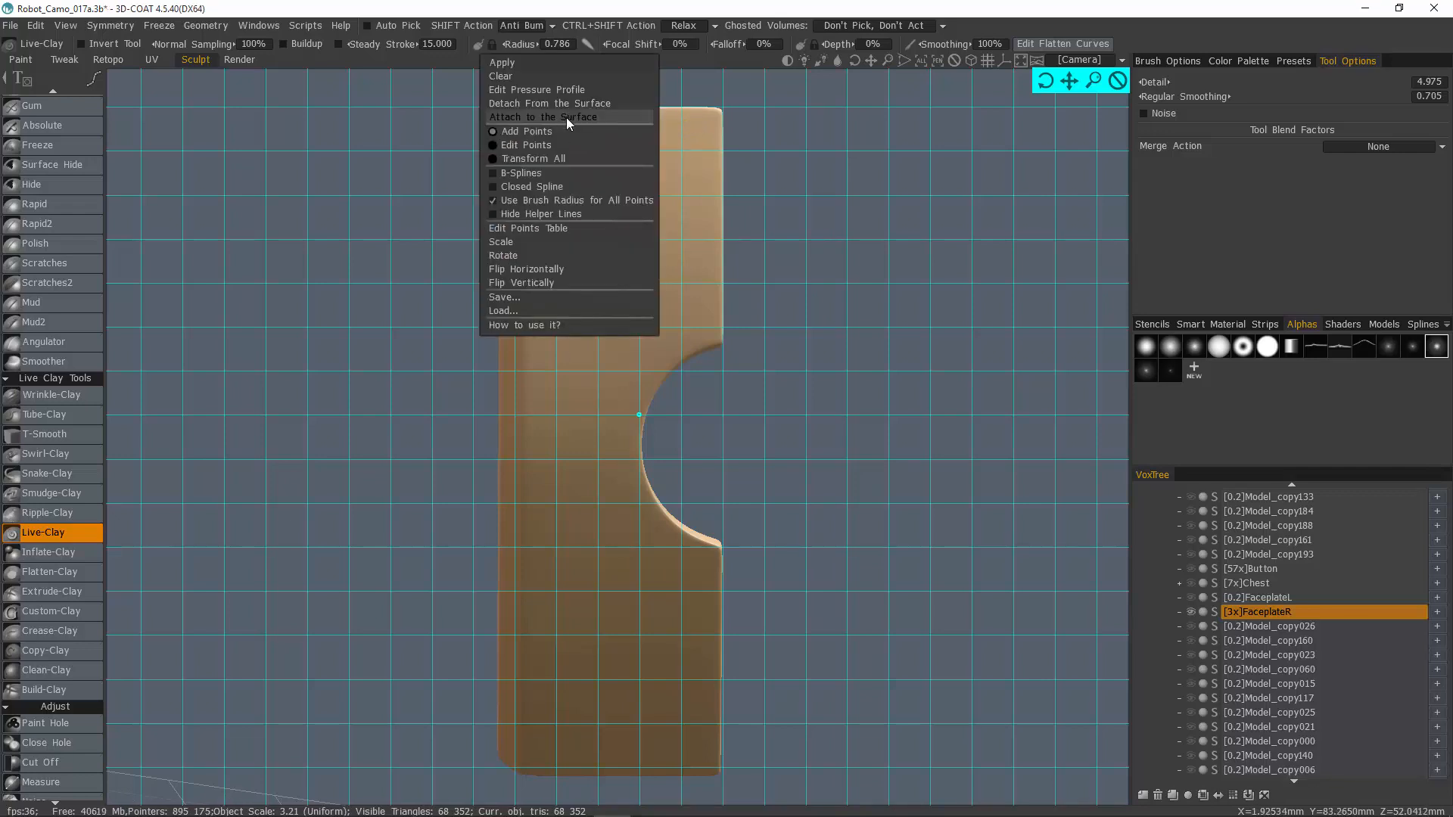
mouse_move(544, 203)
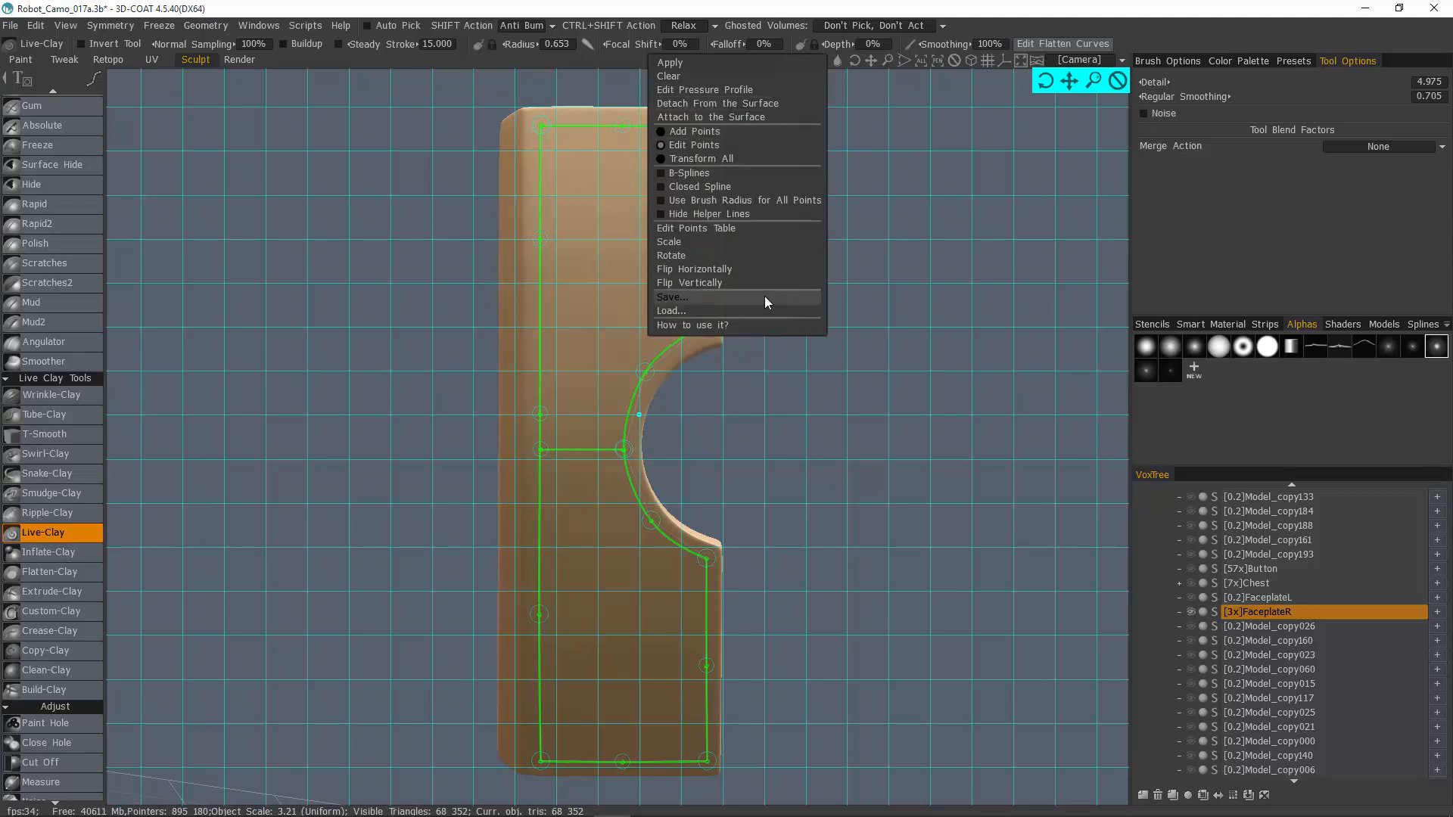
Step: Save the closed groove spline around the round opening for reuse
click(674, 297)
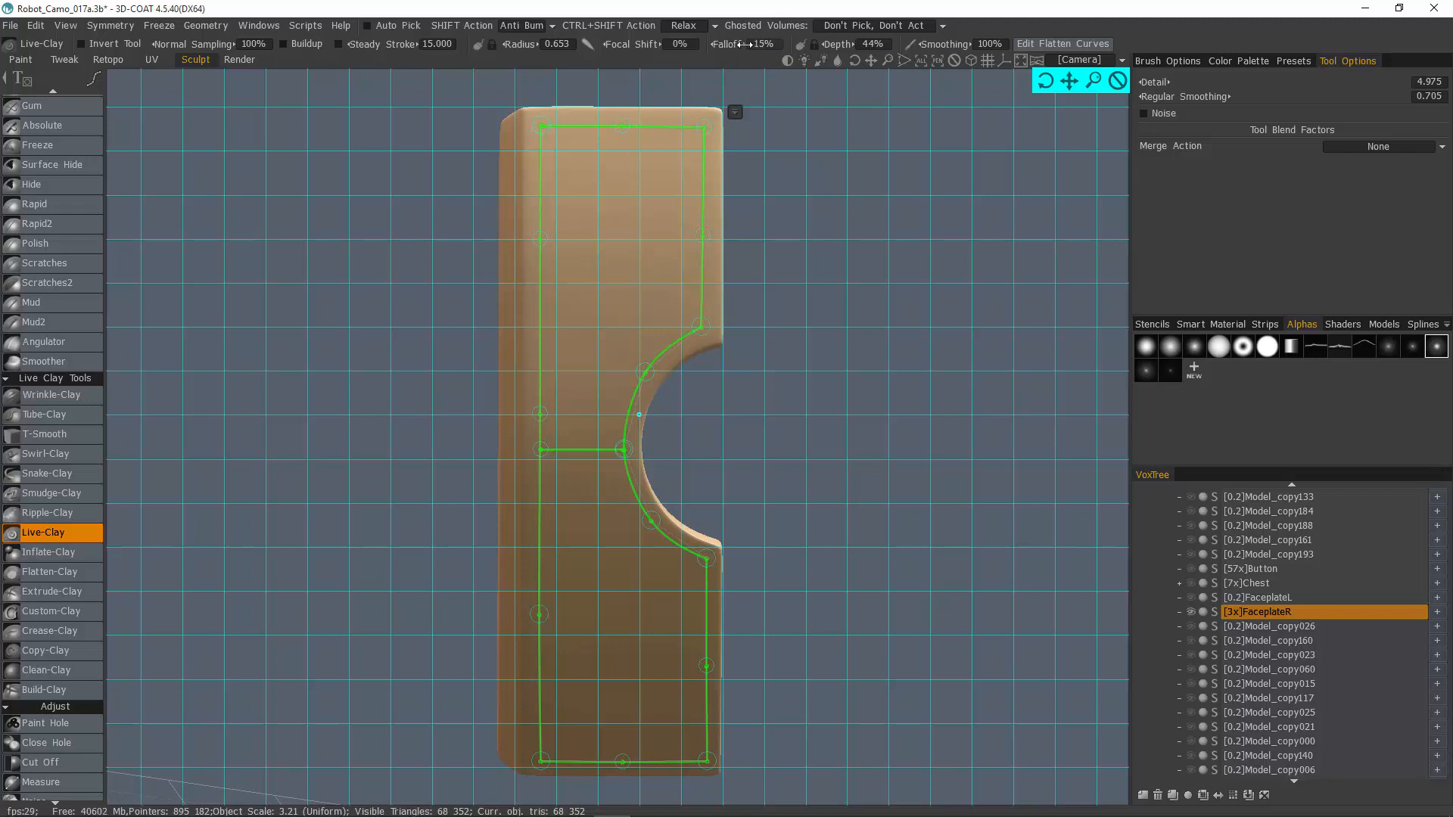
Step: Set Falloff to 23% and stroke the spline into FaceplateR as a groove
drag(742, 44, 764, 44)
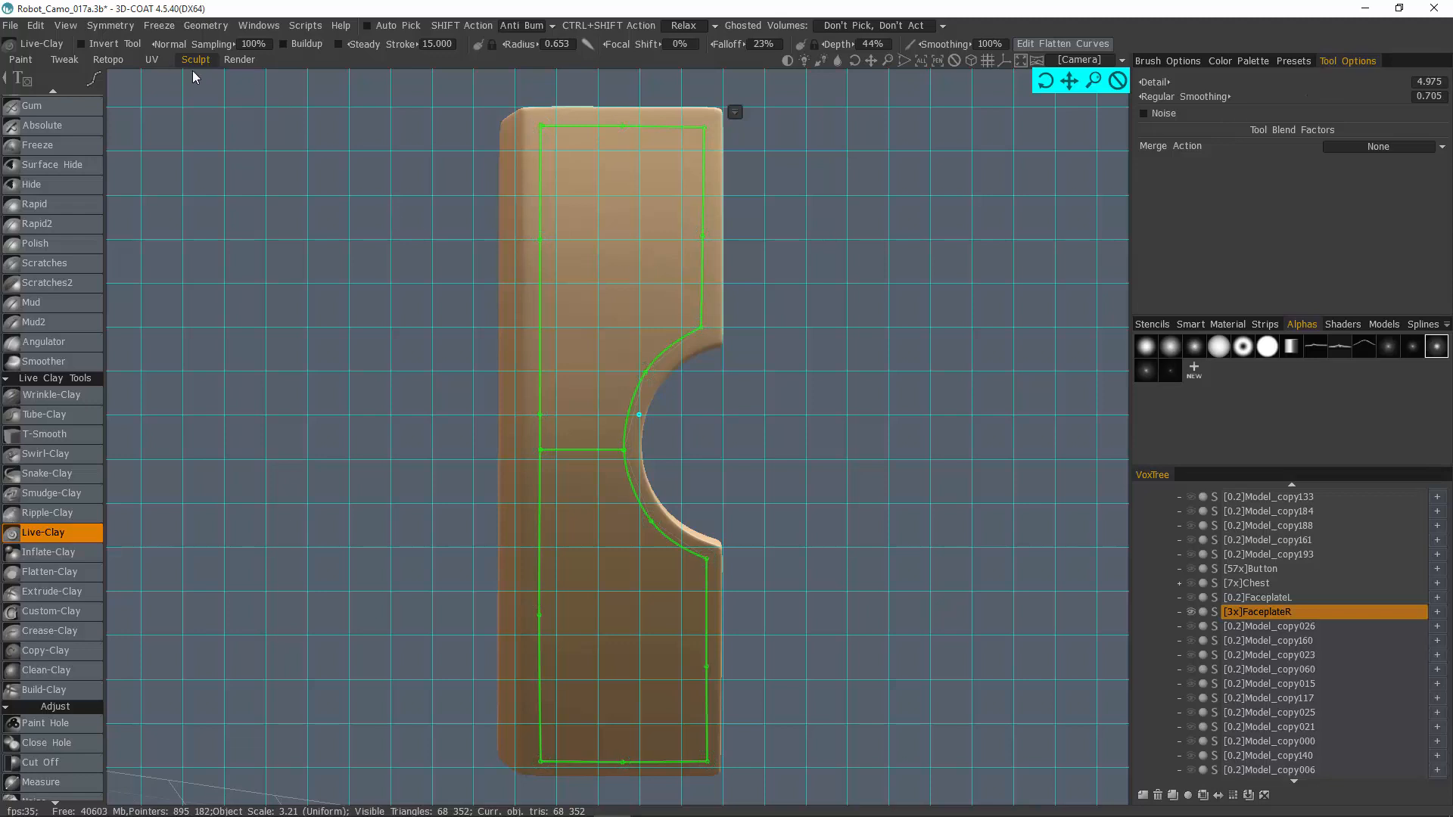
click(83, 44)
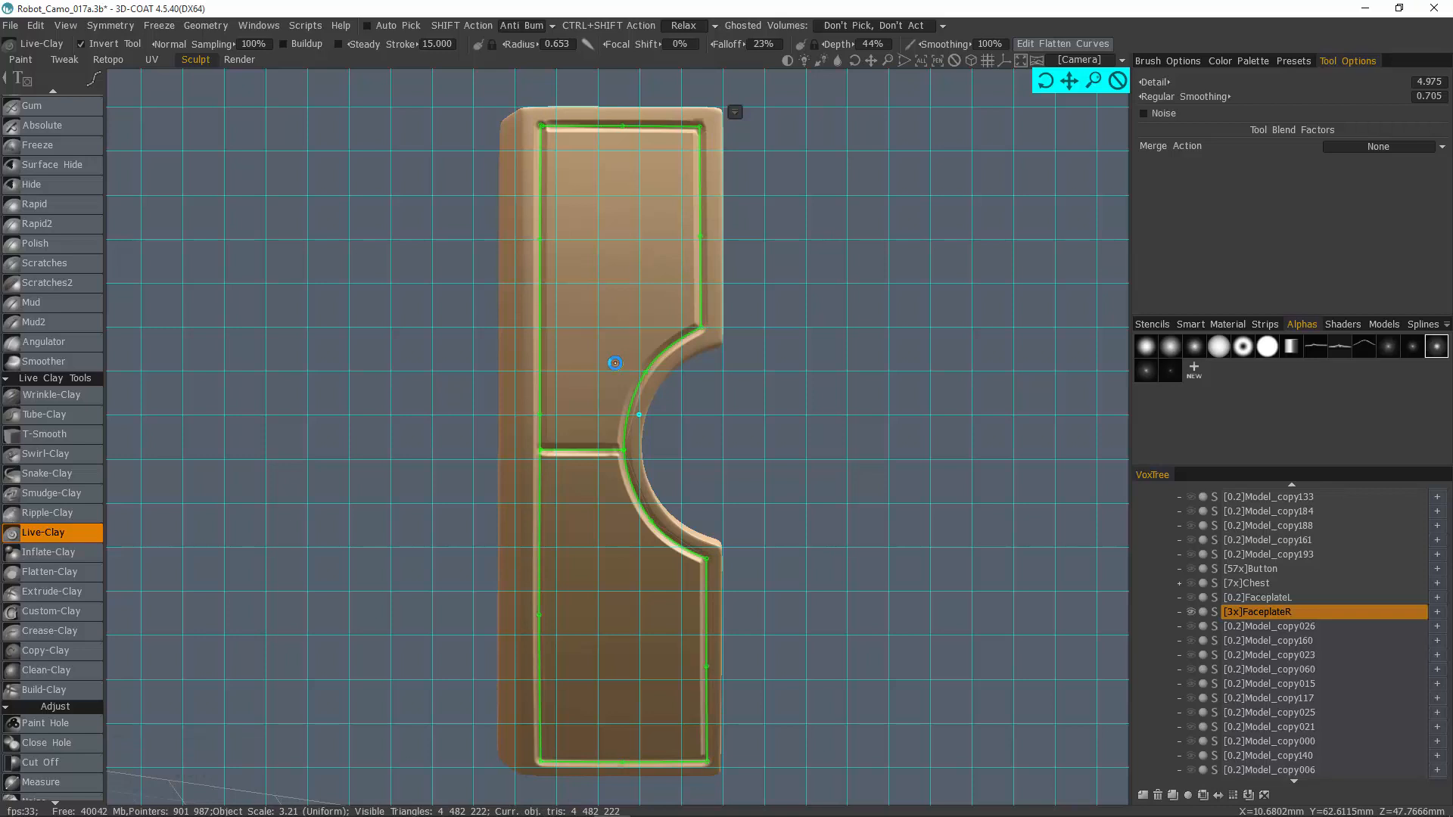
mouse_move(1128, 631)
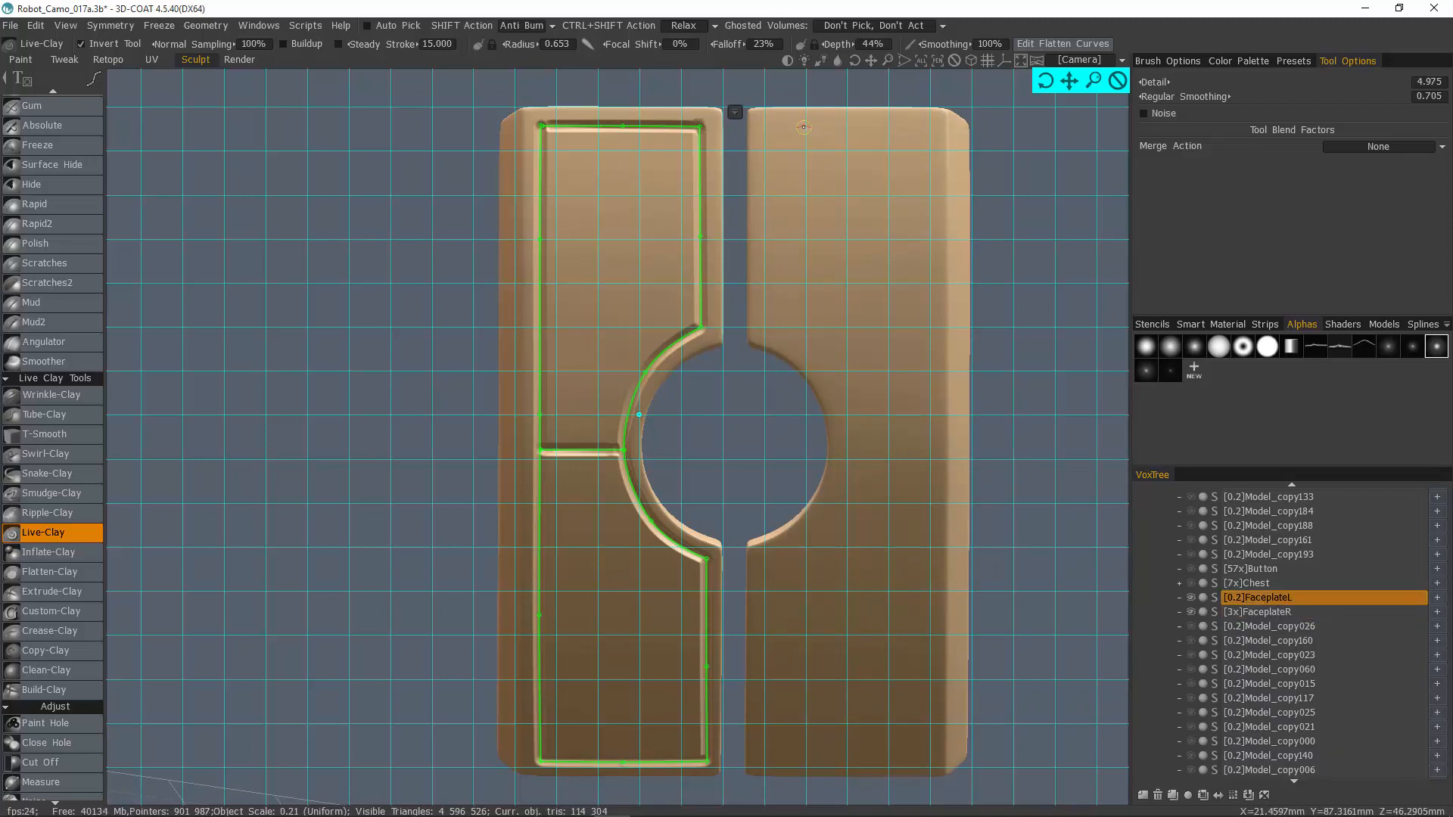
Step: Choose Transform All from the spline menu to move the whole spline at once
right_click(735, 111)
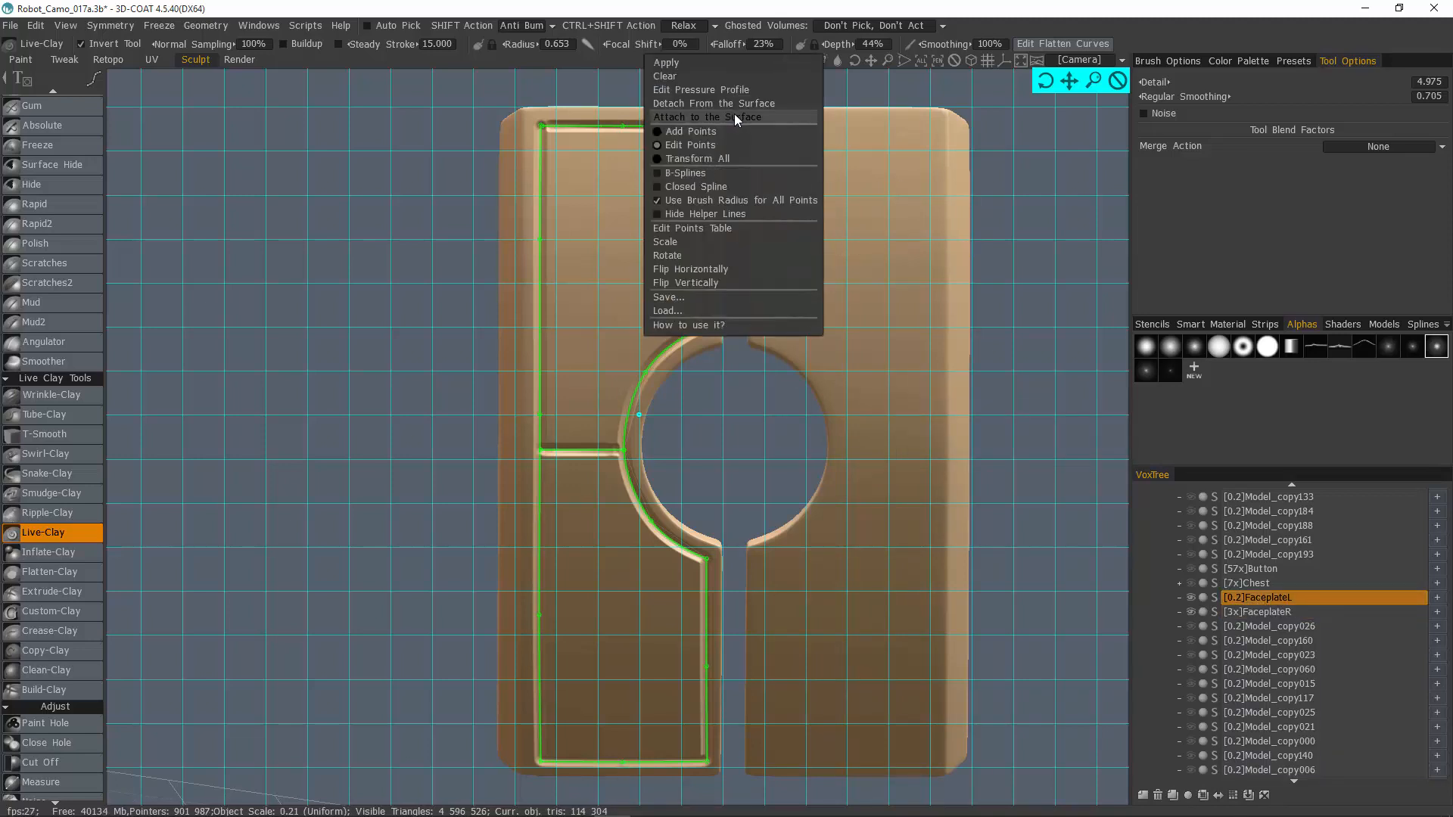
mouse_move(714, 103)
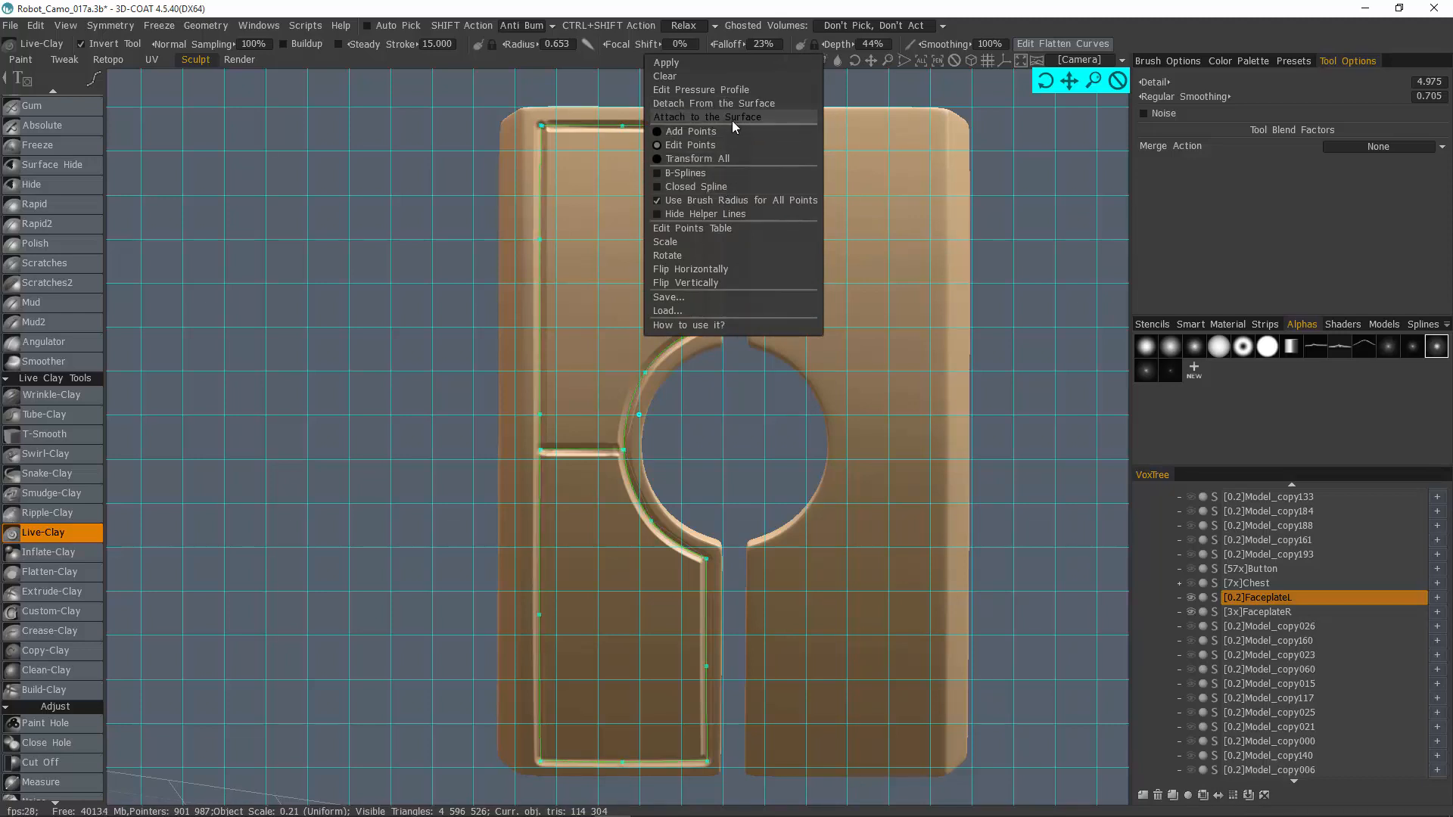
mouse_move(713, 260)
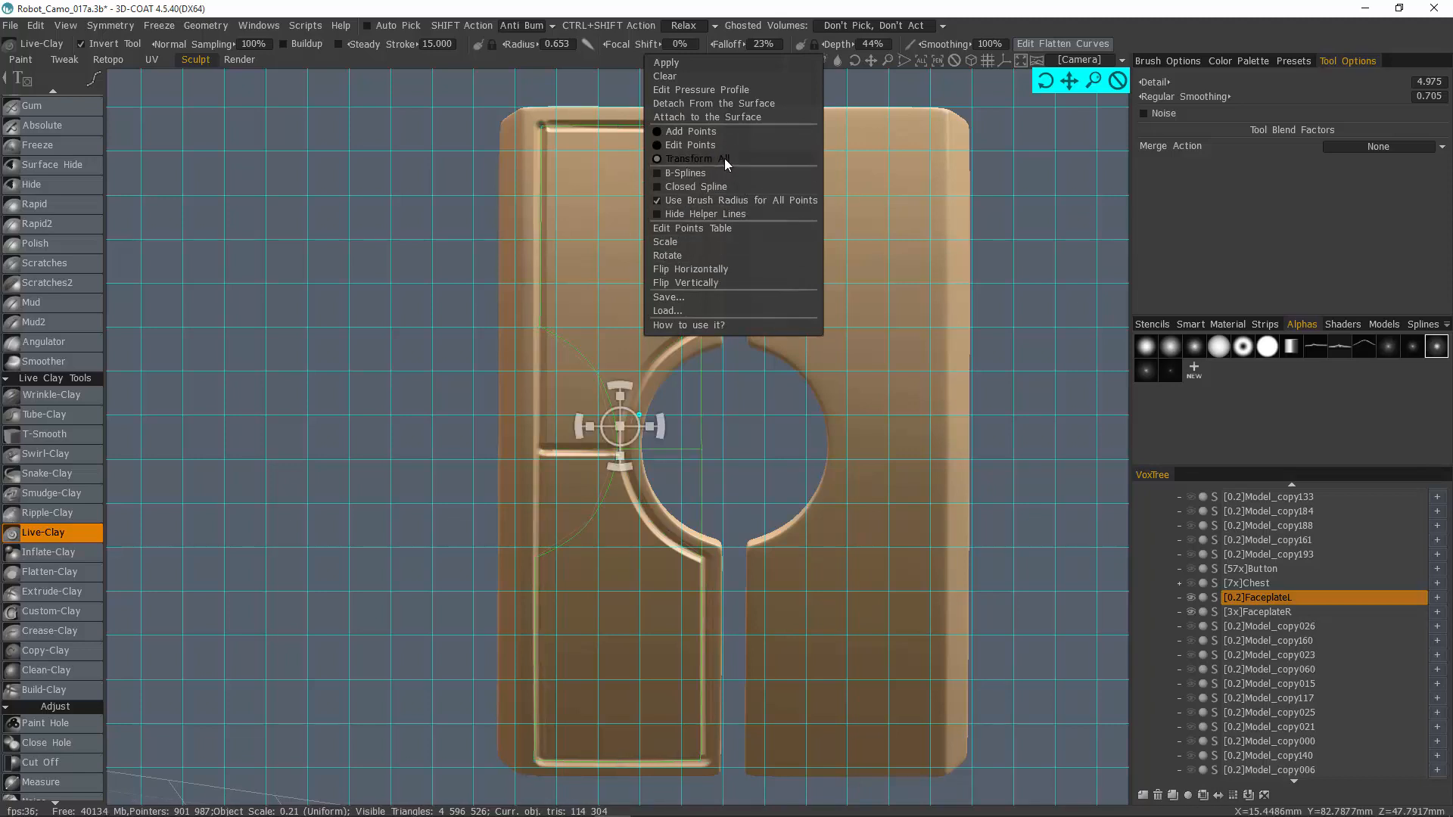
click(665, 62)
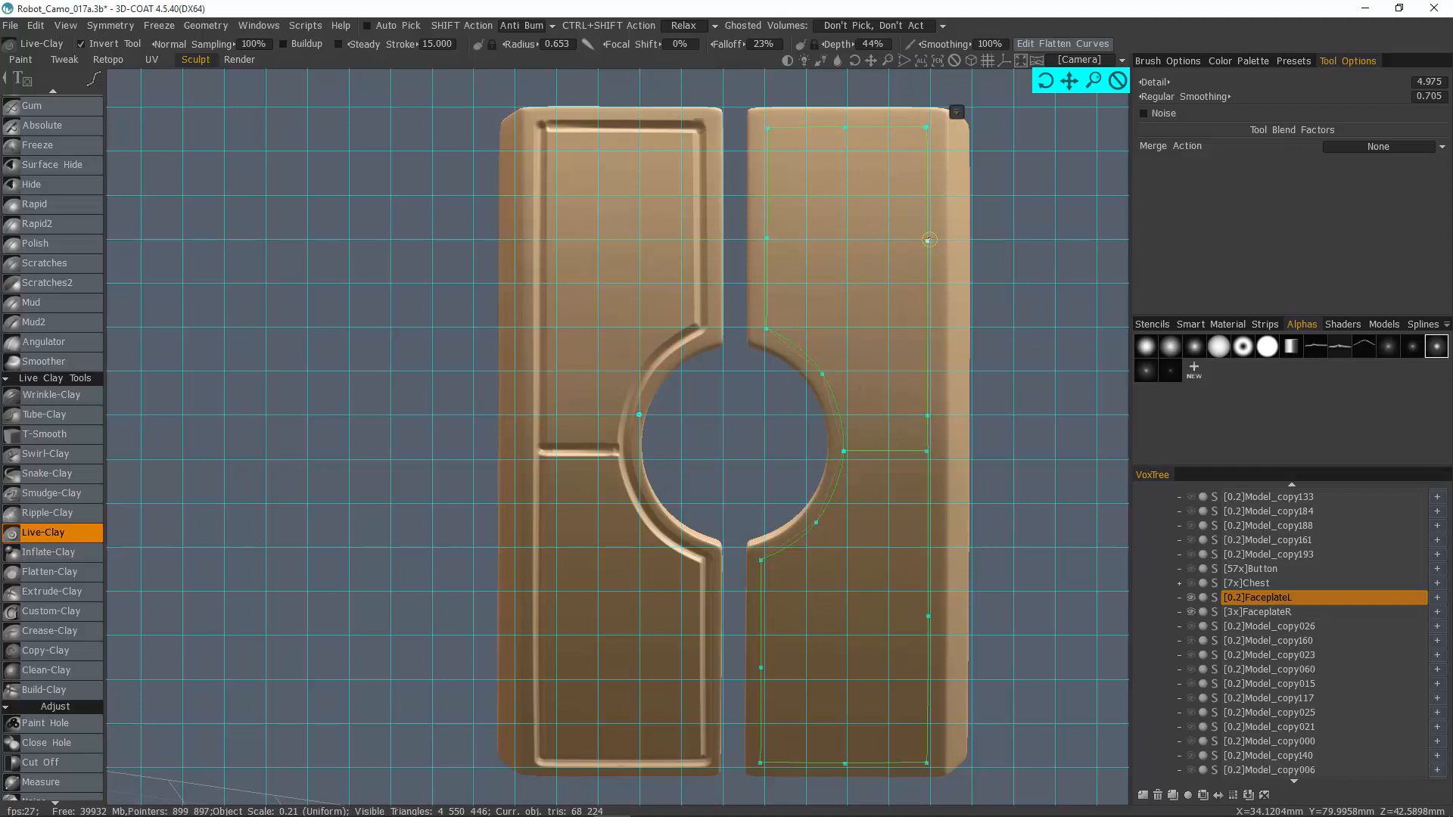
mouse_move(646, 137)
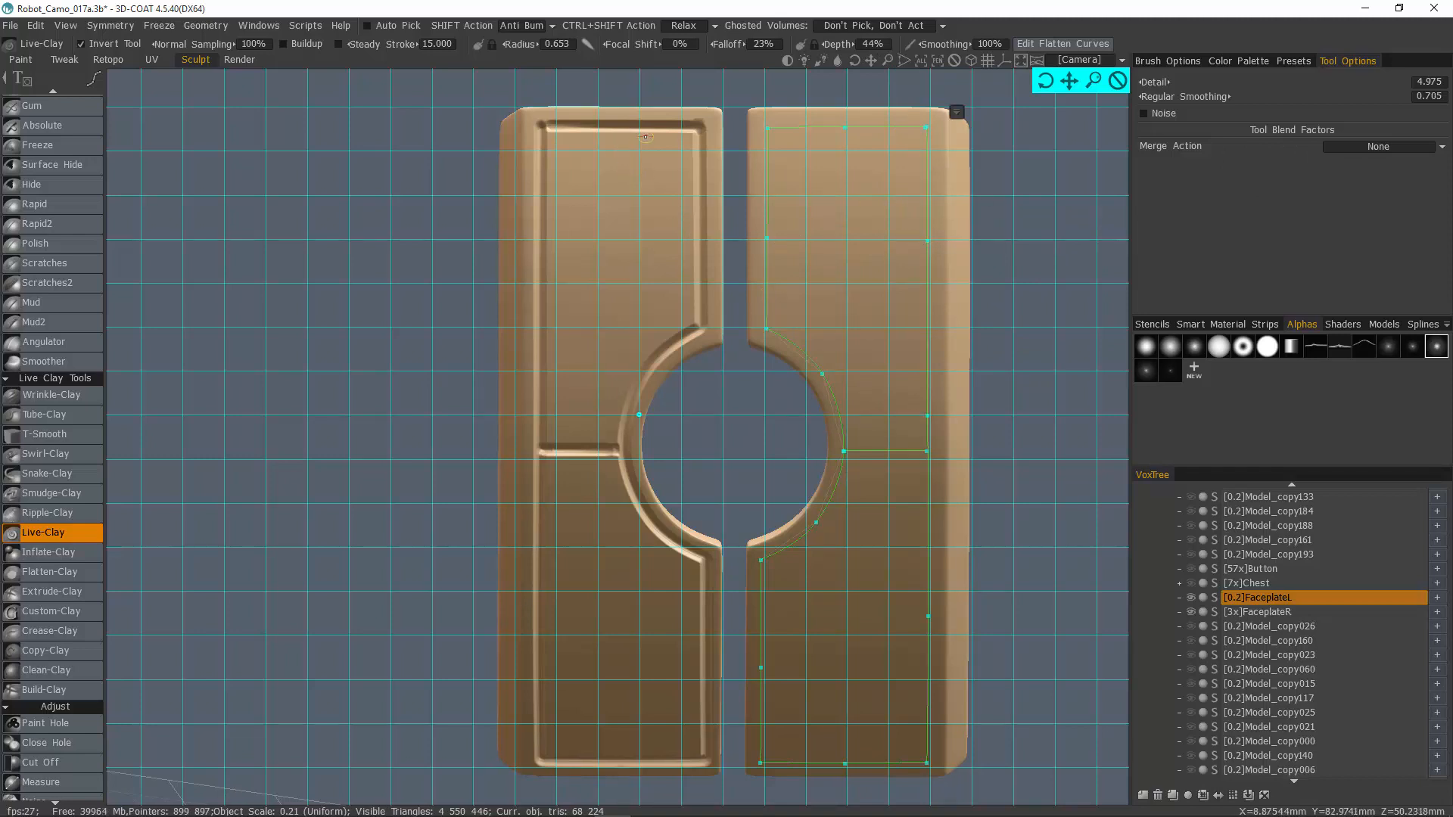